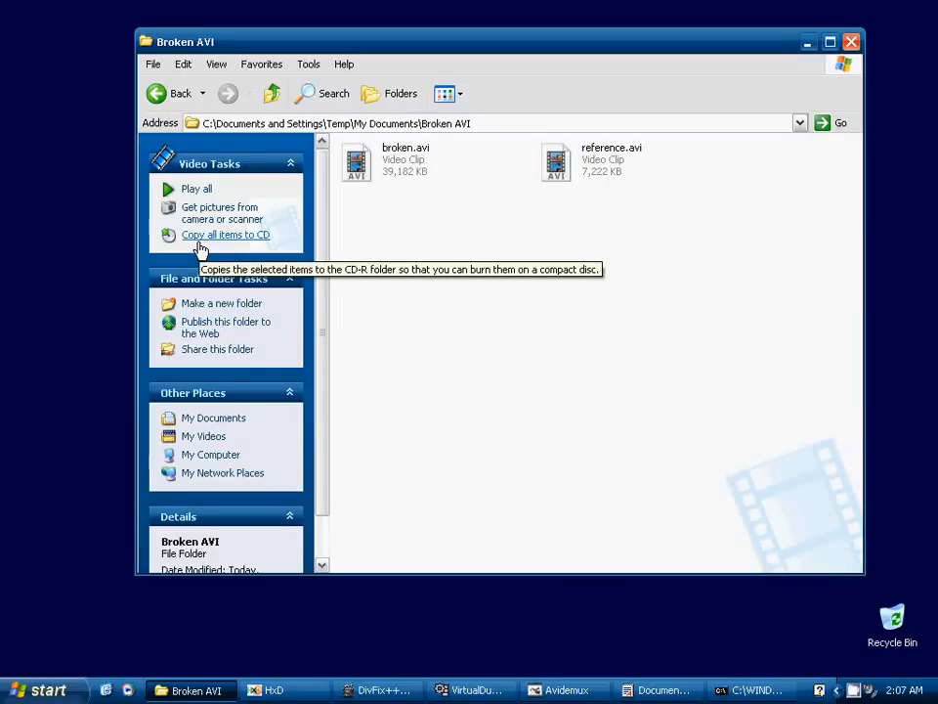
mouse_move(423, 413)
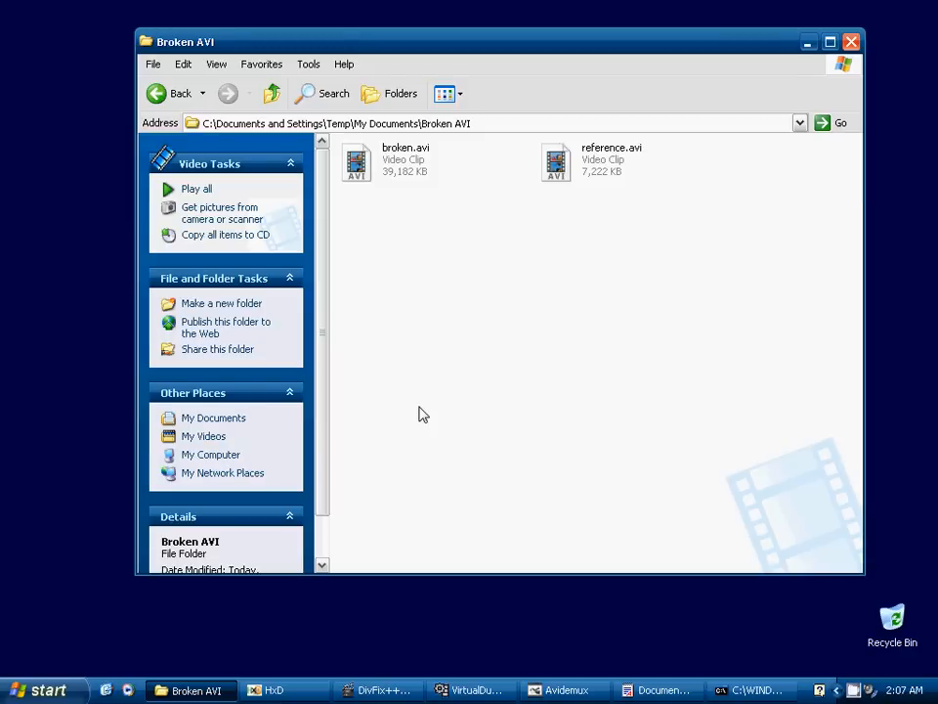
mouse_move(355, 164)
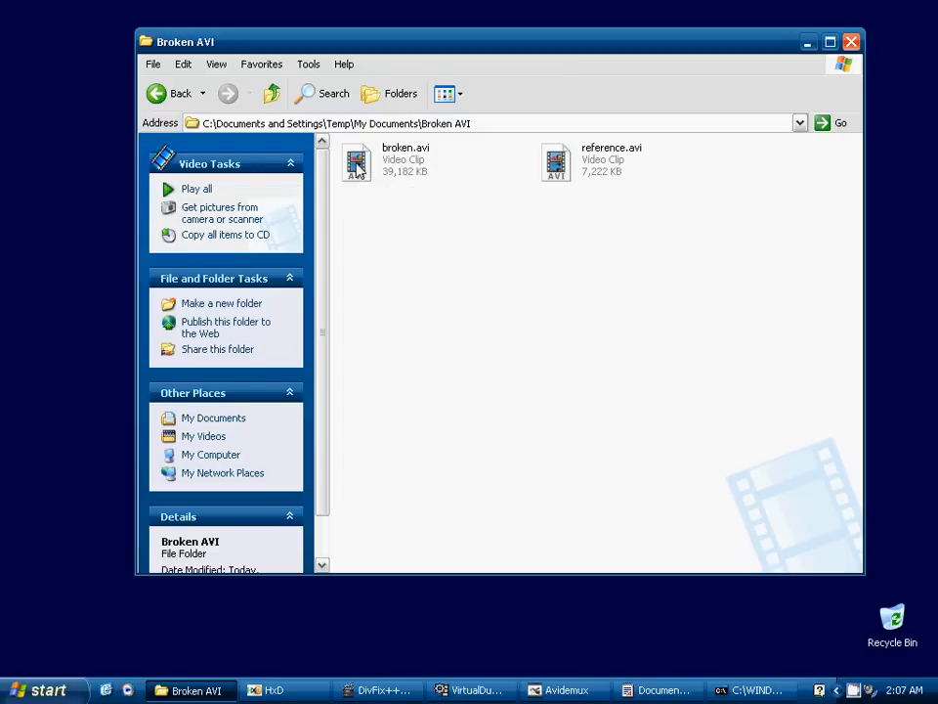
Step: Test playback: broken.avi fails with a cannot-play error, while reference.avi plays in VLC
double_click(356, 161)
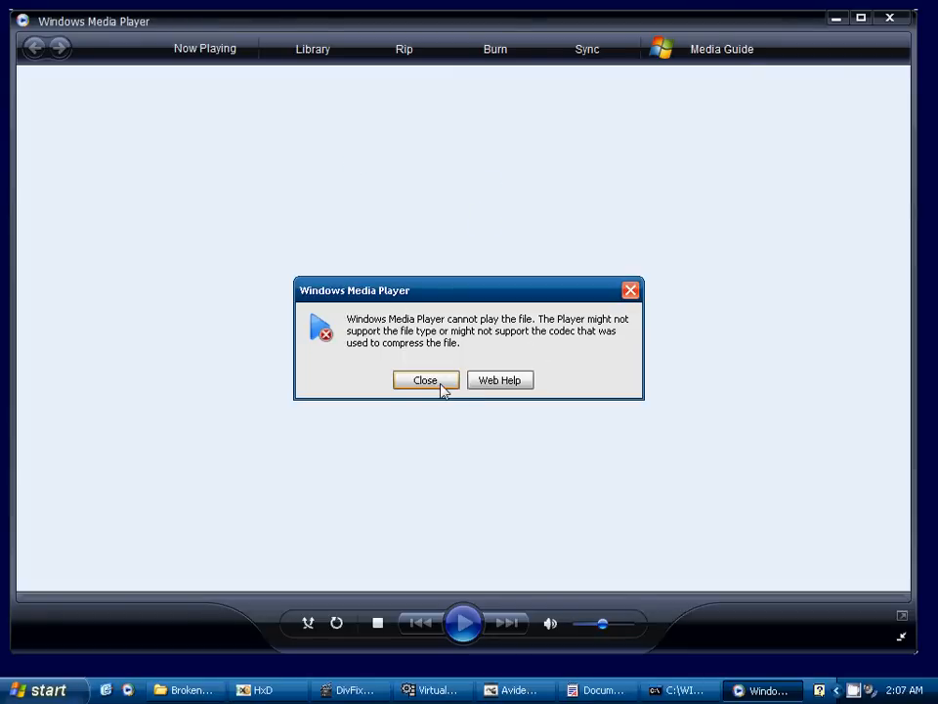
click(426, 379)
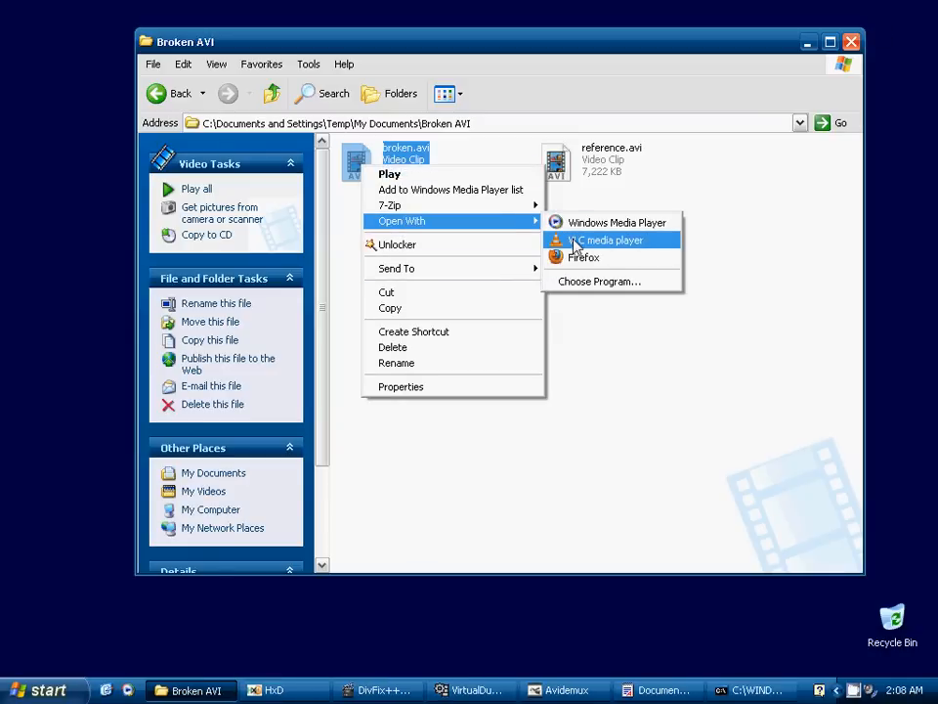
click(603, 239)
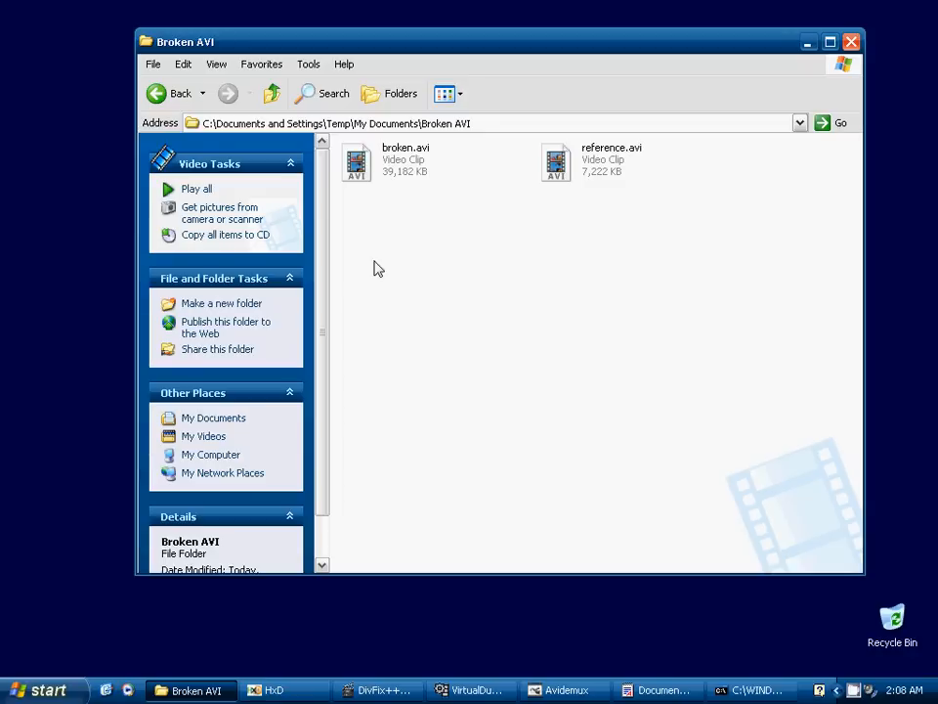
mouse_move(470, 207)
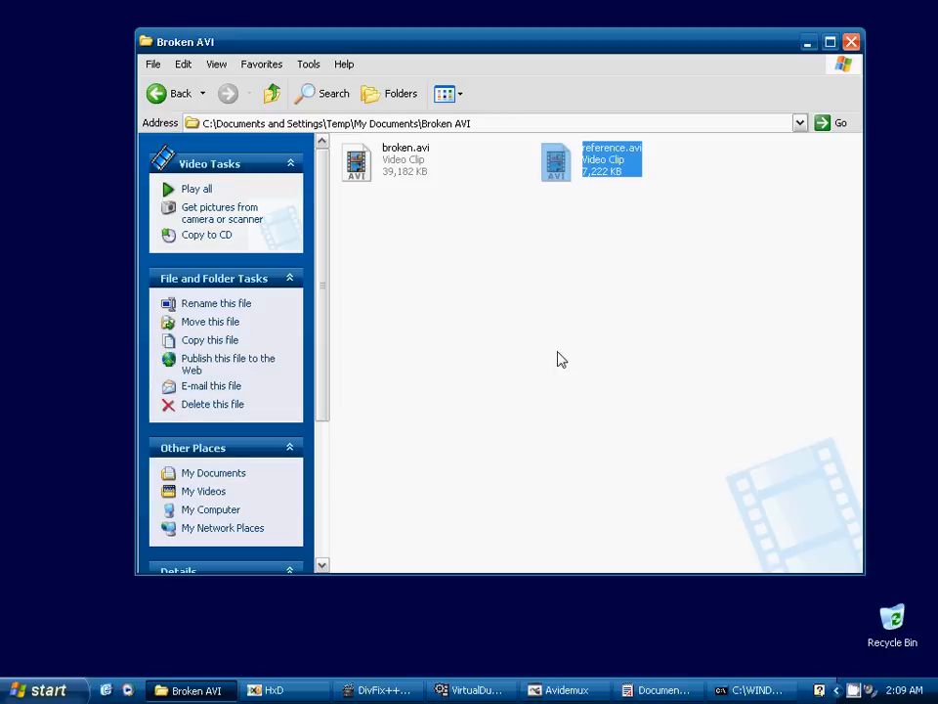
mouse_move(571, 177)
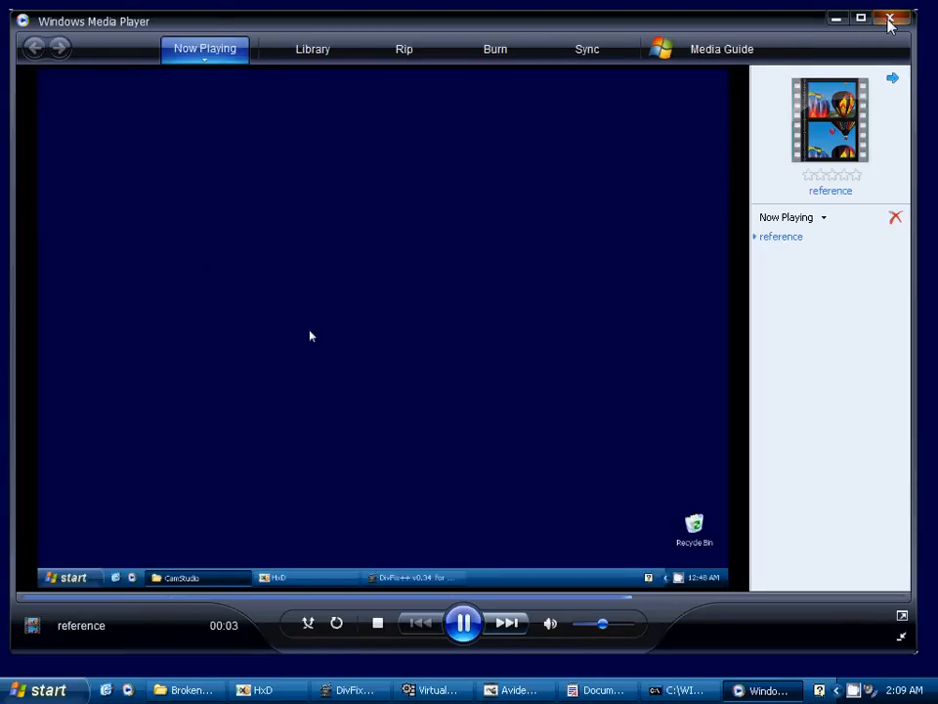
click(892, 15)
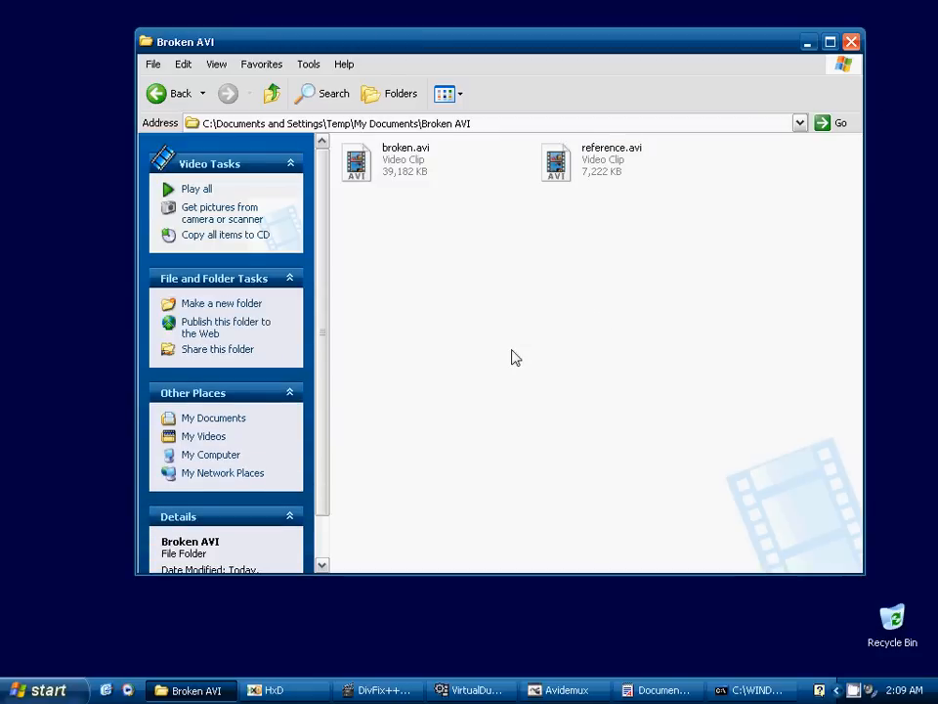
mouse_move(511, 355)
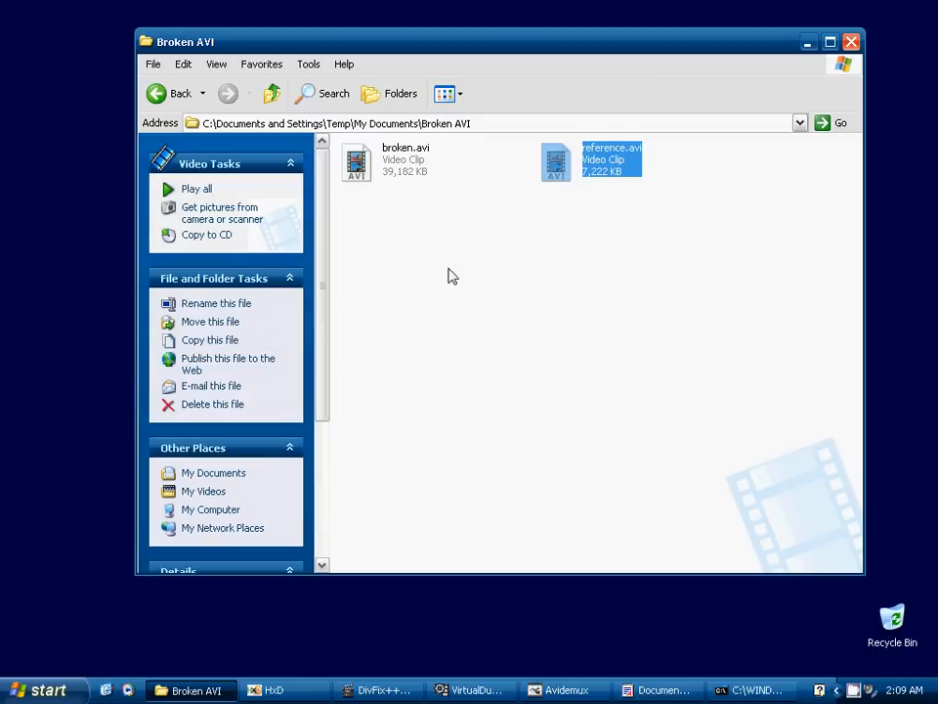
click(356, 161)
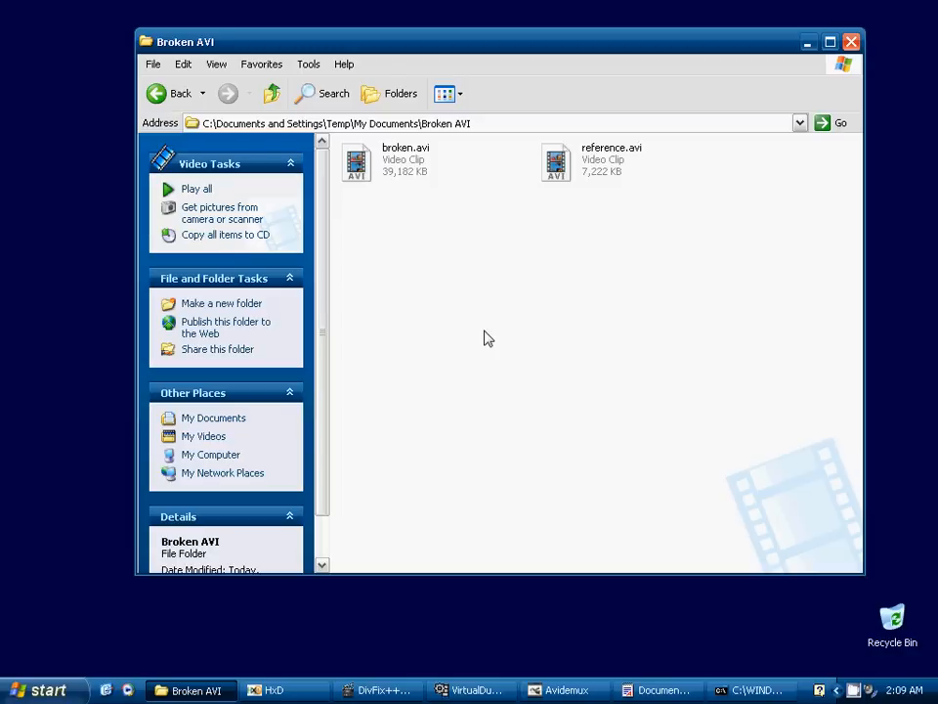
mouse_move(452, 337)
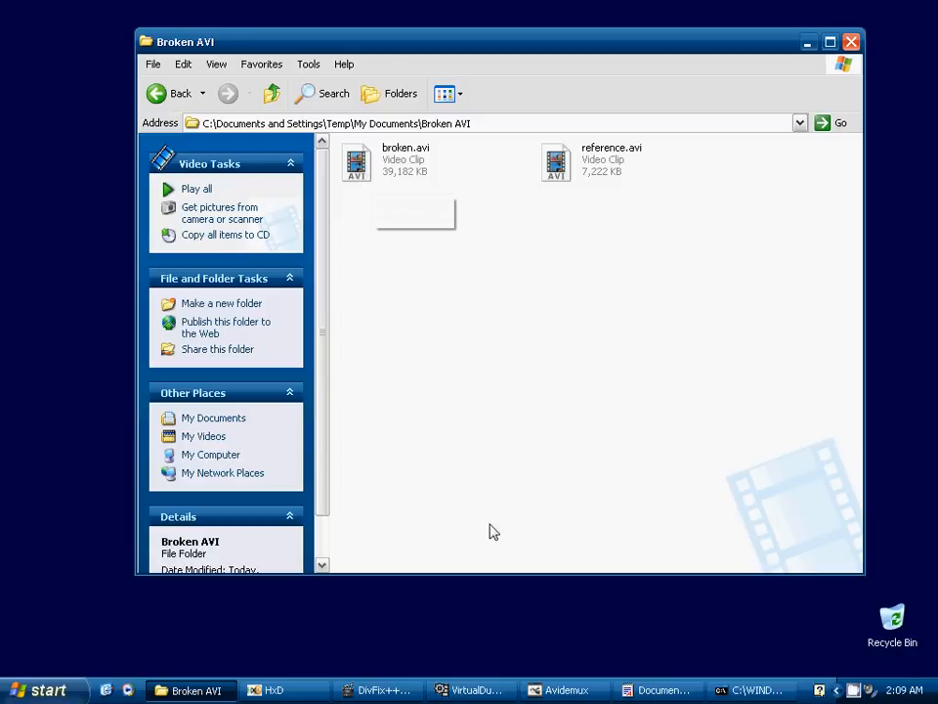
Step: Try opening broken.avi in VirtualDub with extended options and dismiss the unsupported file type error
click(475, 690)
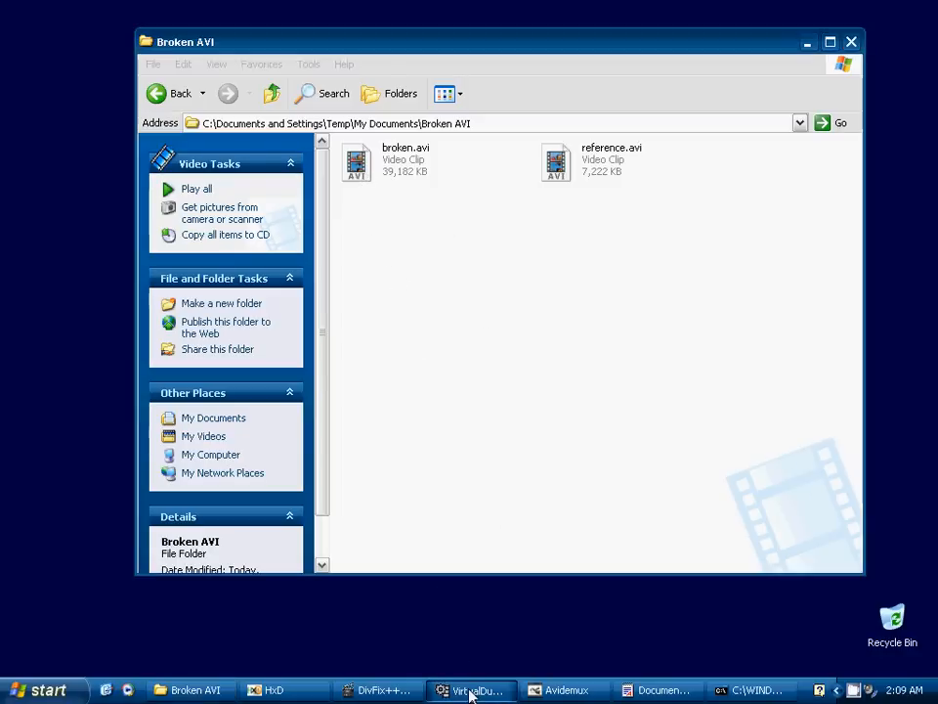
click(475, 689)
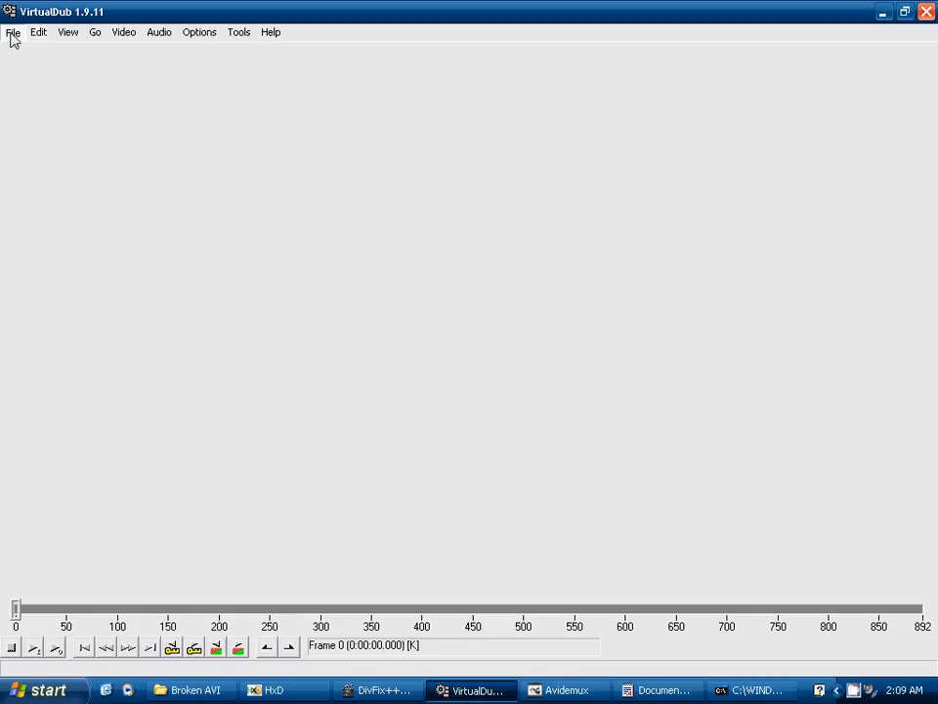
click(12, 34)
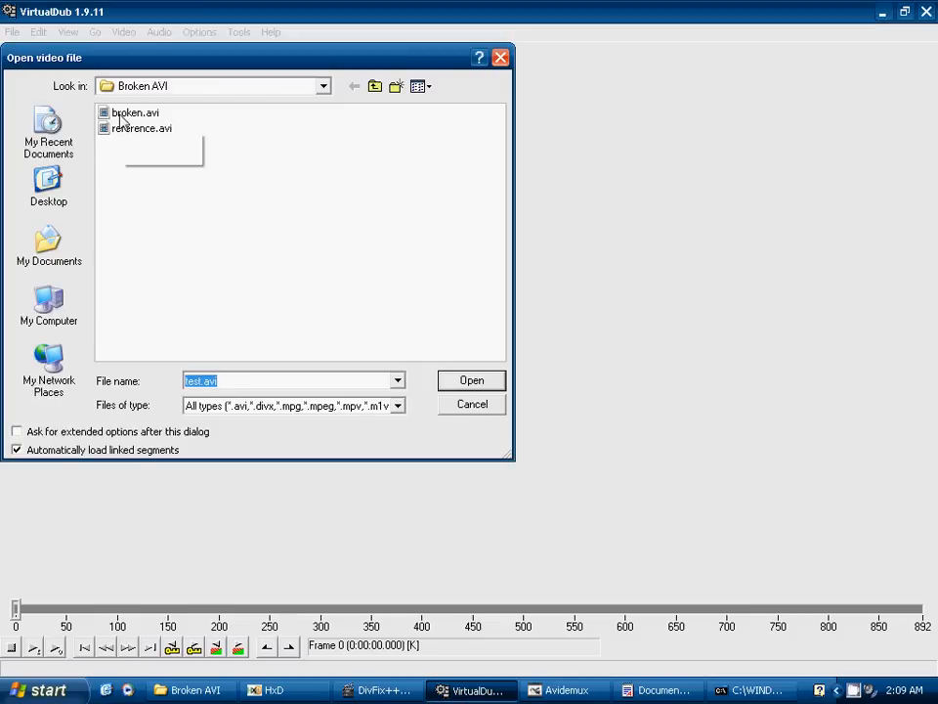
click(472, 381)
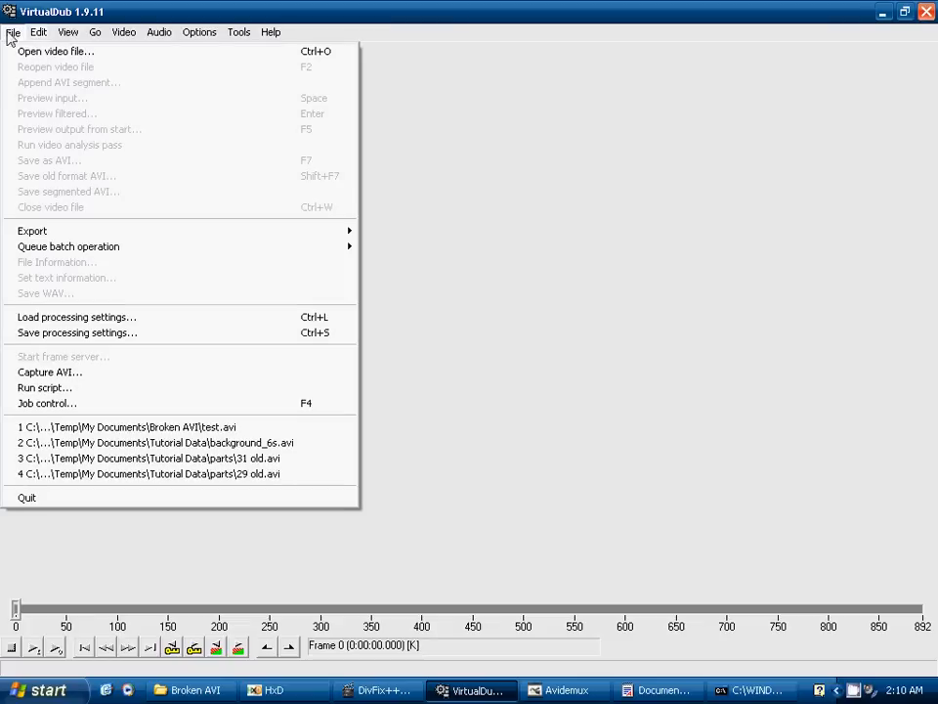
click(56, 44)
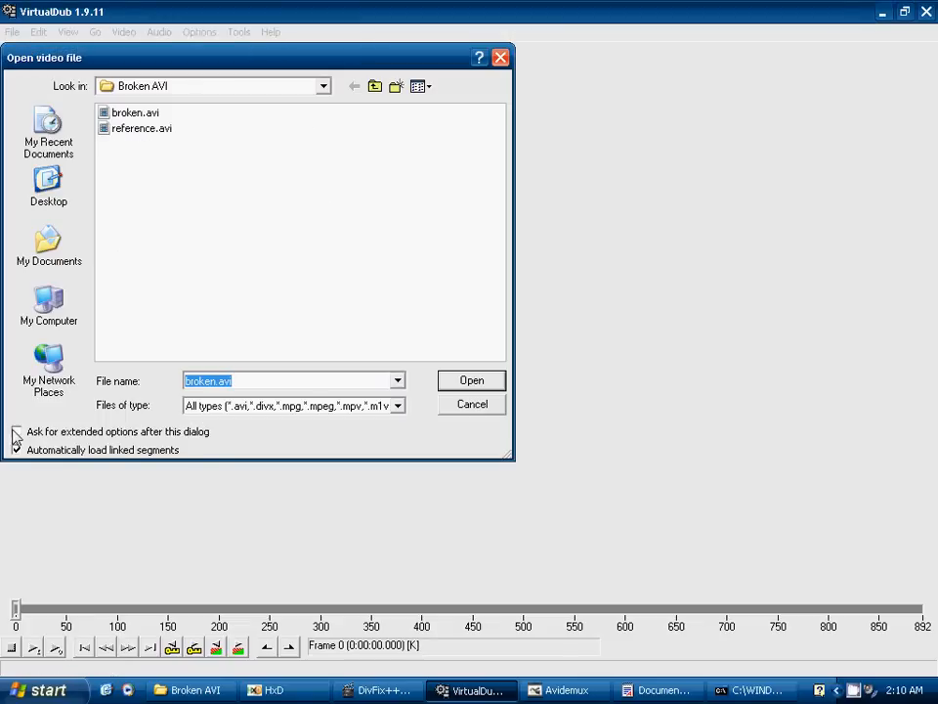
click(17, 432)
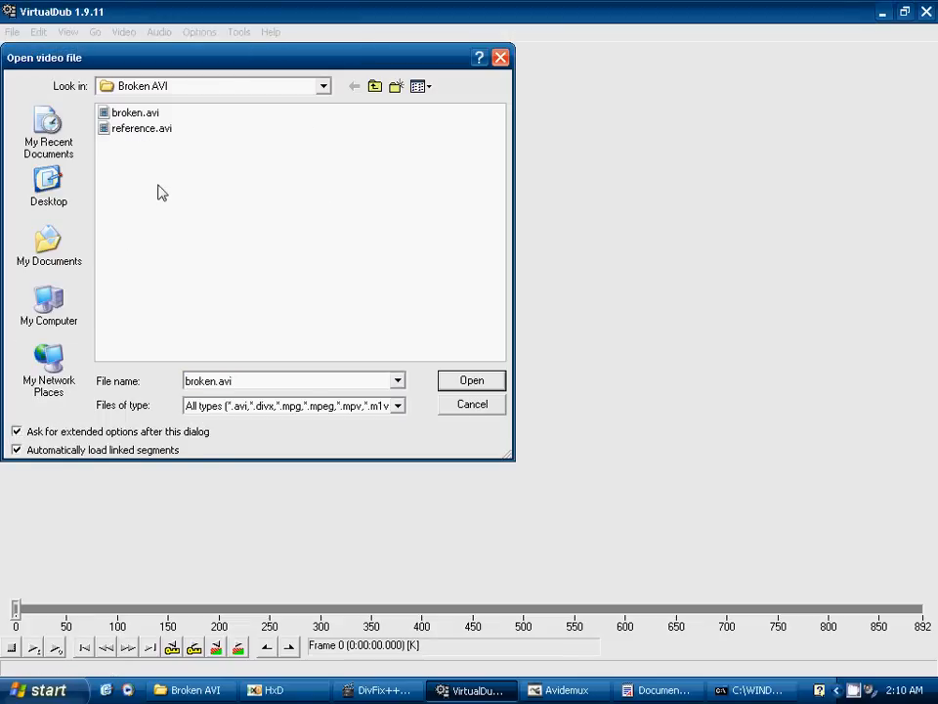
click(471, 381)
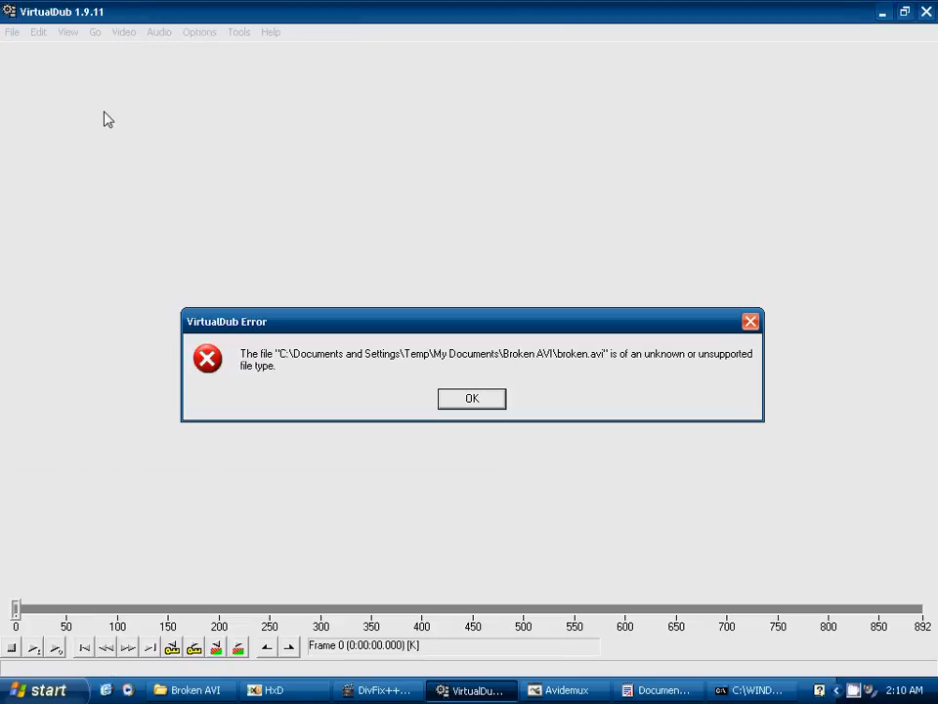
click(471, 398)
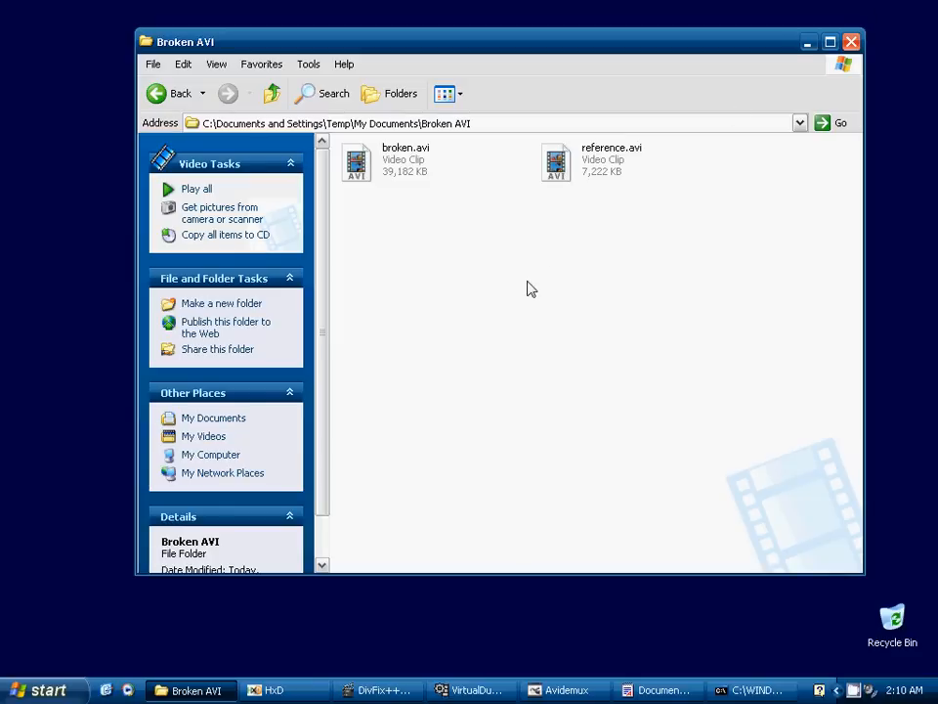
Step: Open broken.avi in Avidemux with indexing, dismiss both failures, and delete broken.avi.idx
click(573, 690)
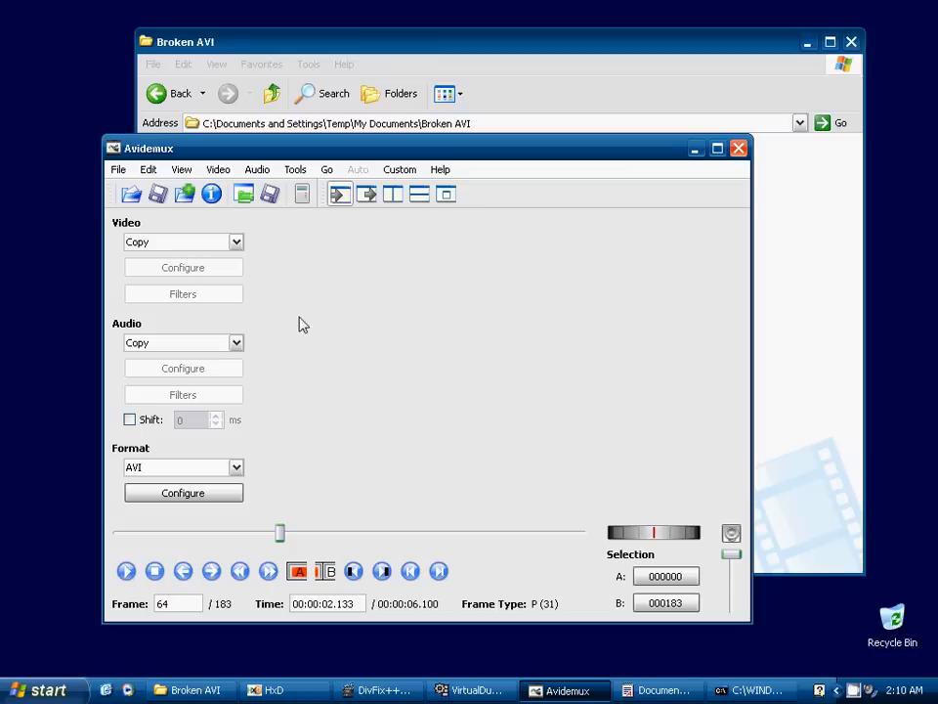
mouse_move(286, 269)
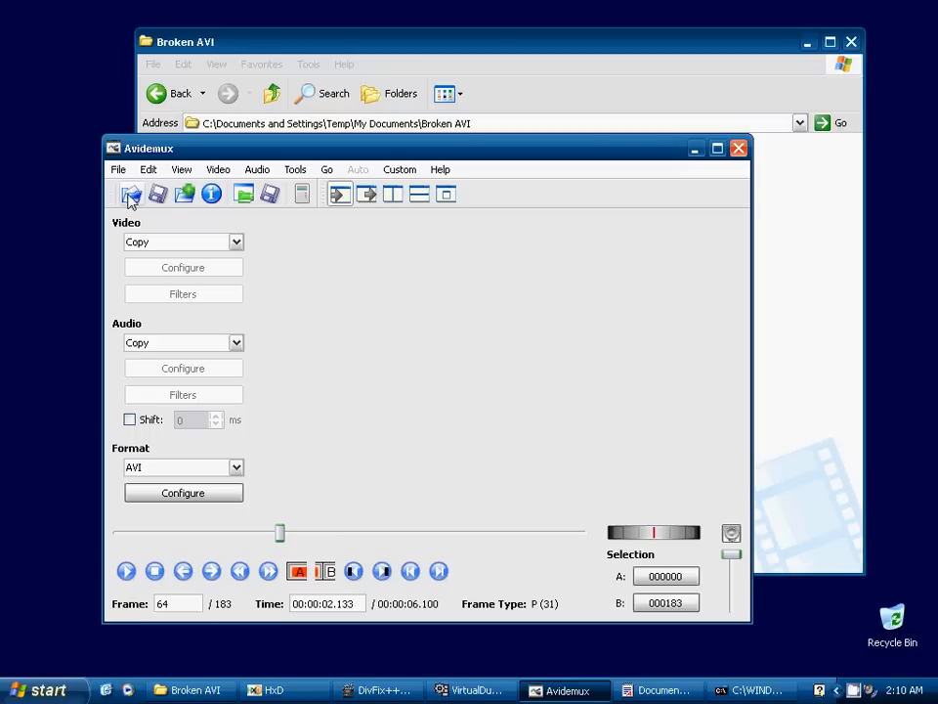
click(131, 195)
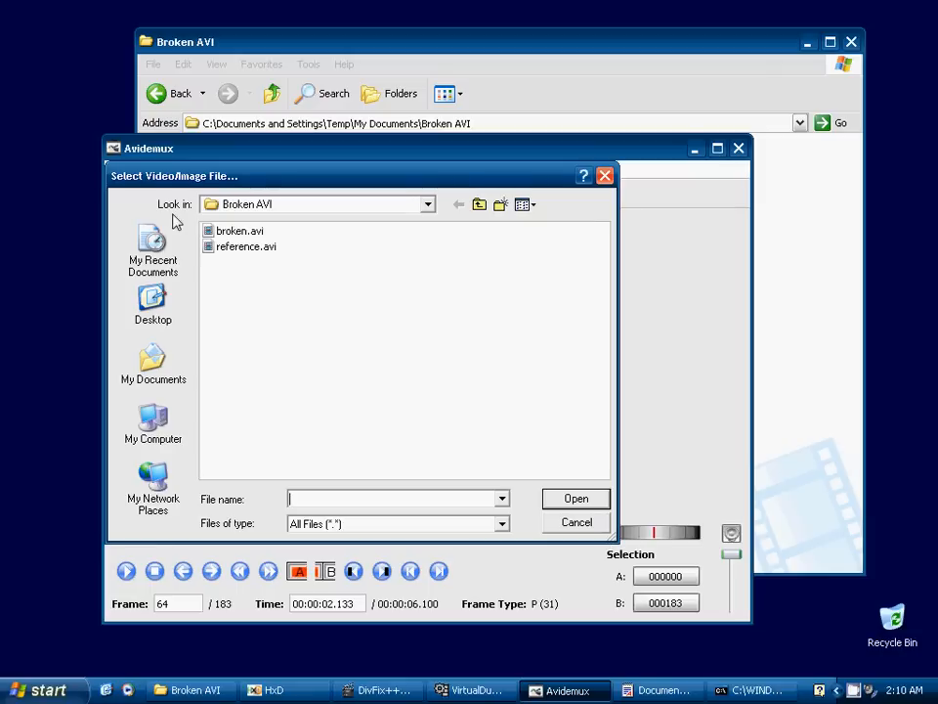
mouse_move(253, 260)
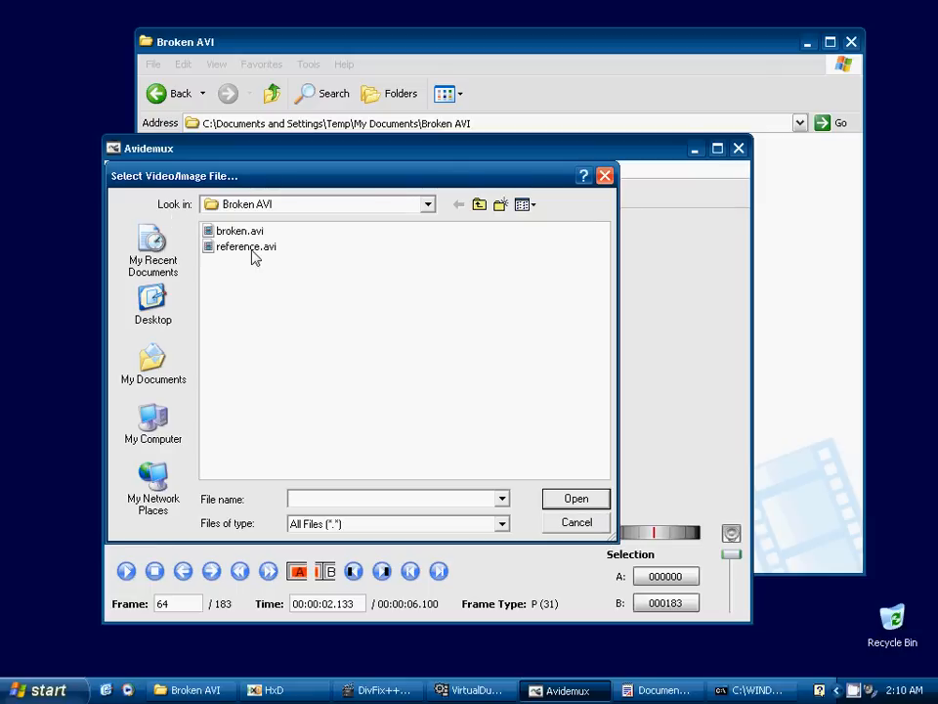
mouse_move(254, 259)
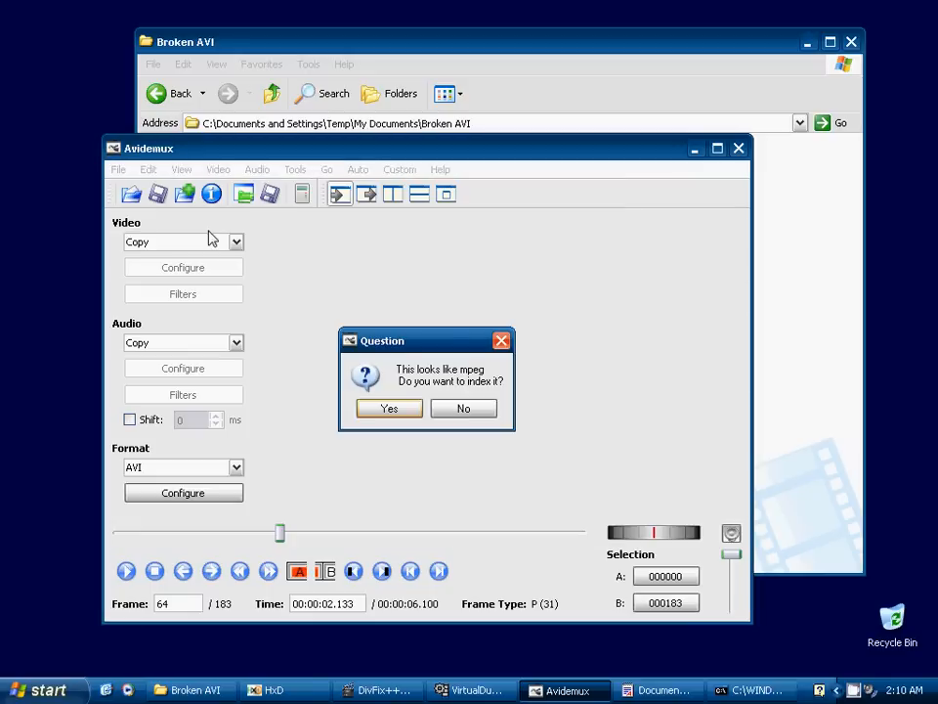
mouse_move(401, 370)
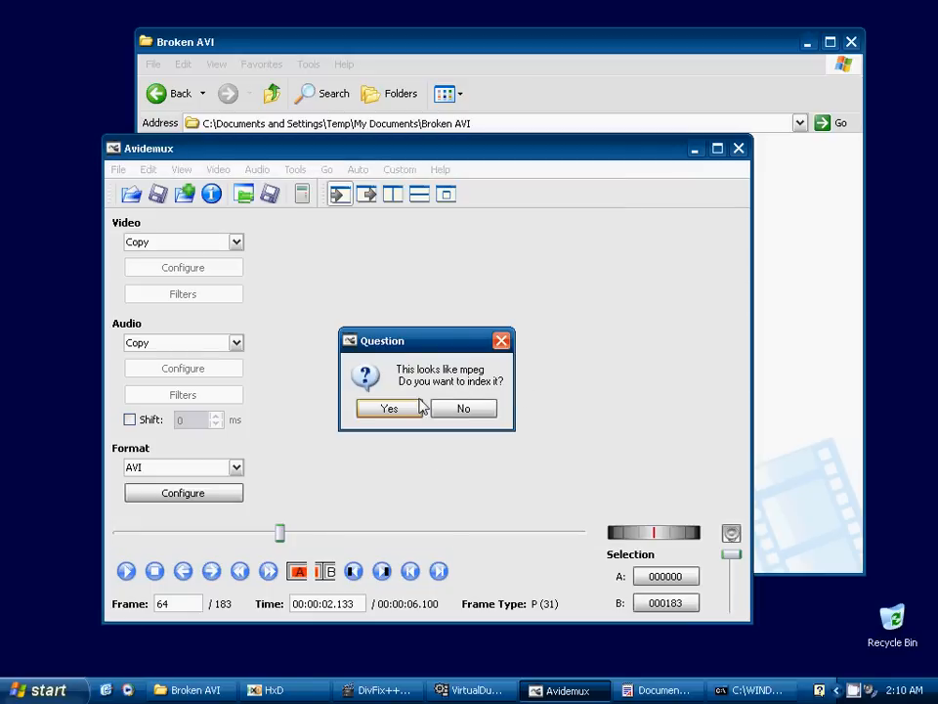
mouse_move(514, 367)
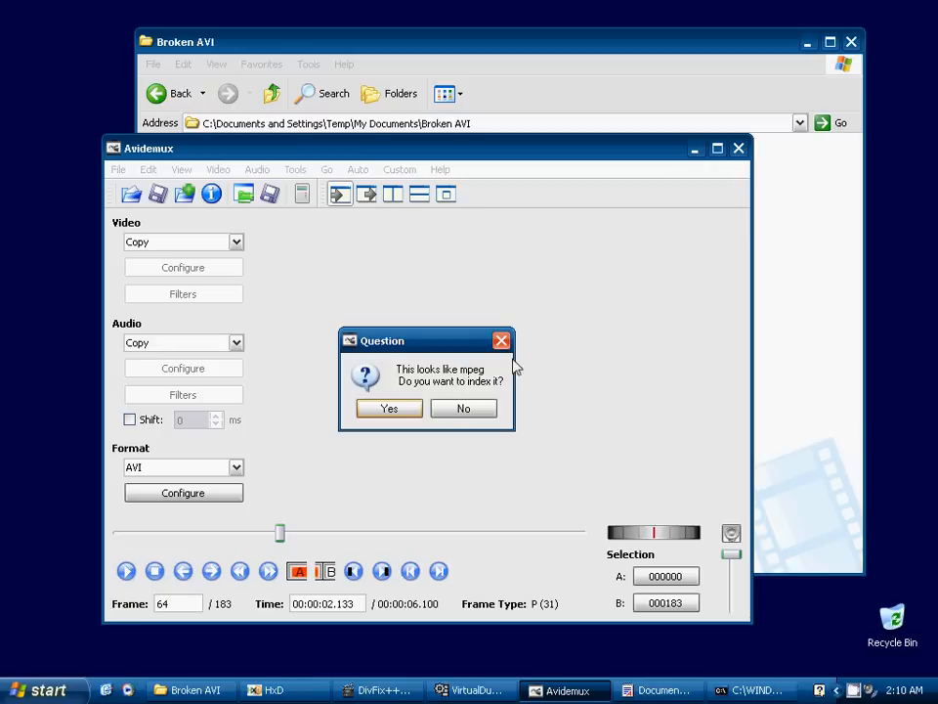
mouse_move(440, 384)
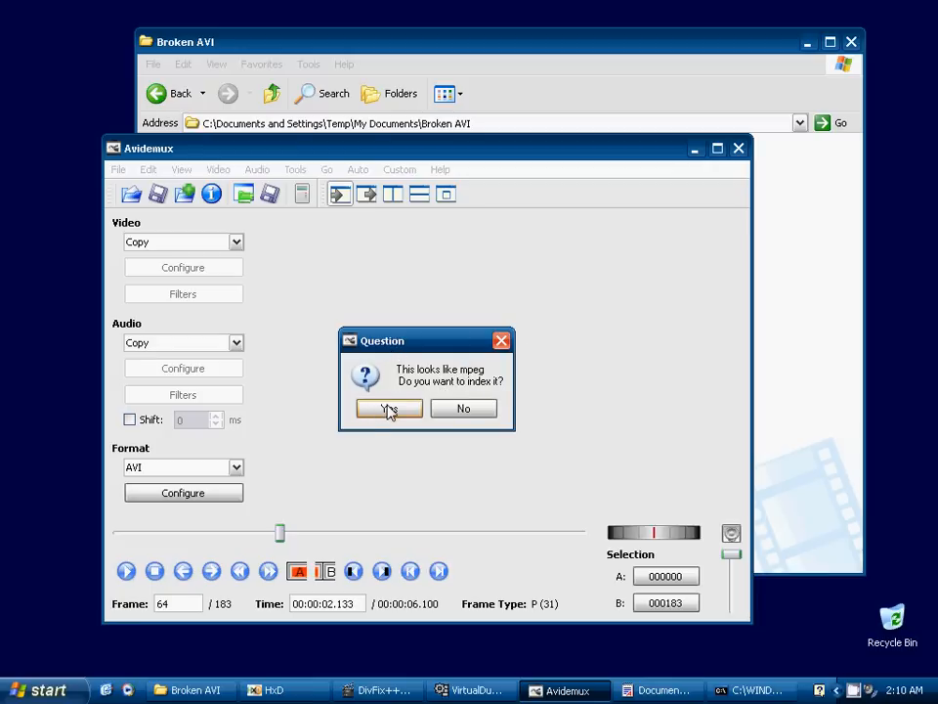
click(388, 408)
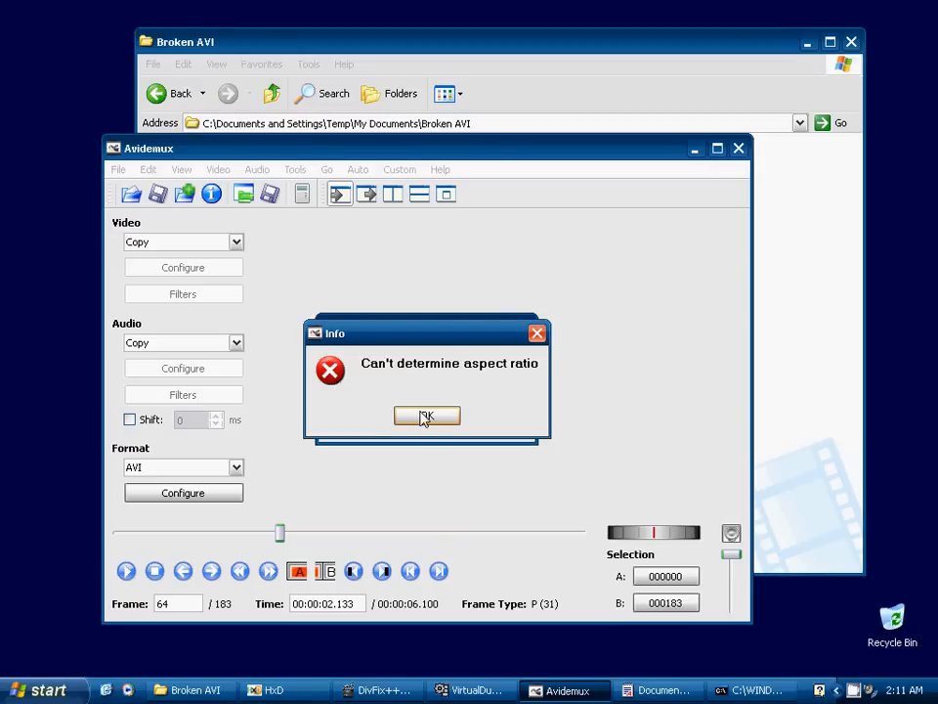
click(427, 415)
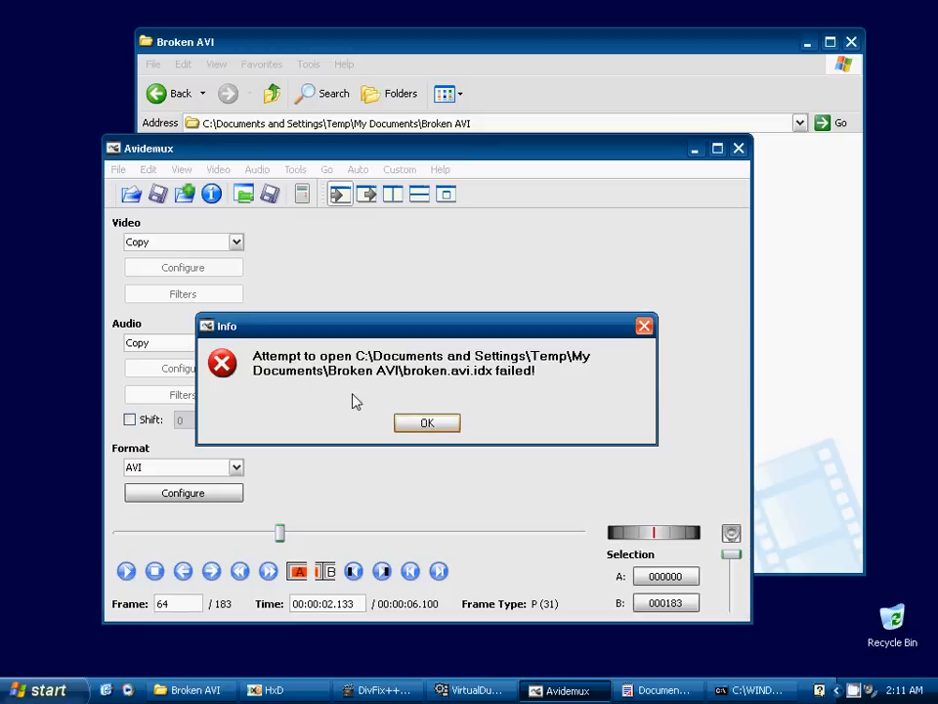
mouse_move(547, 363)
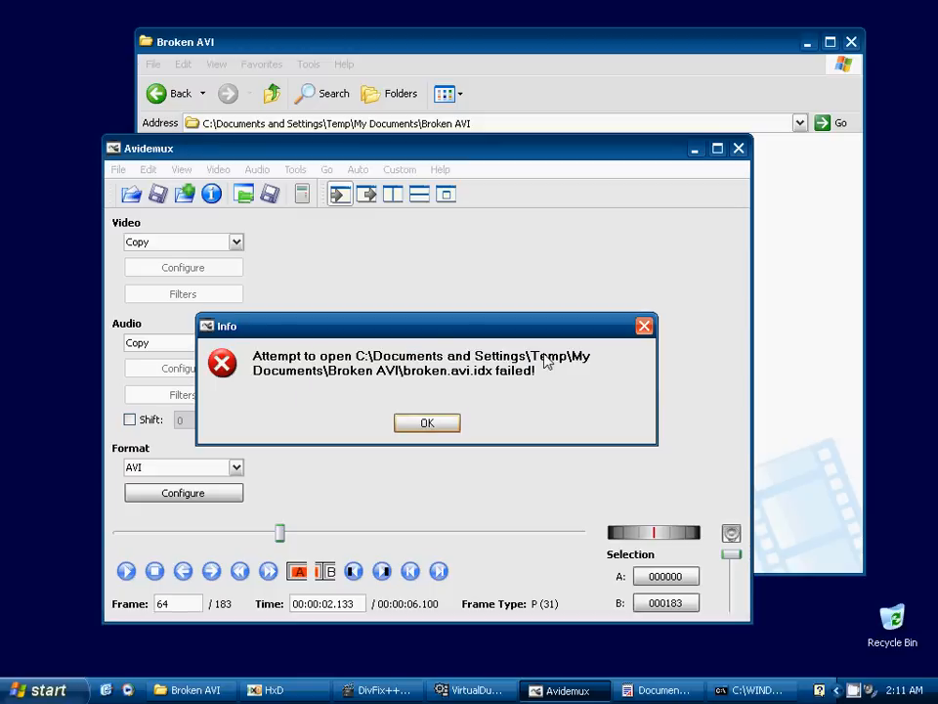
click(427, 422)
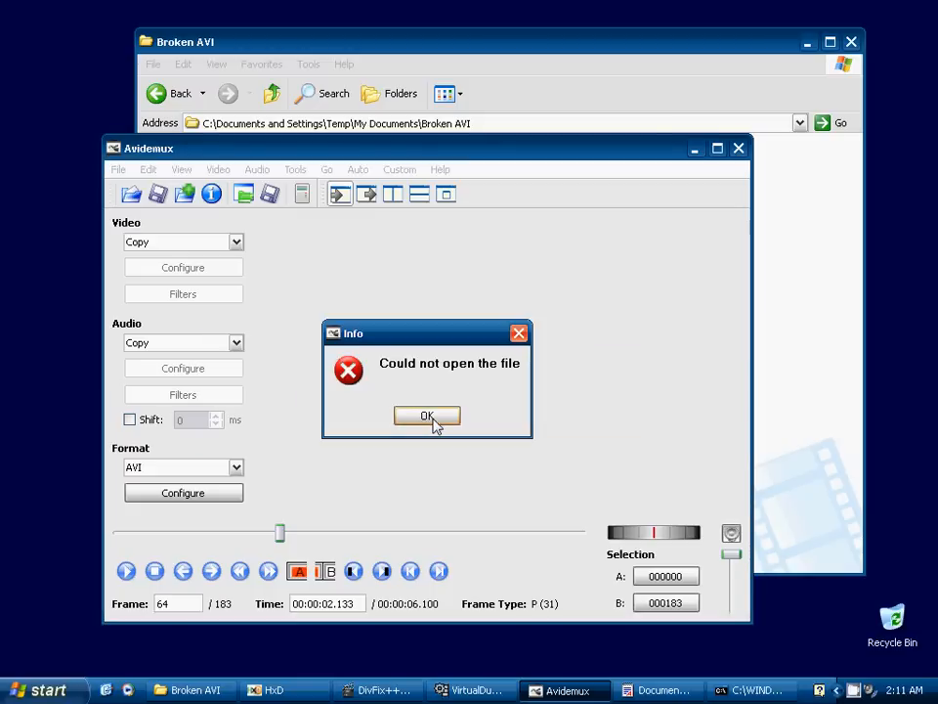
click(426, 416)
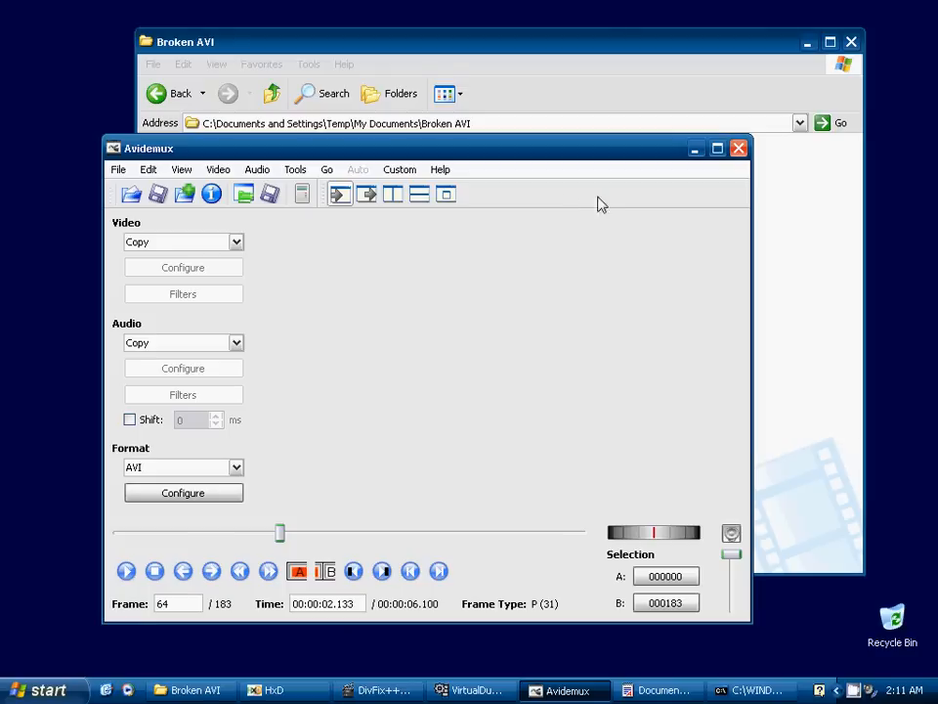
right_click(413, 199)
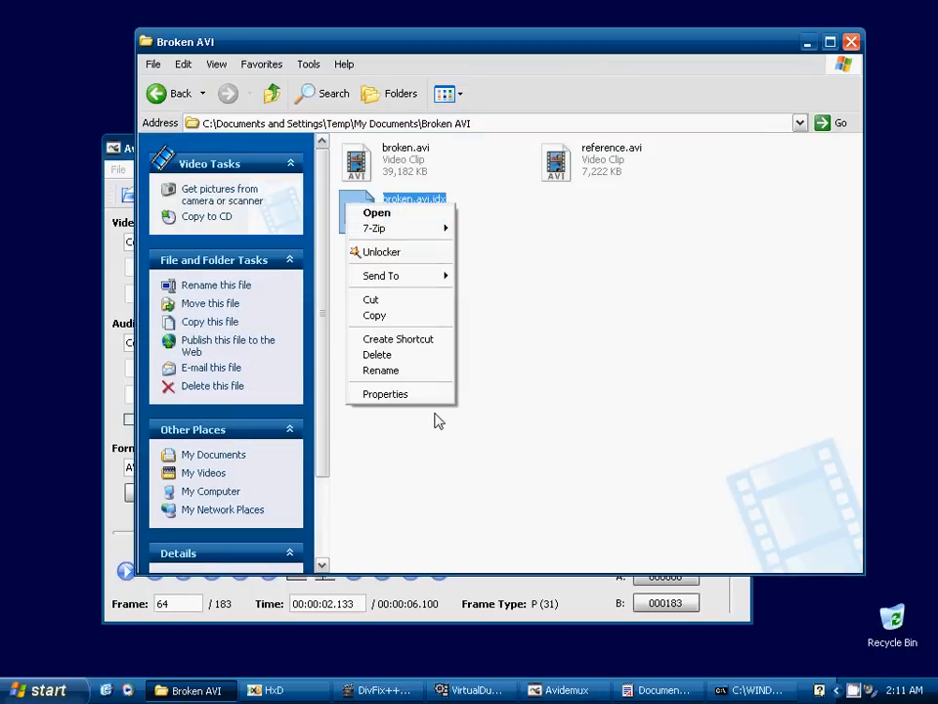
click(378, 354)
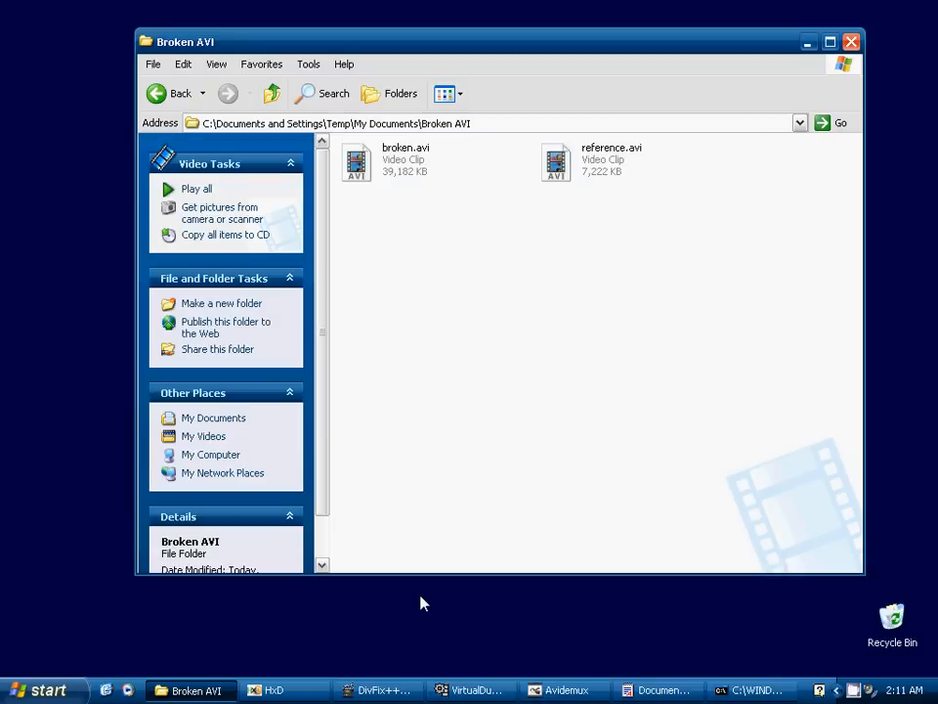
Step: Add broken.avi to DivFix++, check it for errors, then remove it from the list
click(386, 690)
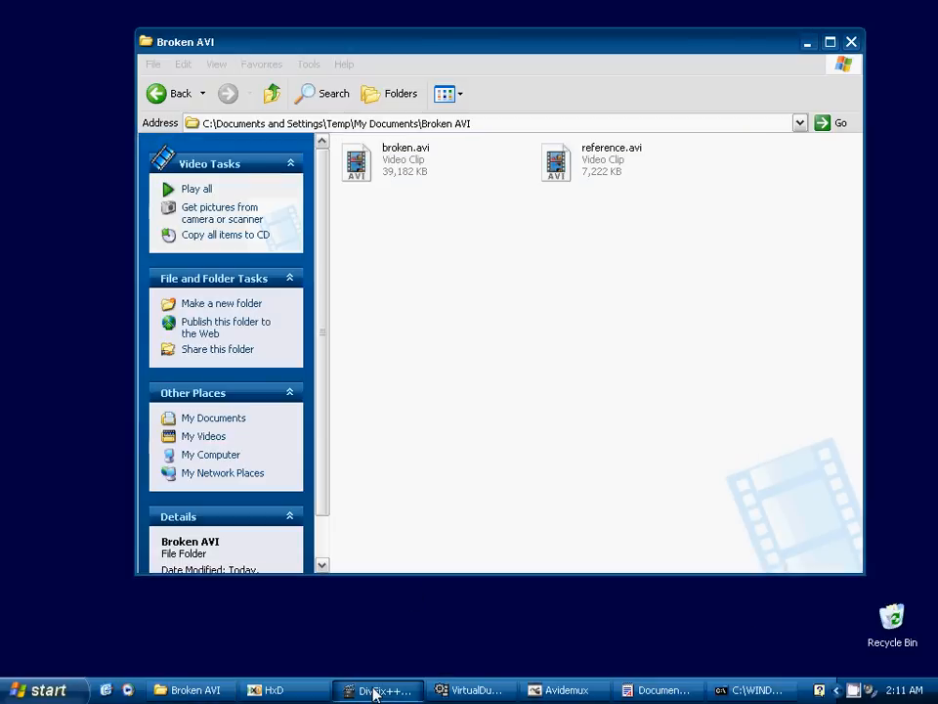
click(377, 690)
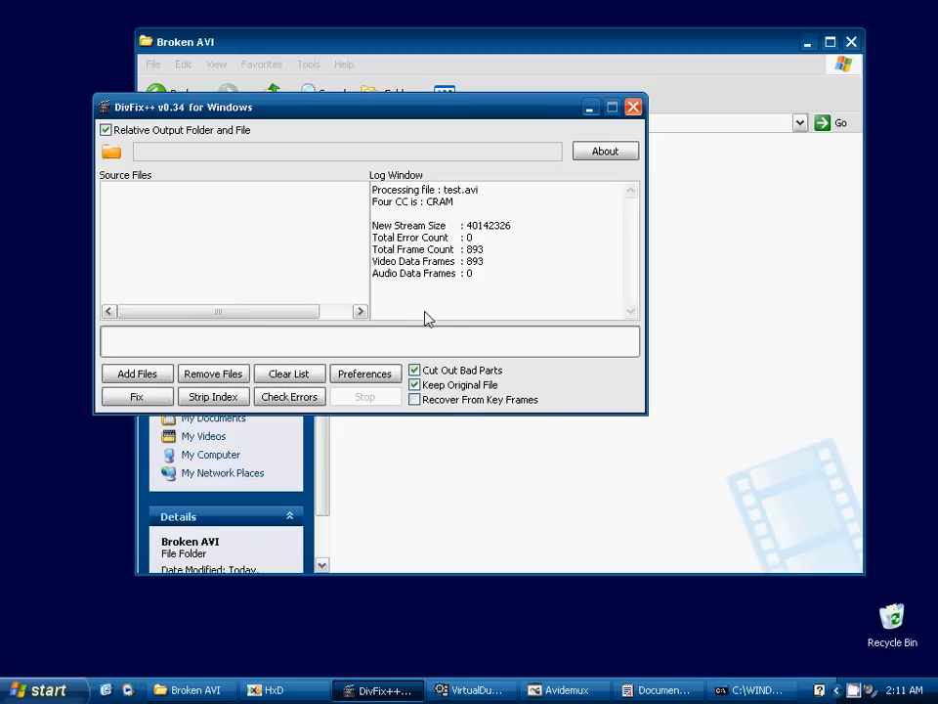
mouse_move(303, 238)
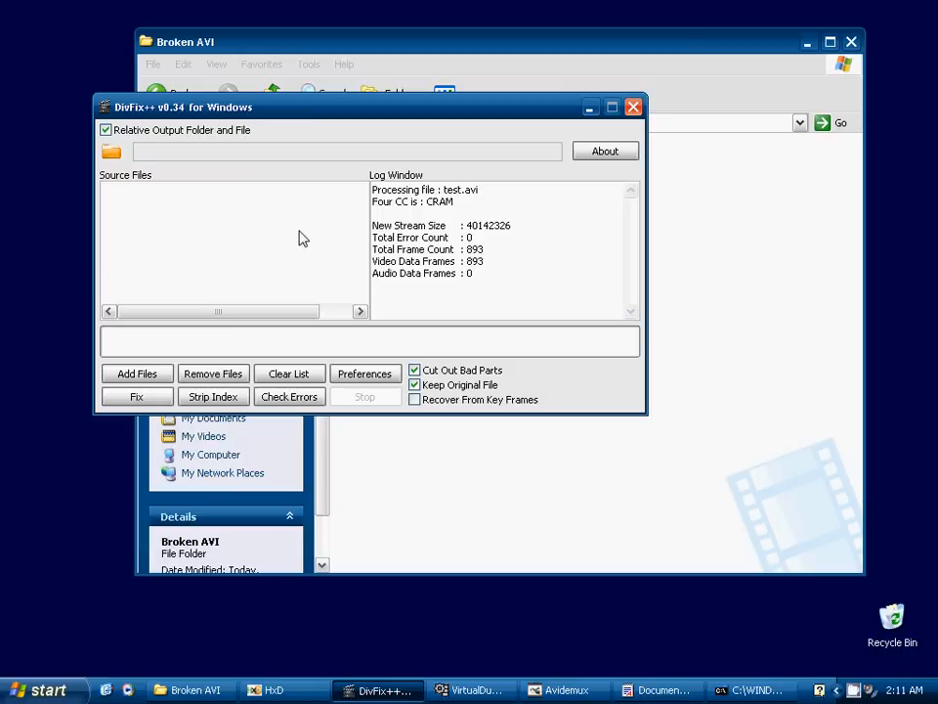
mouse_move(301, 212)
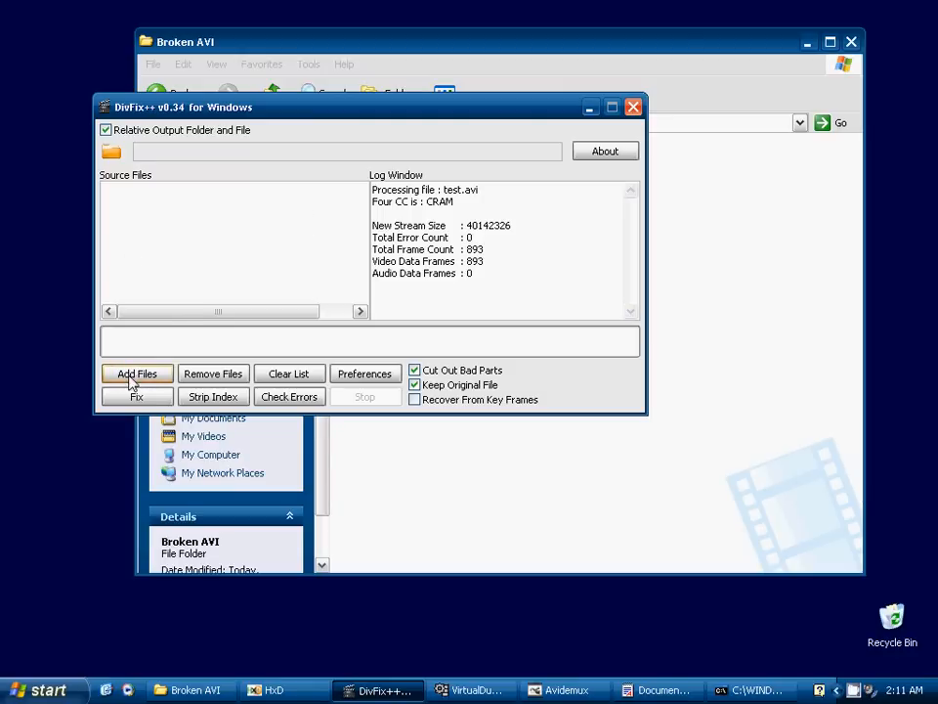
click(137, 373)
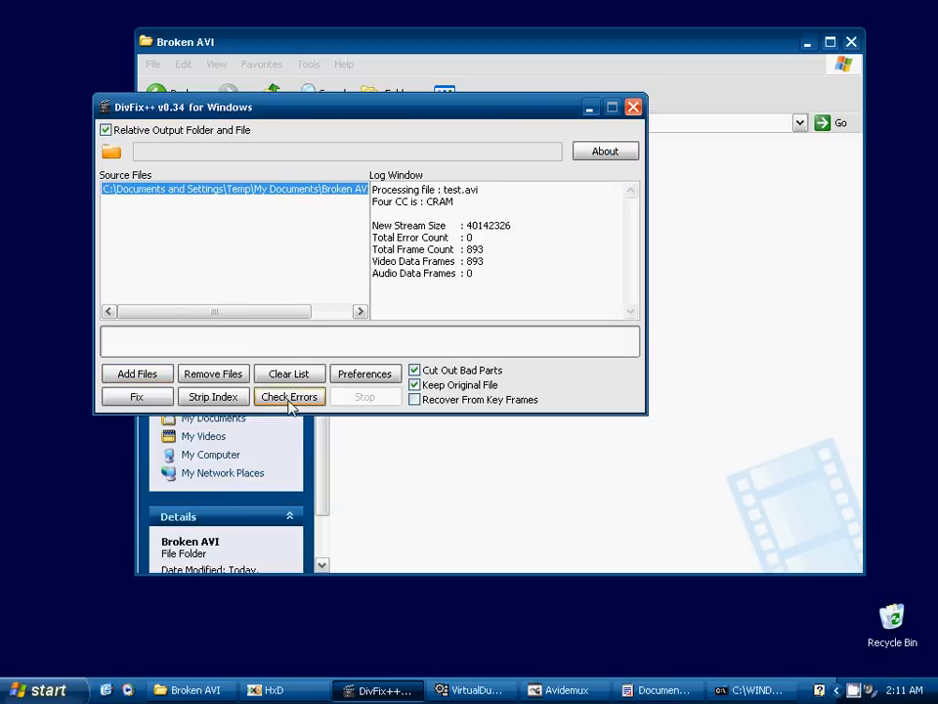
click(289, 395)
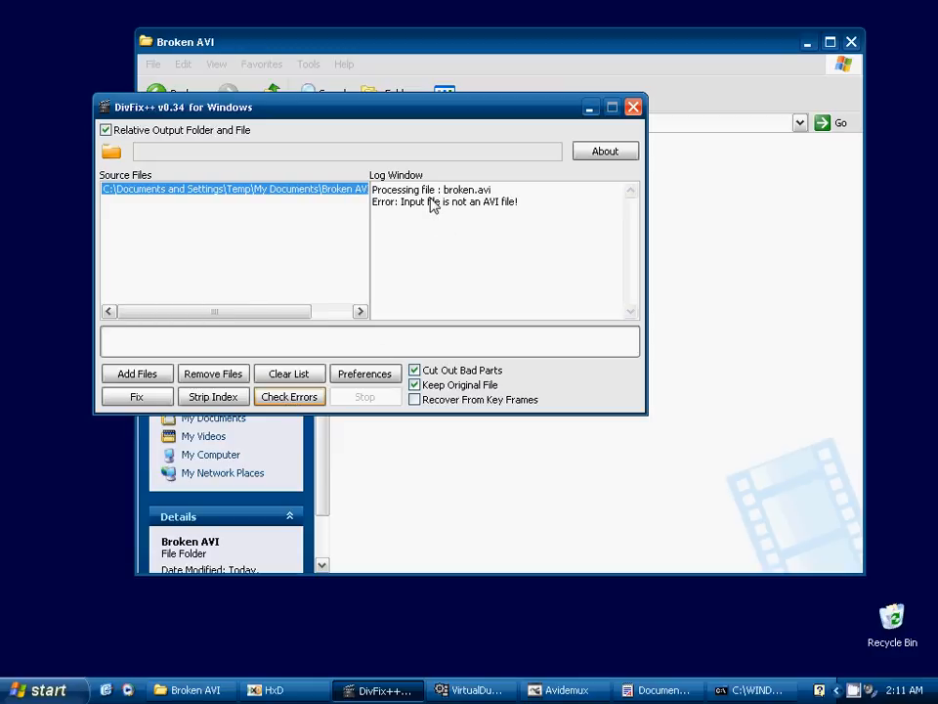
mouse_move(452, 213)
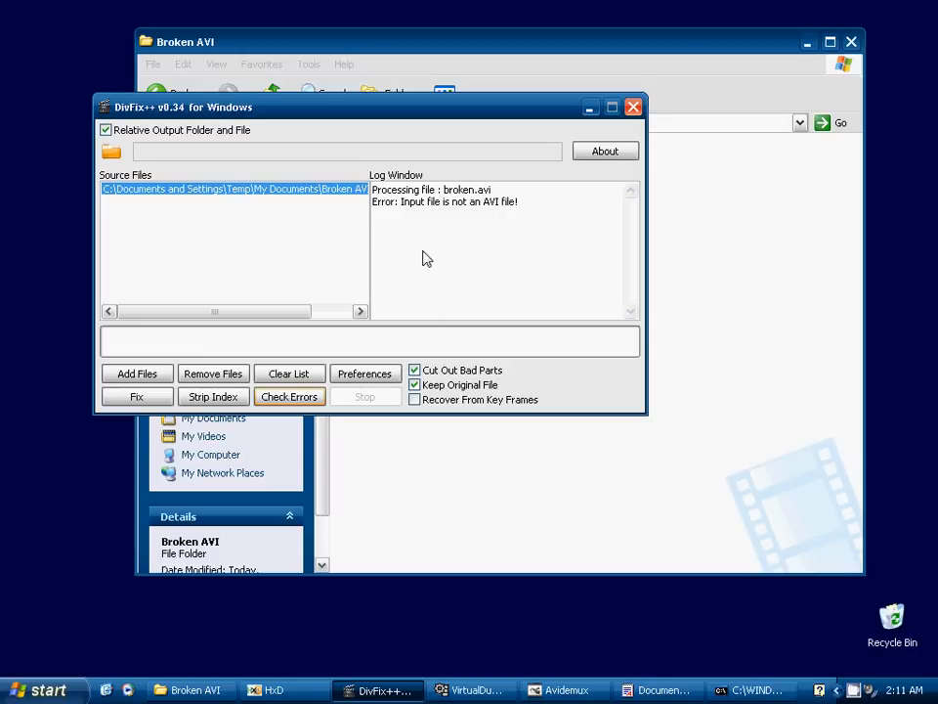
mouse_move(188, 264)
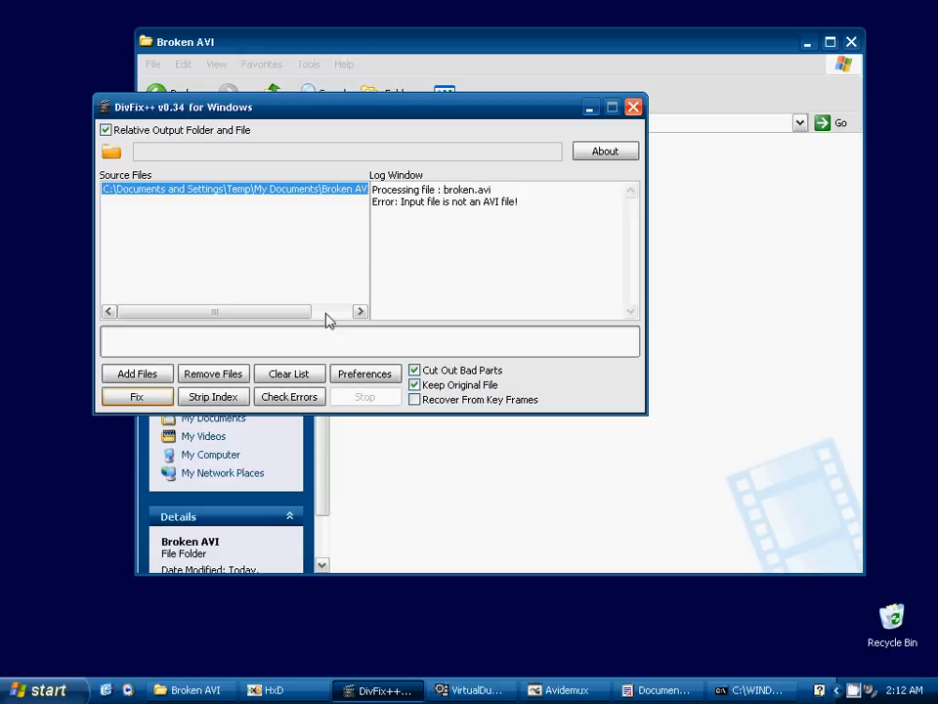
mouse_move(398, 209)
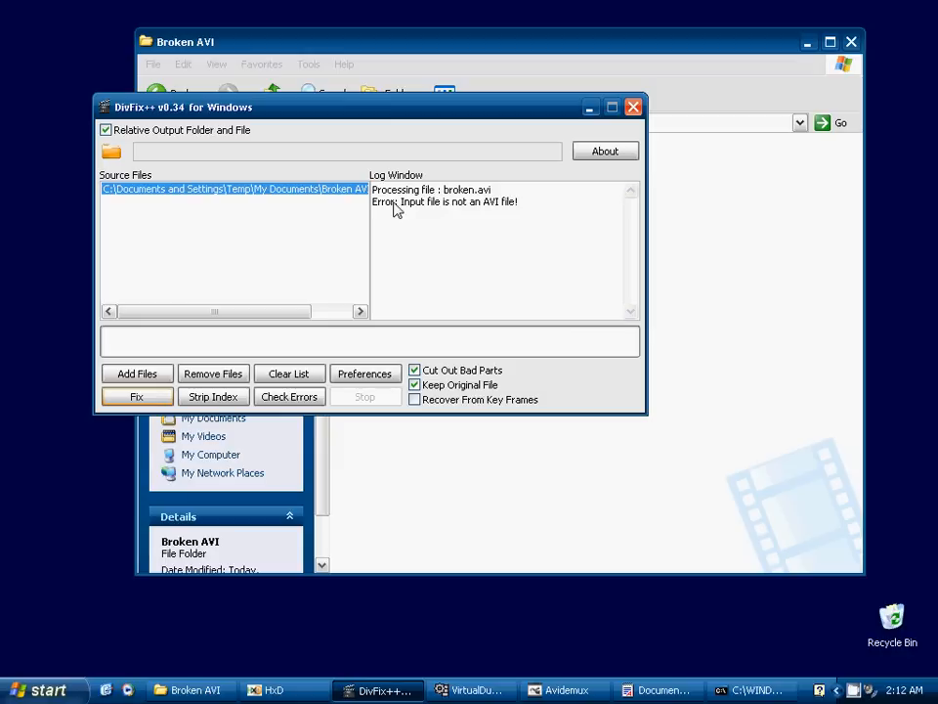
mouse_move(155, 216)
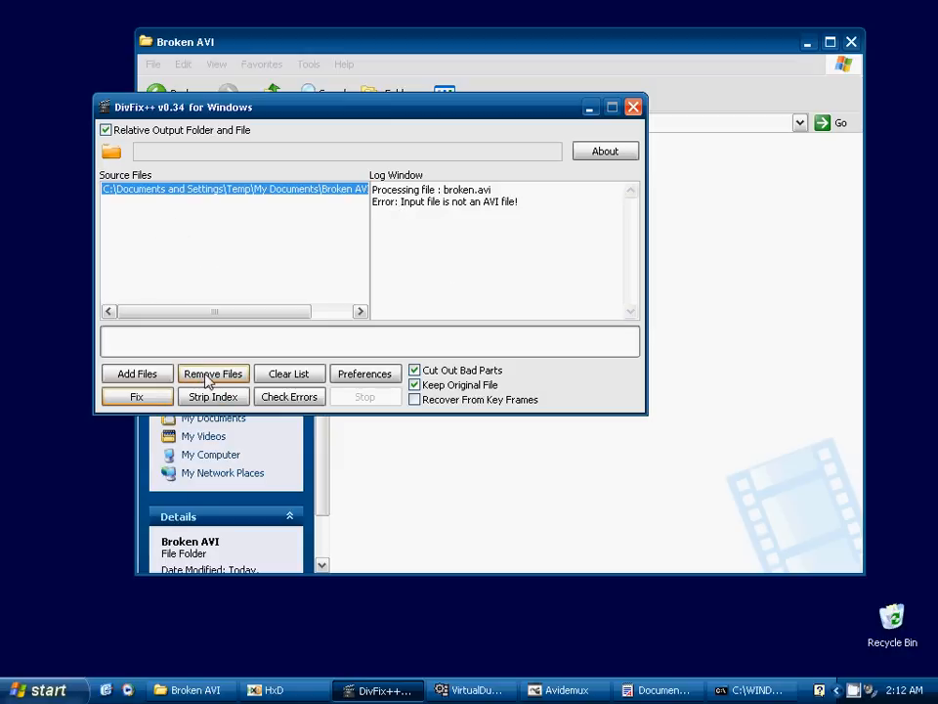
click(213, 374)
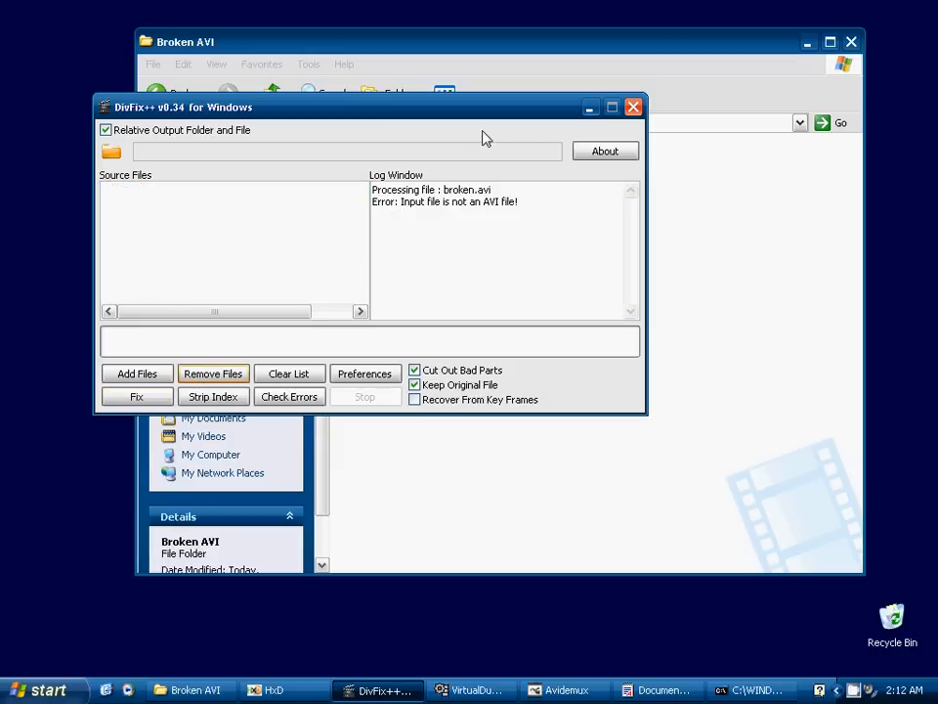
mouse_move(521, 117)
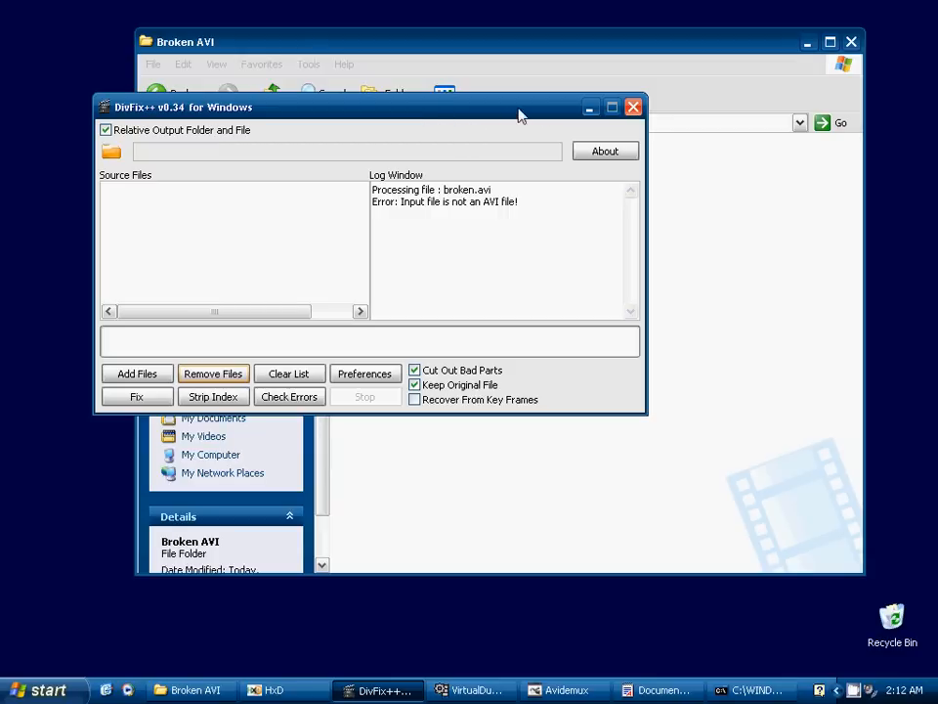
mouse_move(590, 111)
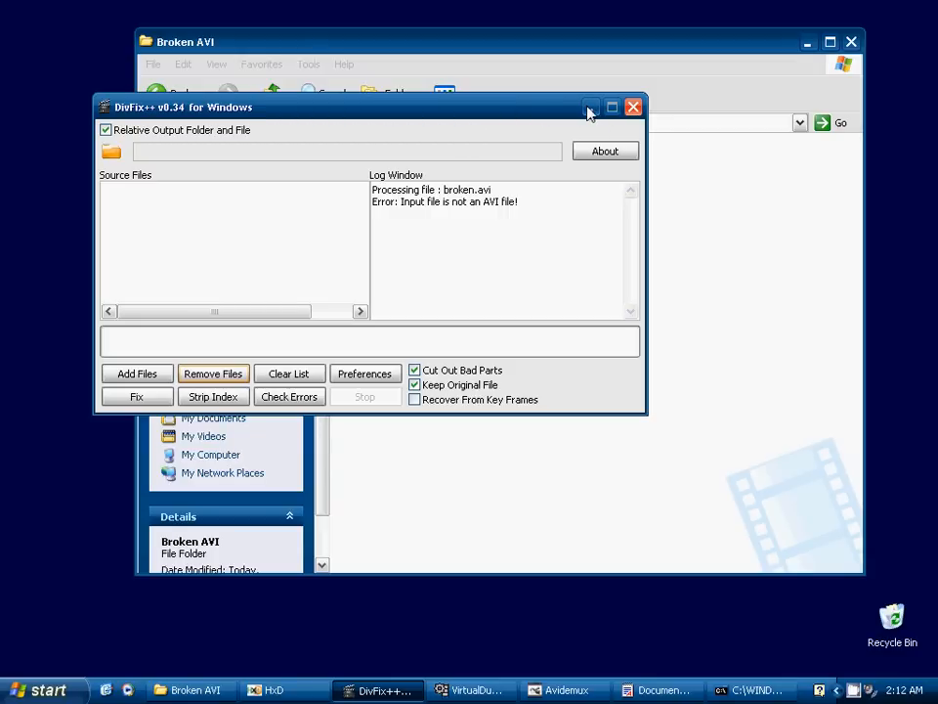
Step: Minimize DivFix++ to reveal the Broken AVI folder in Explorer
click(645, 108)
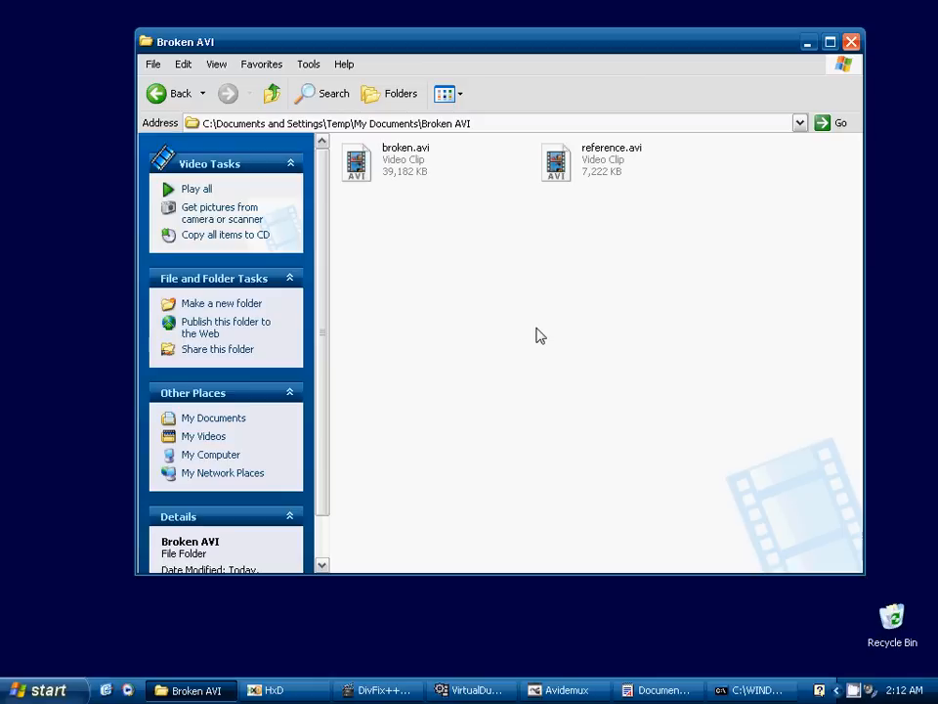
mouse_move(563, 343)
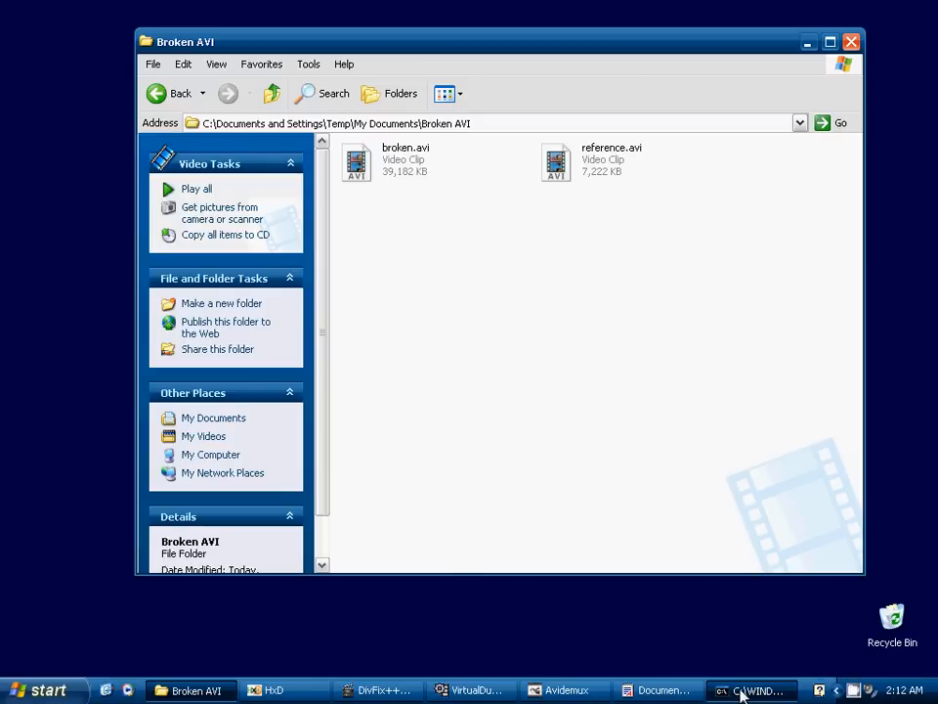
Step: Run 'mencoder broken.avi -idx -ovc copy -oac copy -o fix_mencoder.avi' in Command Prompt
click(764, 689)
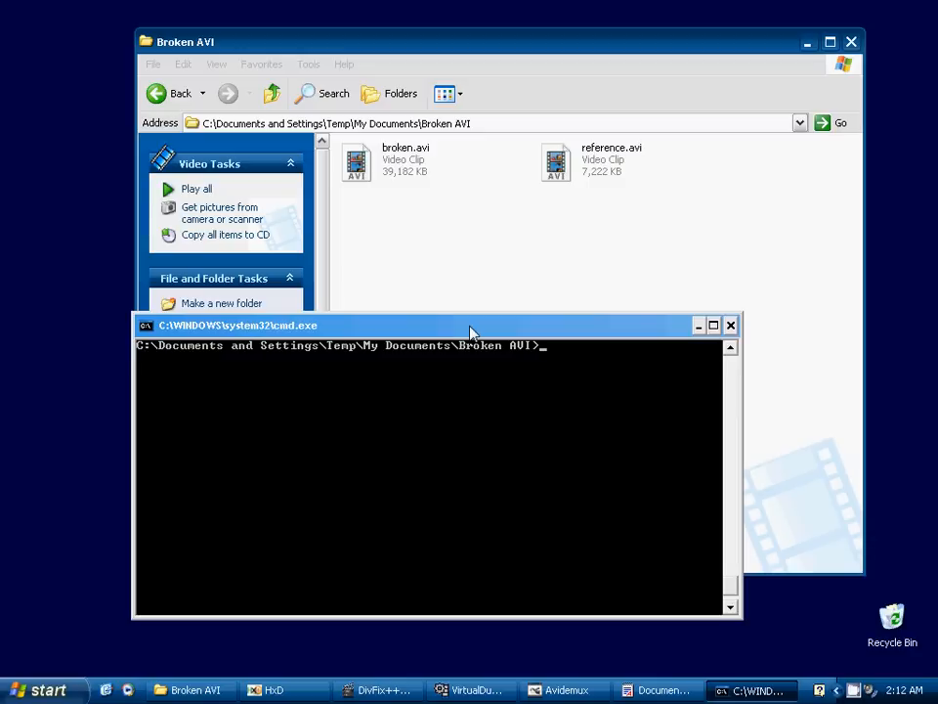
text(me)
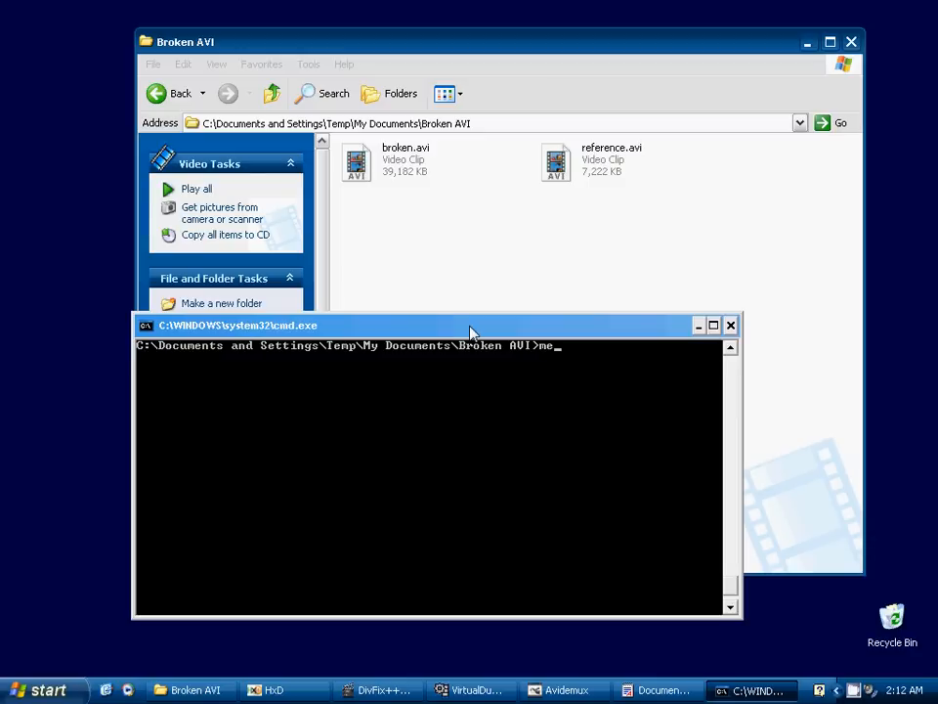
text(n)
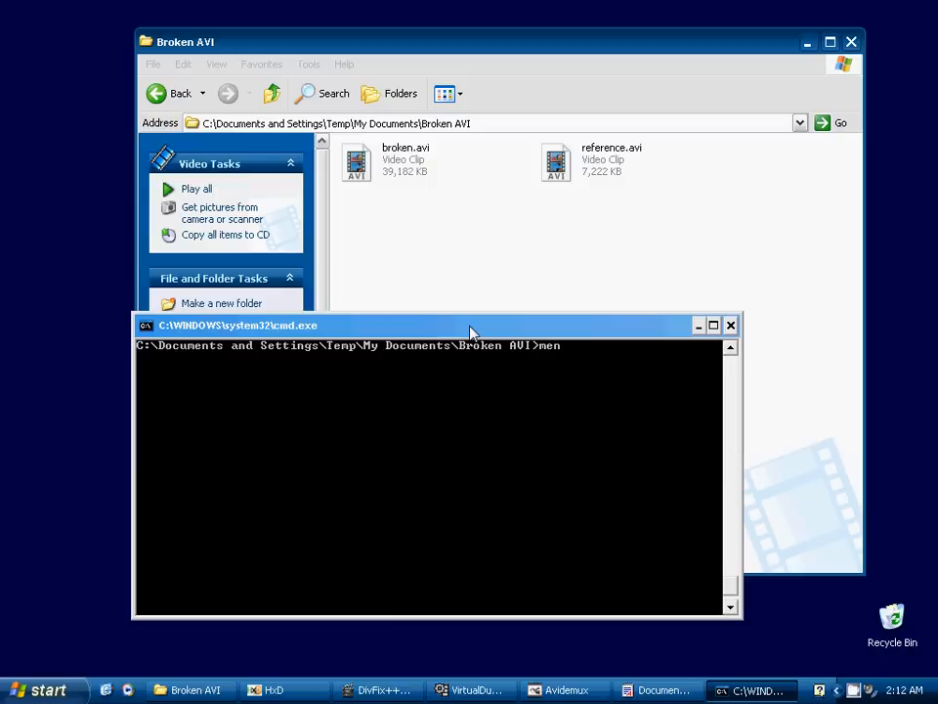
text(coder)
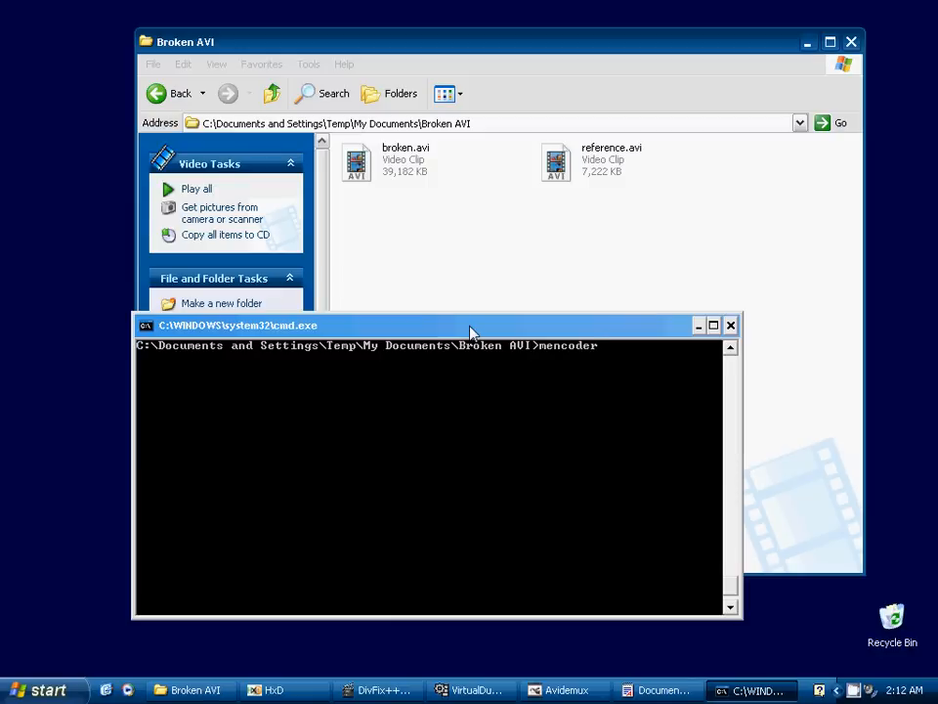
text(-idx)
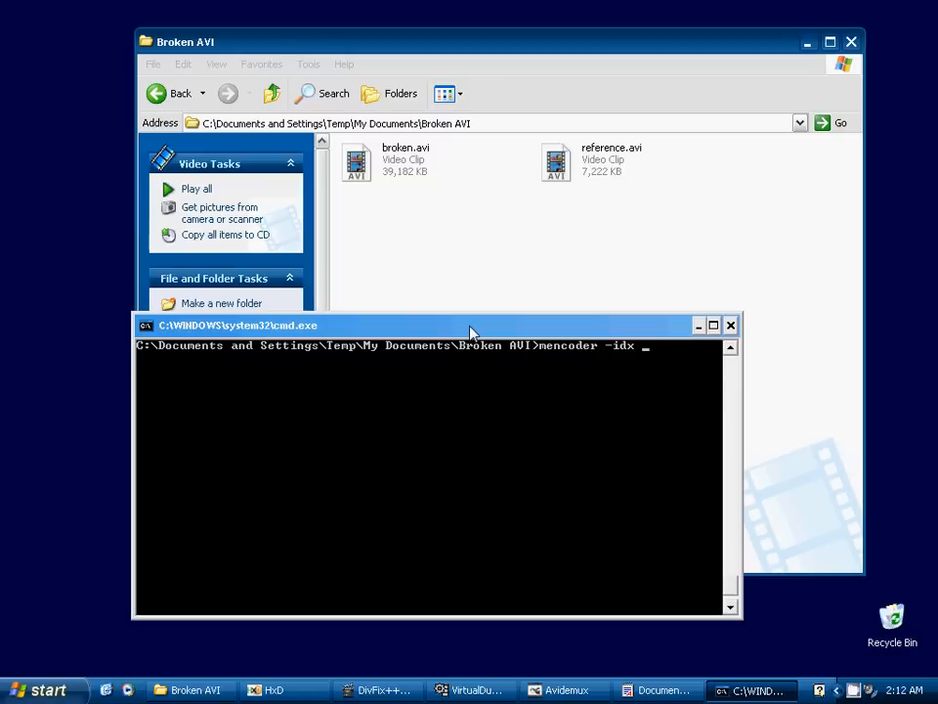
text(broken)
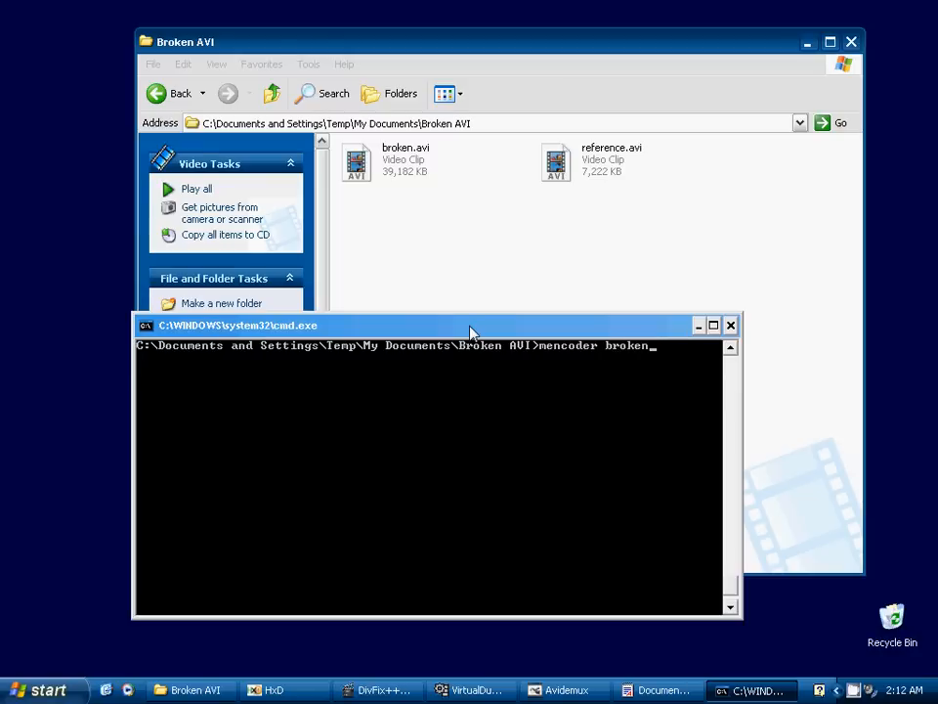
text(.avi -idx)
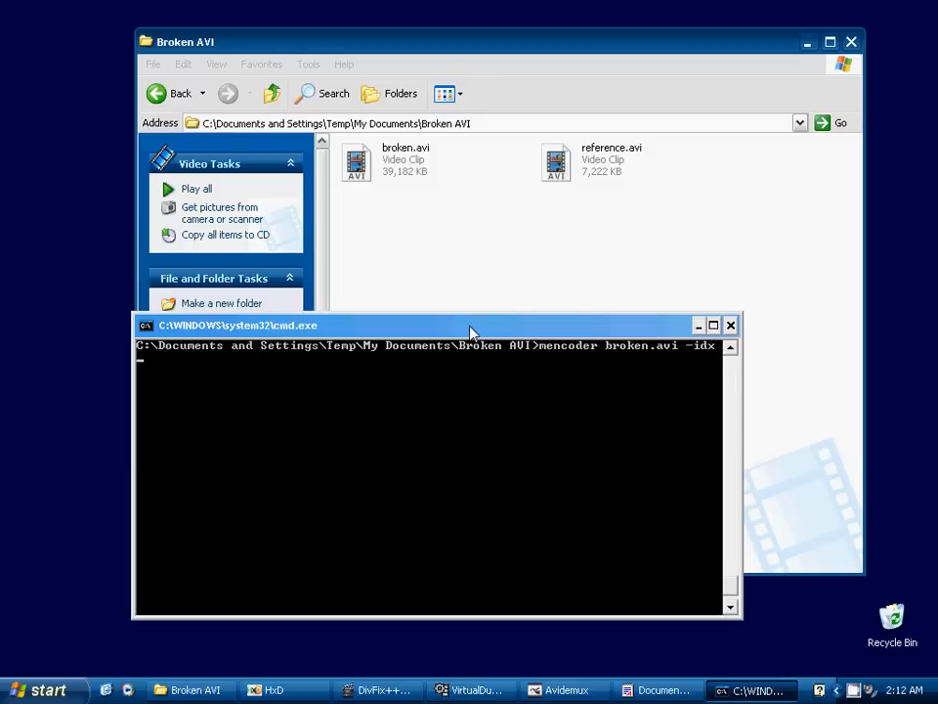
text(-ovc copy)
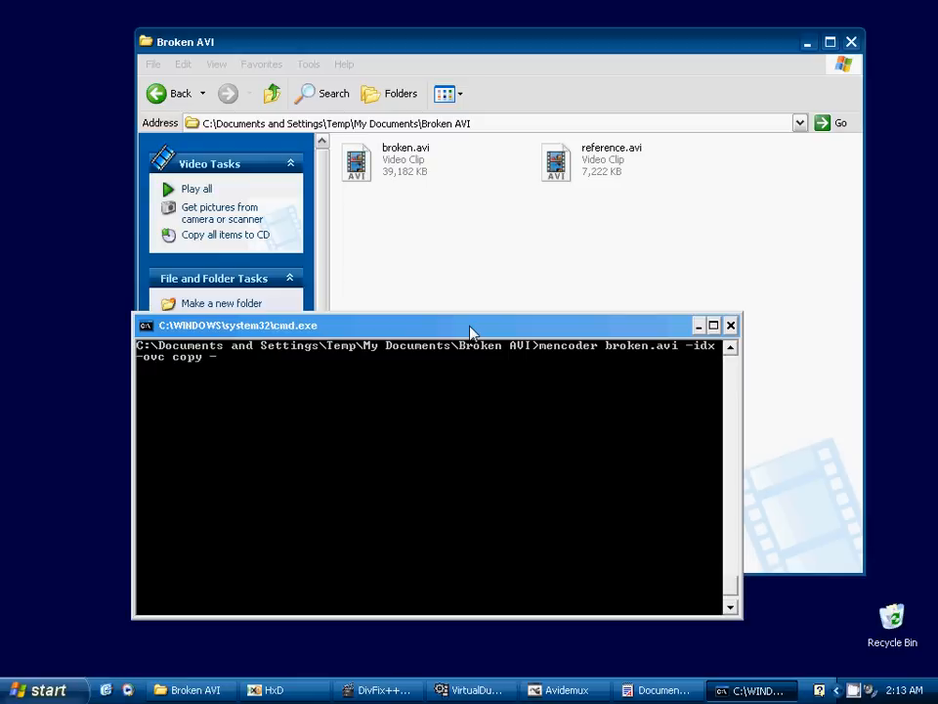
text(-oac c)
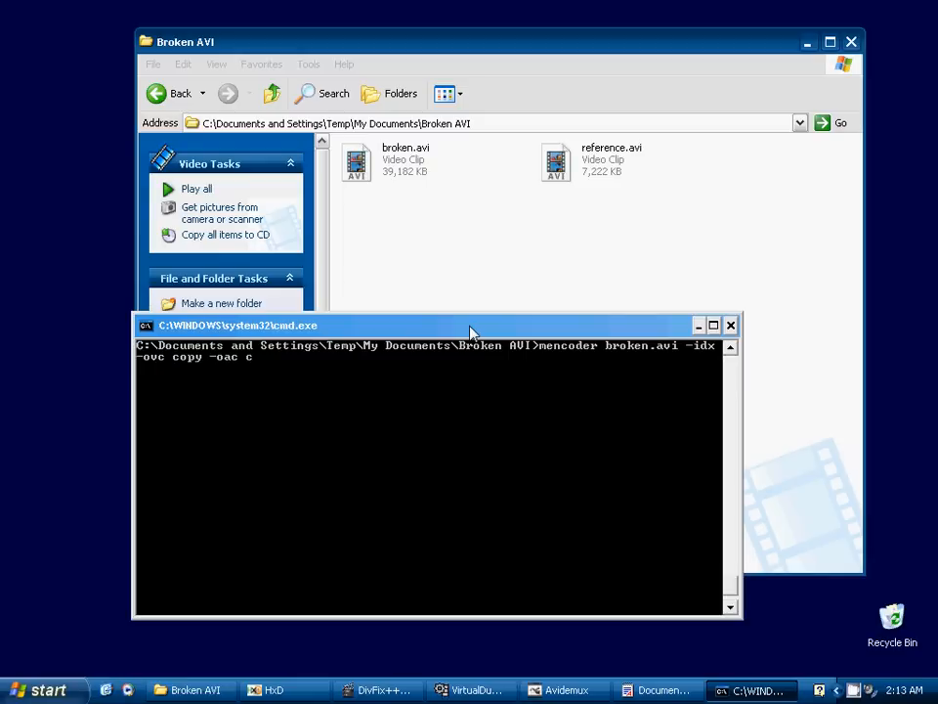
text(opy)
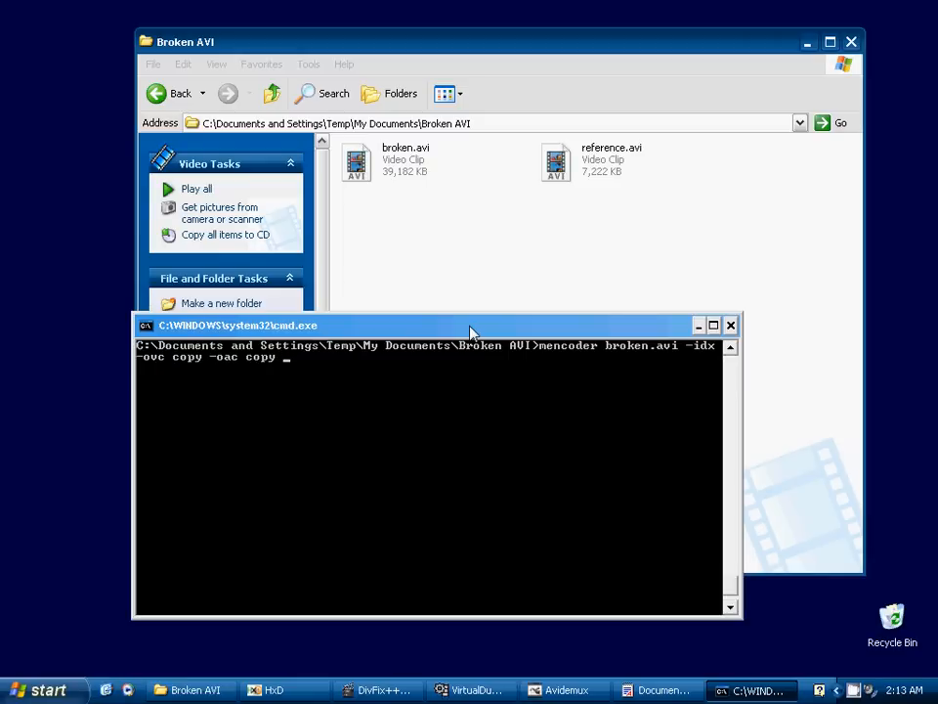
text(-o)
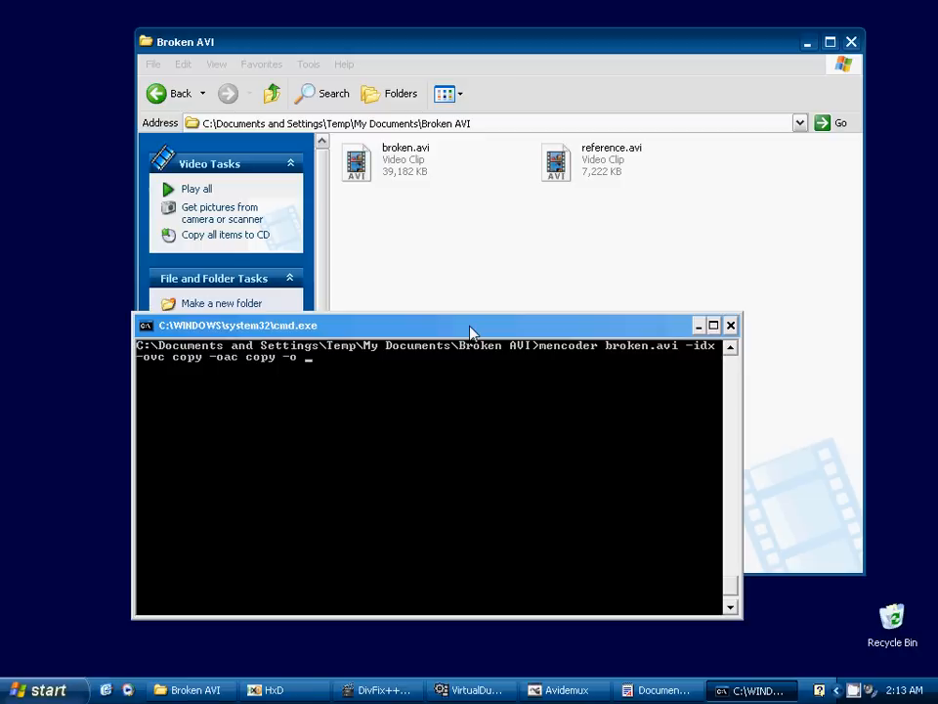
text(fix)
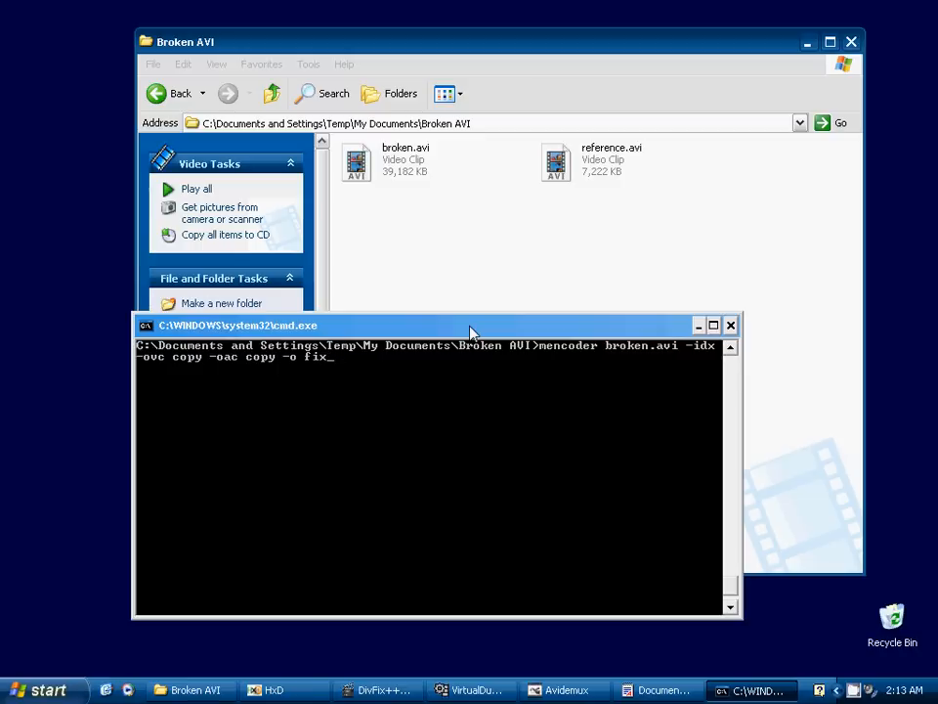
text(mencoder.avi)
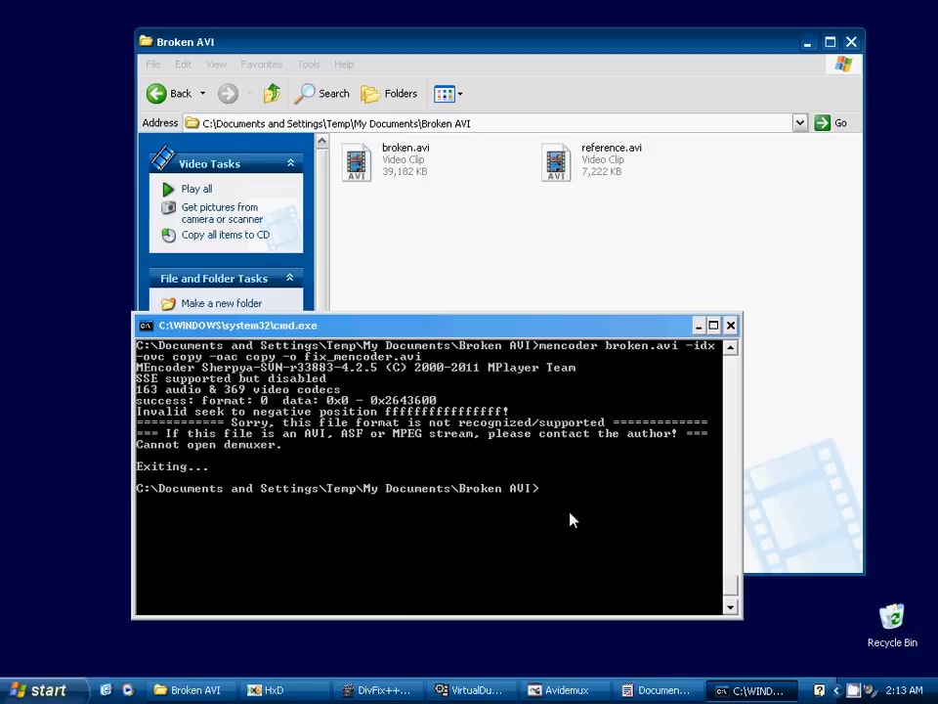
Step: Run 'ffmpeg -i broken.avi -vcodec copy -acodec copy' with fix_ff as the output
text(ff)
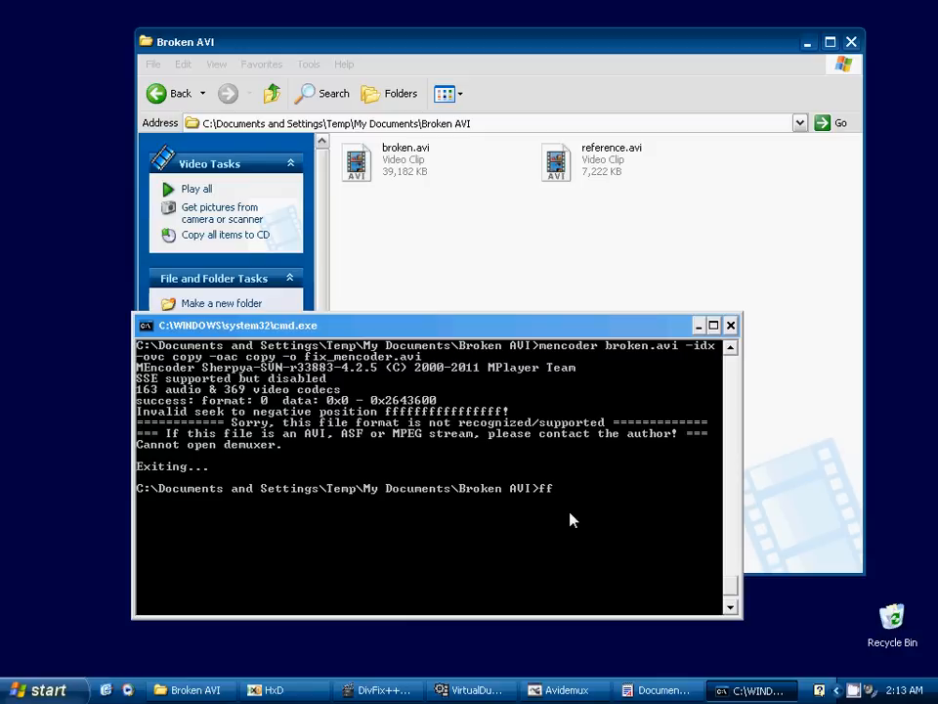
text(mpeg)
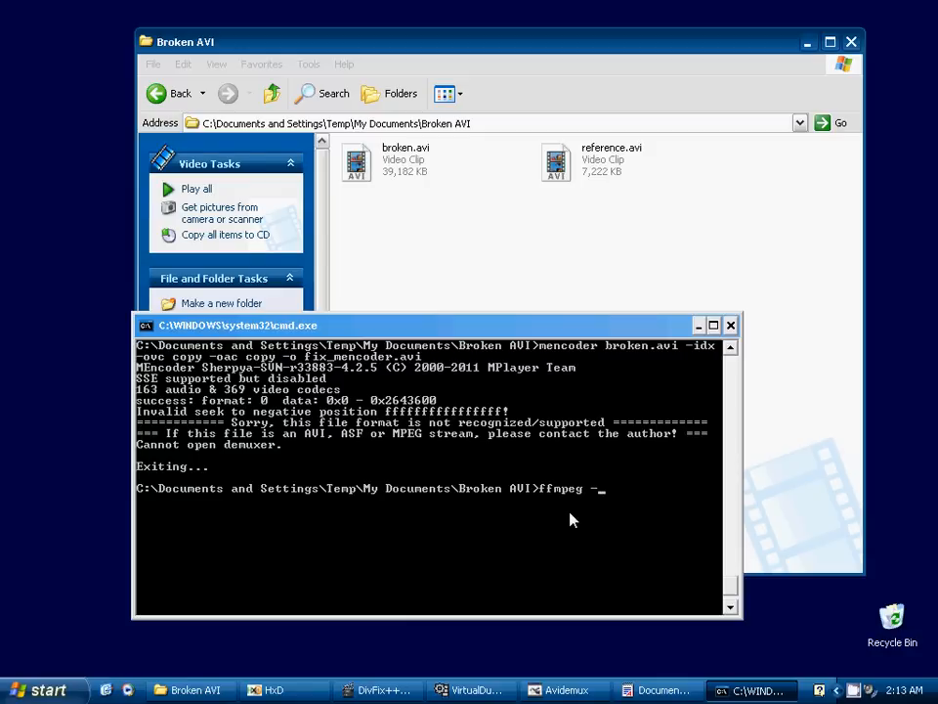
text(-i)
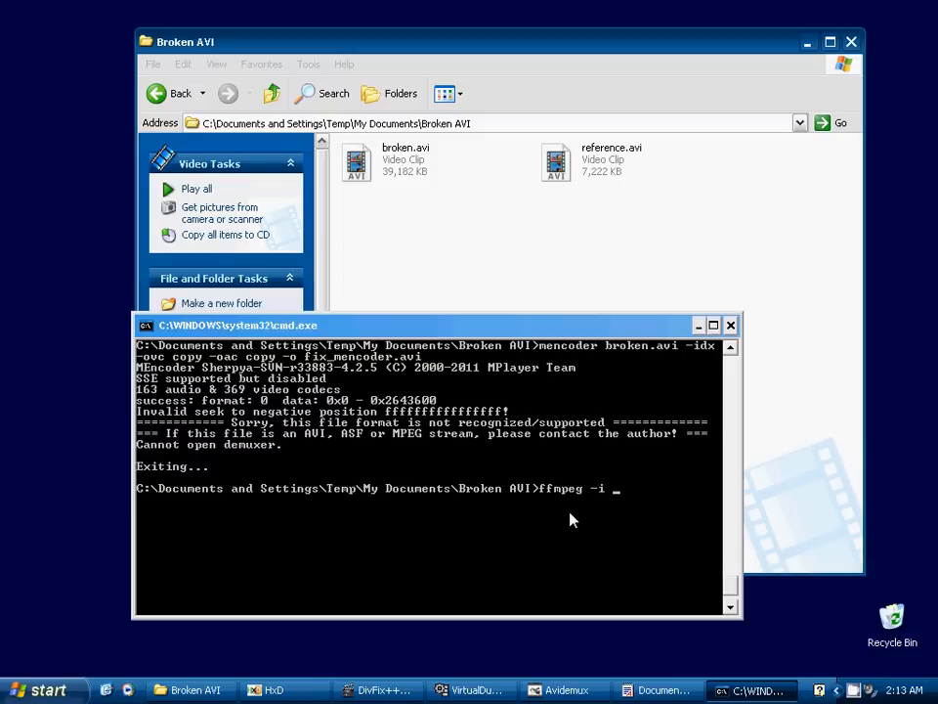
text(broken.avi -vcodec copy)
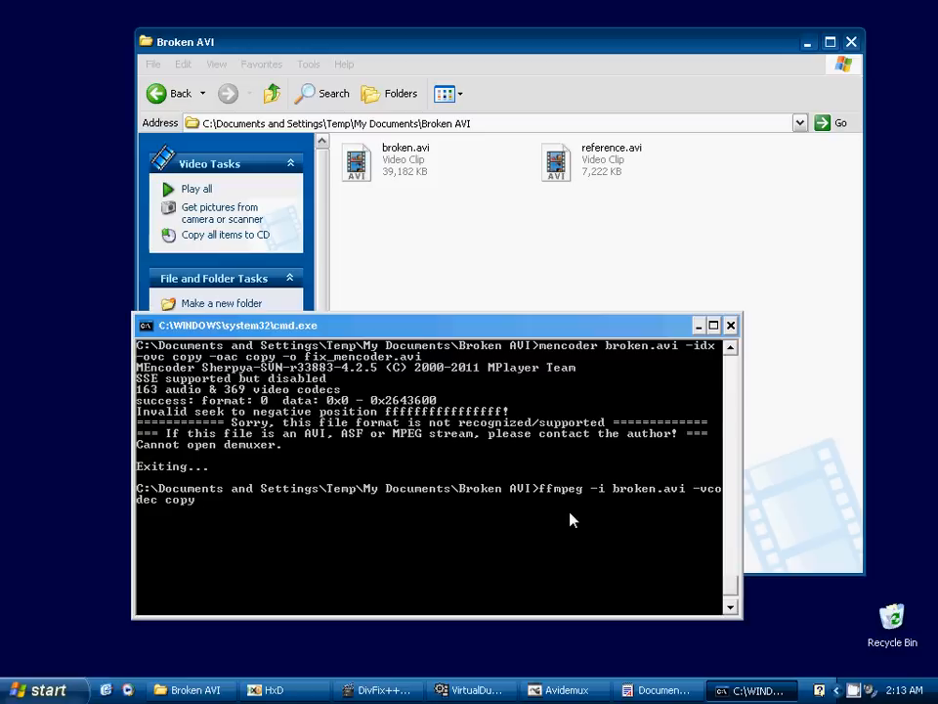
text(-vcode)
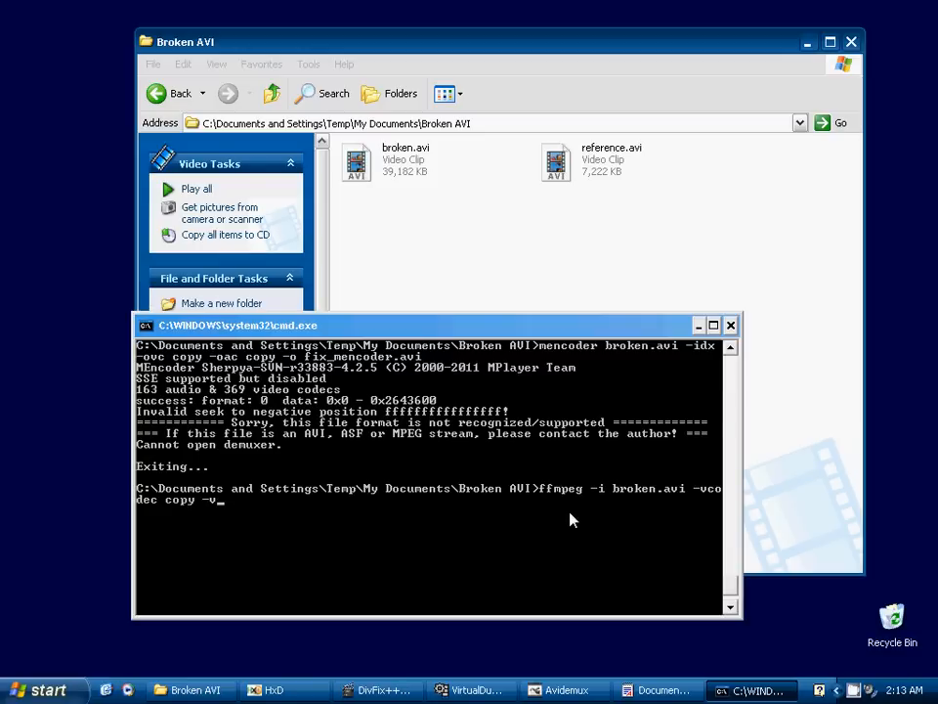
text(acodec)
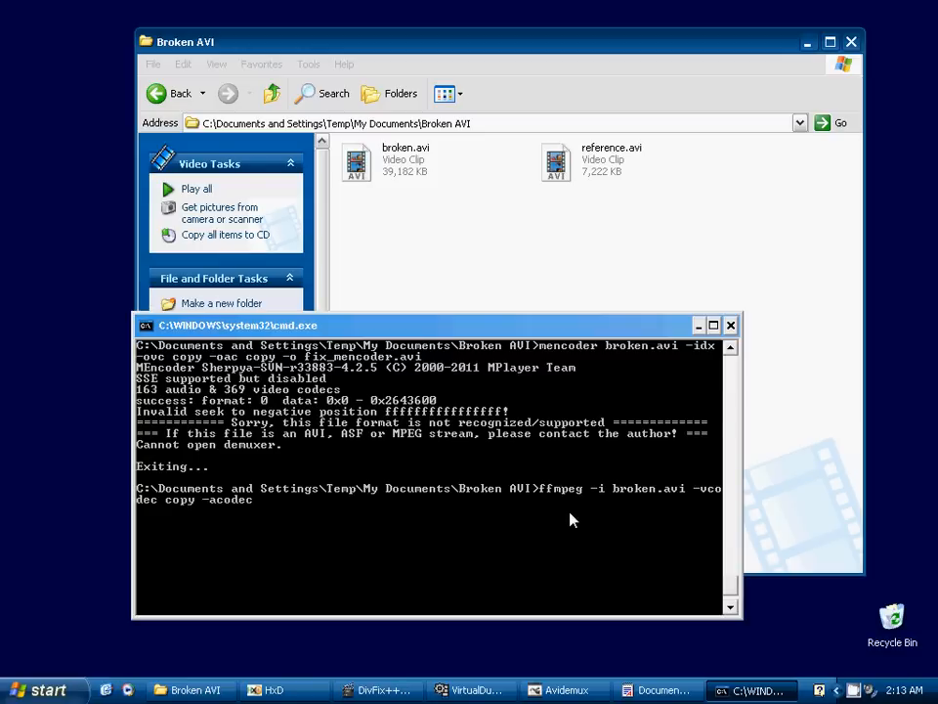
text(copy)
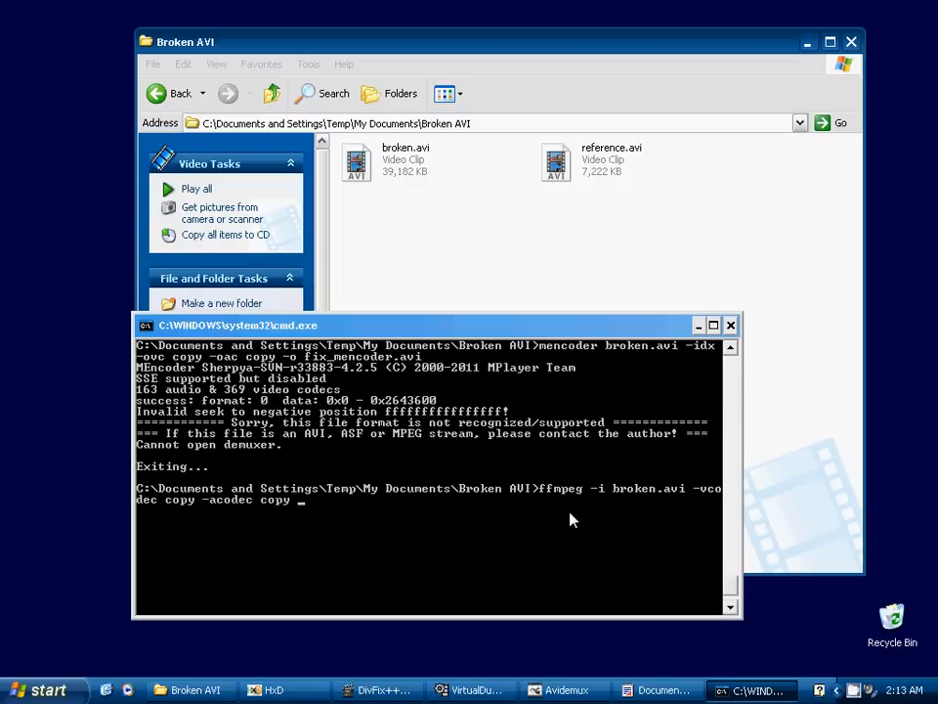
text(fix_ff)
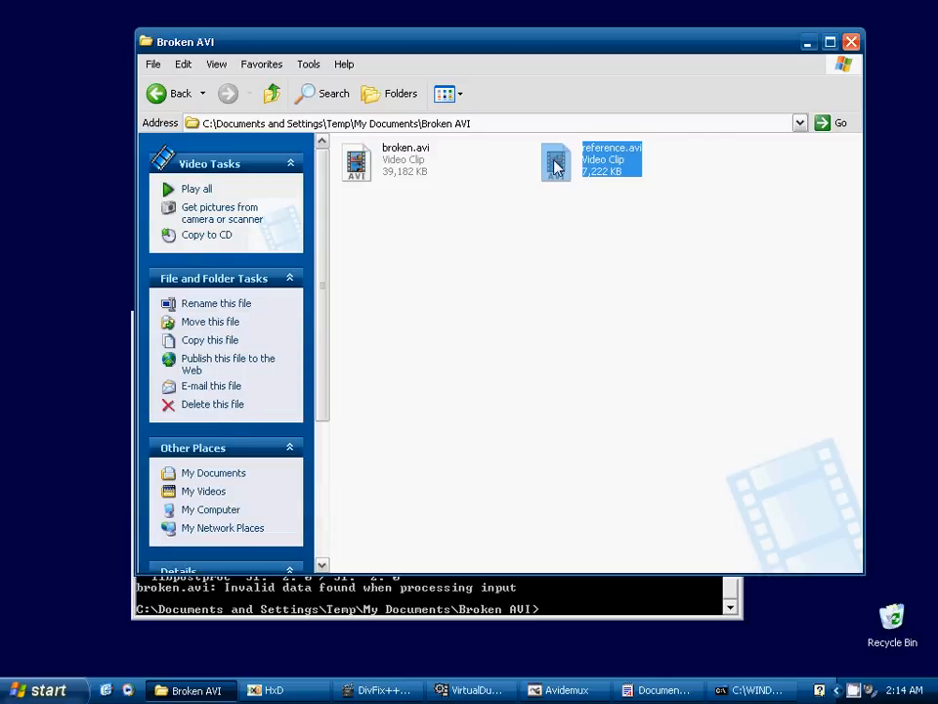
mouse_move(556, 164)
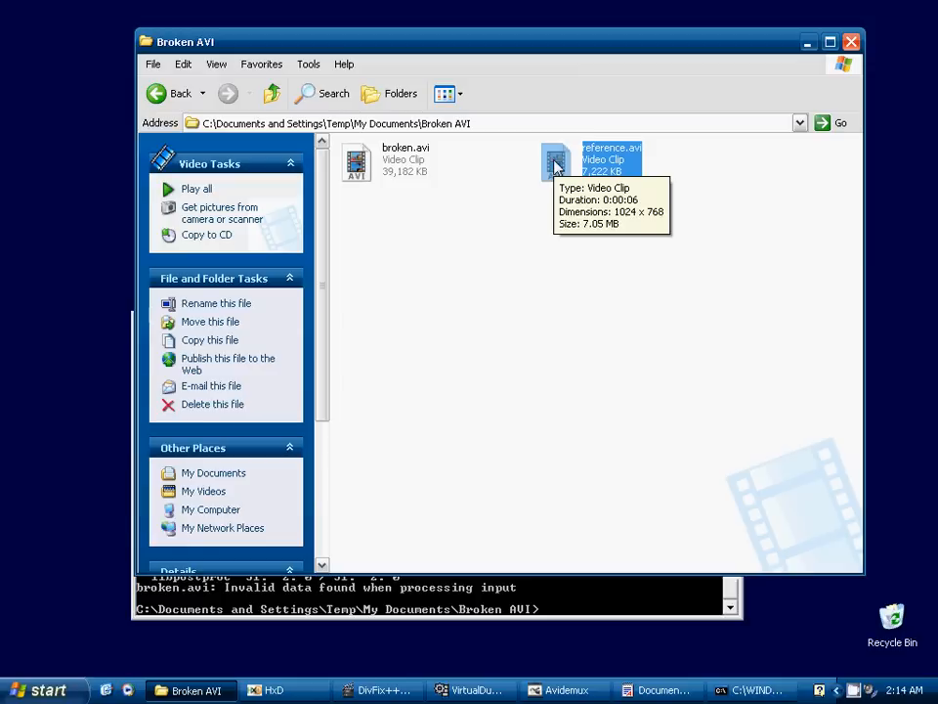
Step: Select broken.avi in Explorer and bring HxD to the front
click(355, 162)
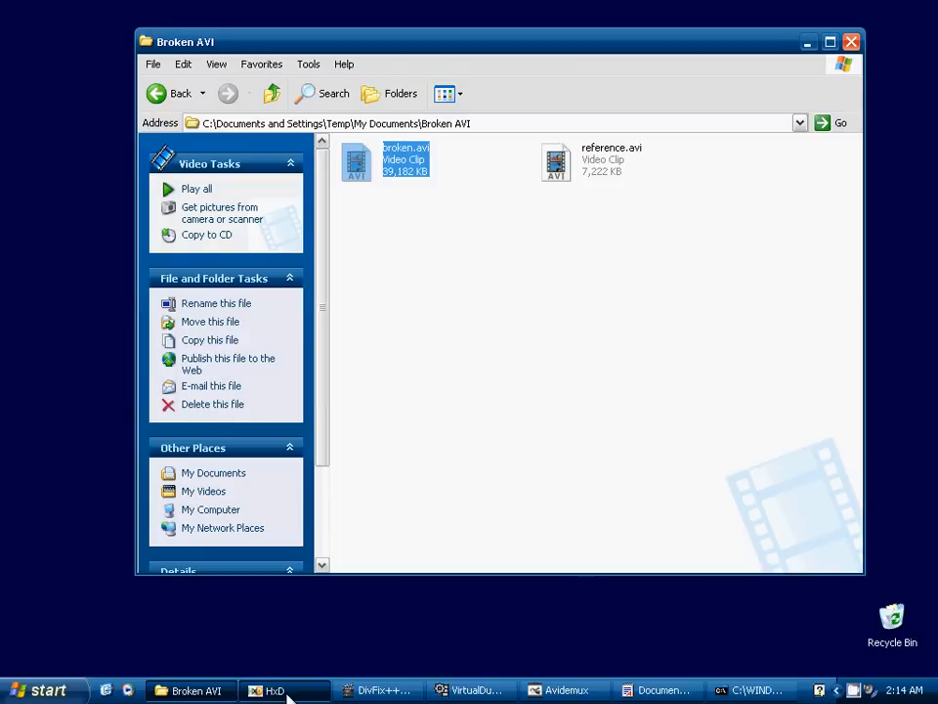
click(284, 692)
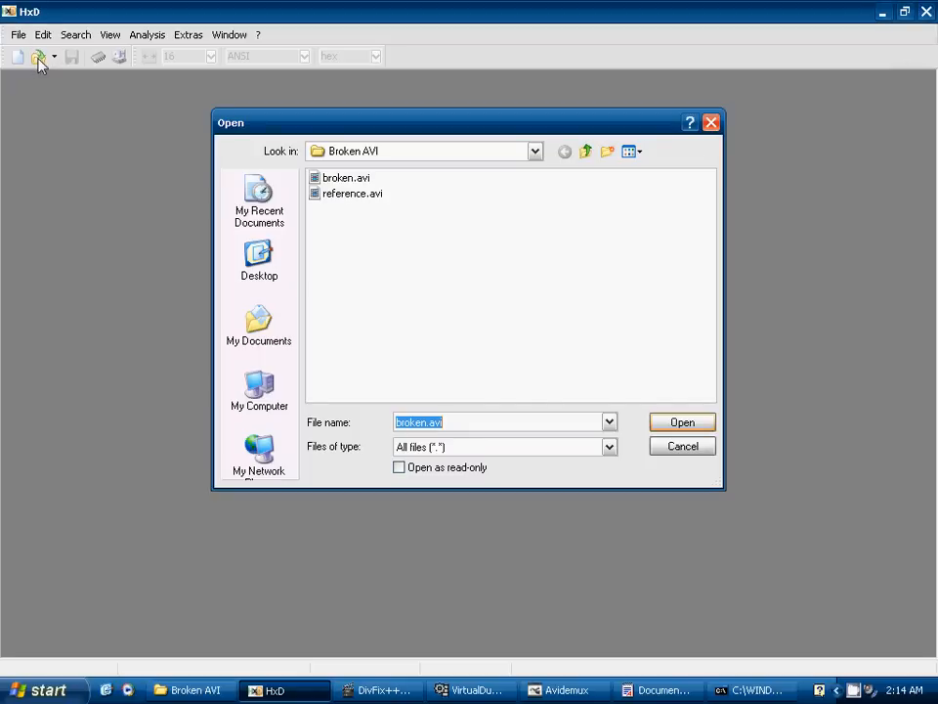
Step: Open broken.avi from the Broken AVI folder in HxD
click(681, 421)
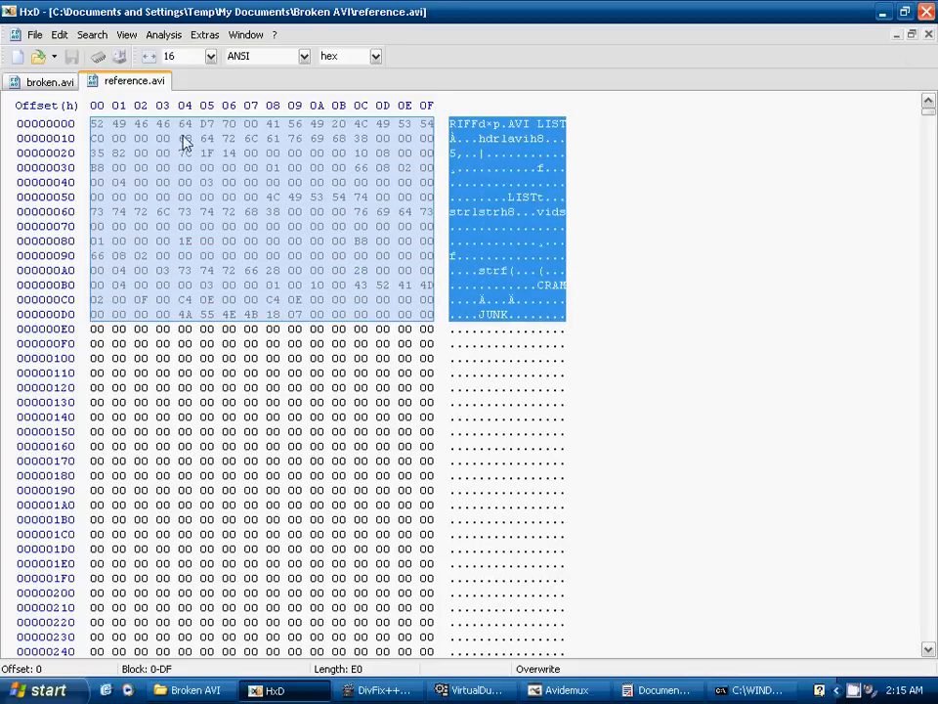
Step: Switch to the broken.avi tab to view its all-zero opening bytes
click(46, 81)
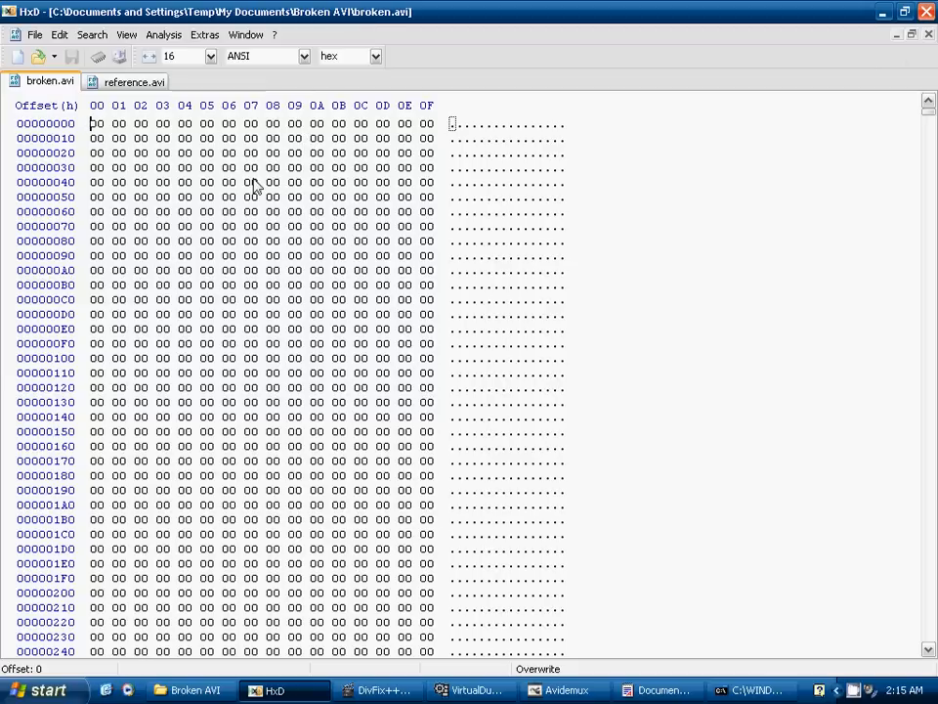
mouse_move(128, 127)
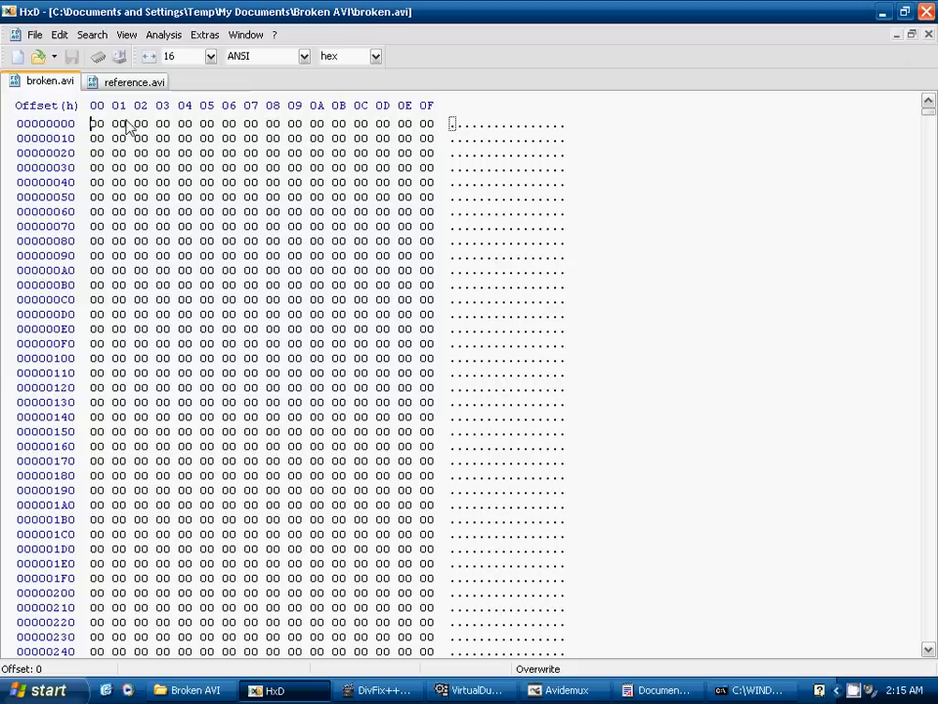
mouse_move(415, 160)
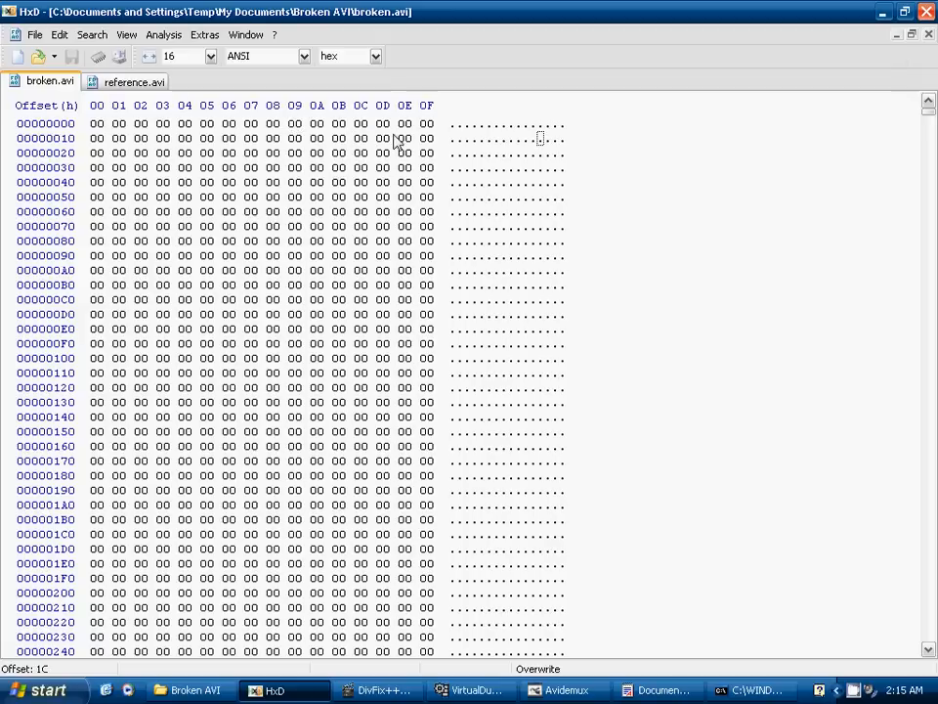
Step: Scroll broken.avi to offset 800 and mark its 00db frame chunk
scroll(down, 3)
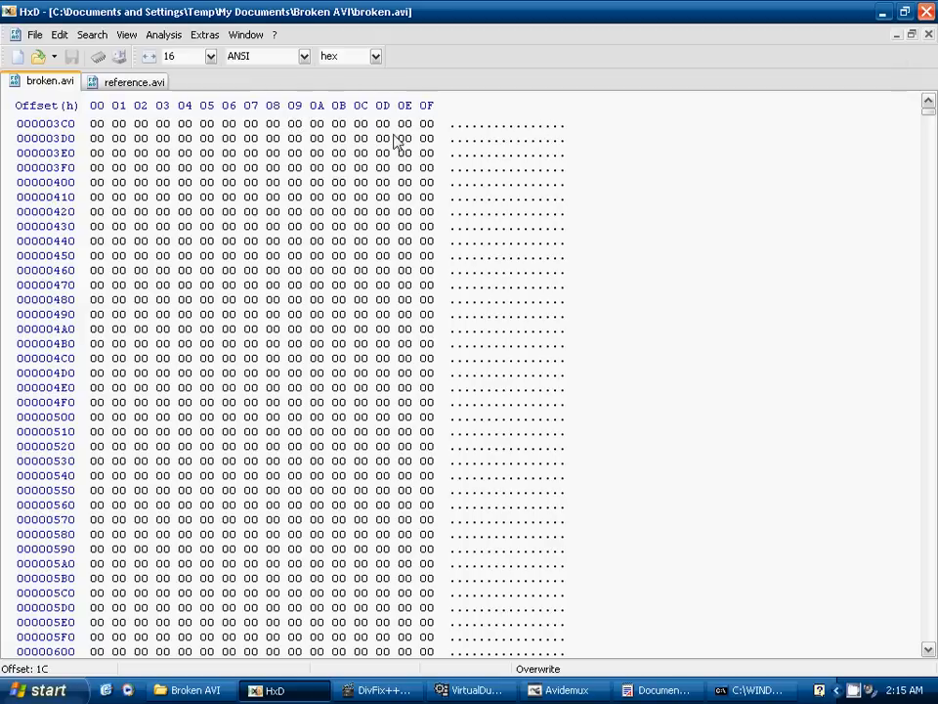
scroll(down, 3)
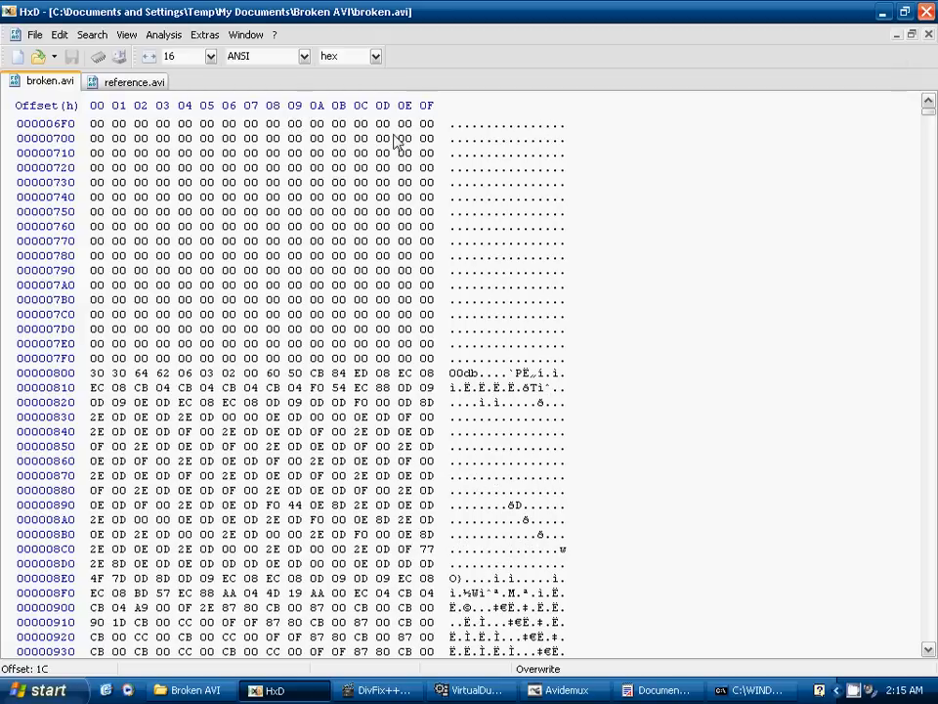
scroll(down, 3)
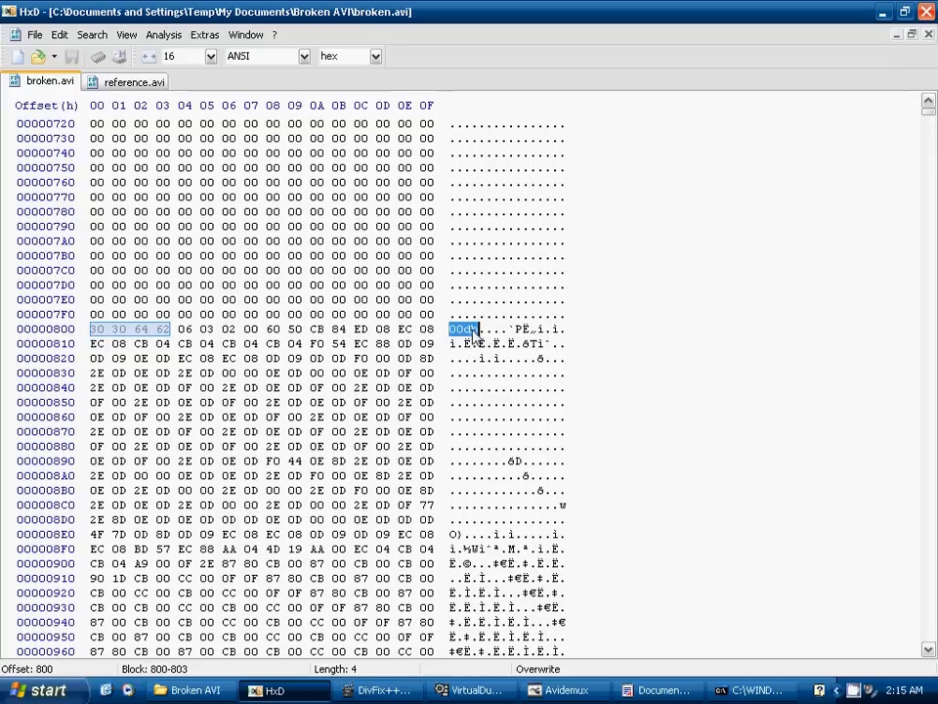
click(126, 83)
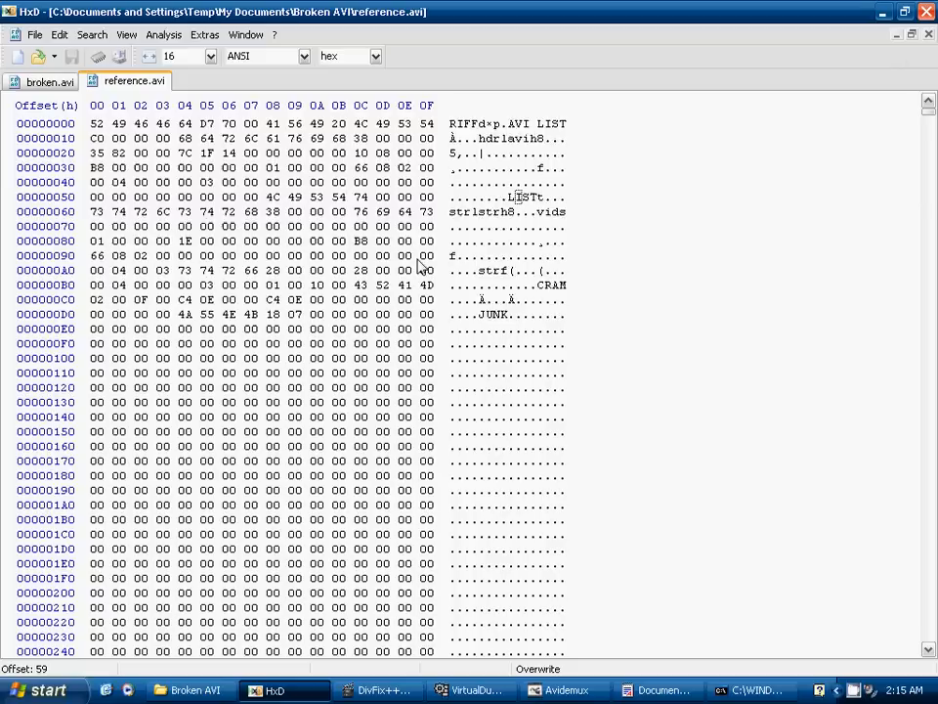
Step: In reference.avi, mark the LIST movi chunk header just before offset 800
scroll(down, 3)
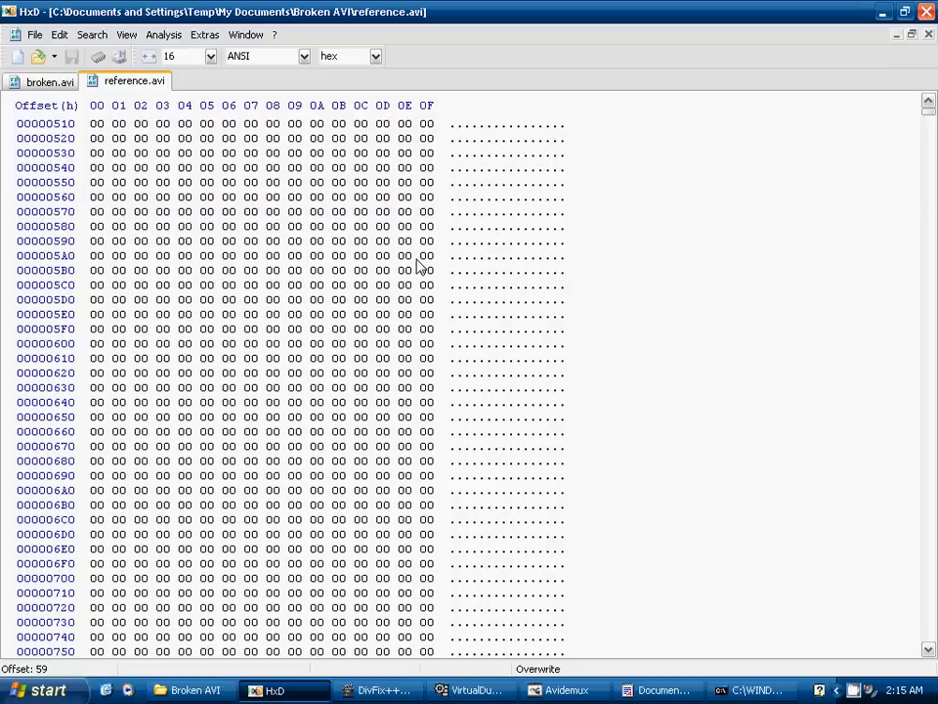
scroll(down, 3)
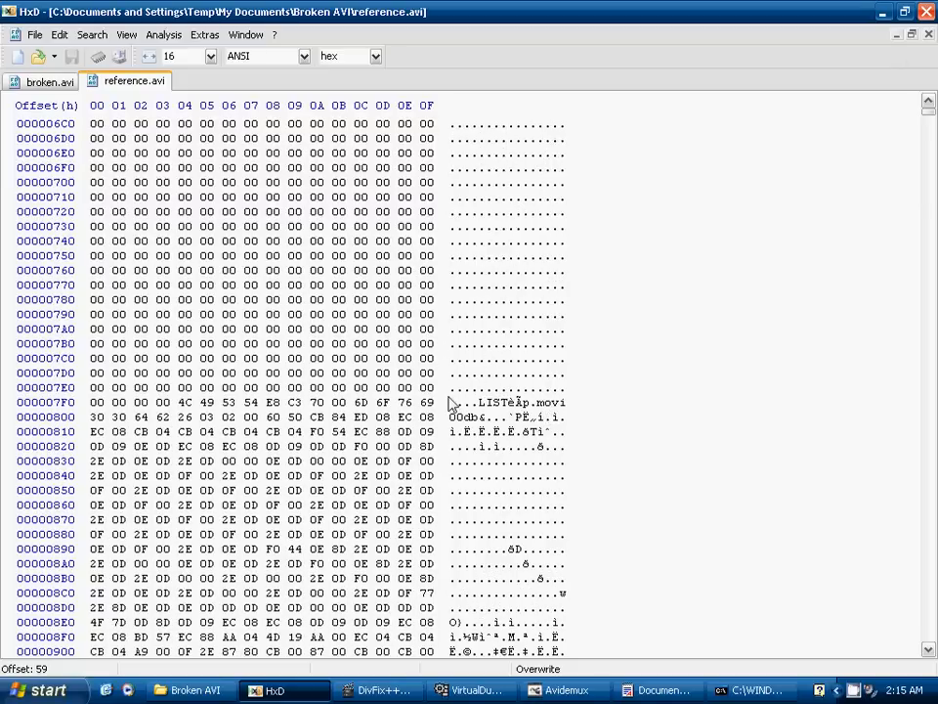
mouse_move(450, 417)
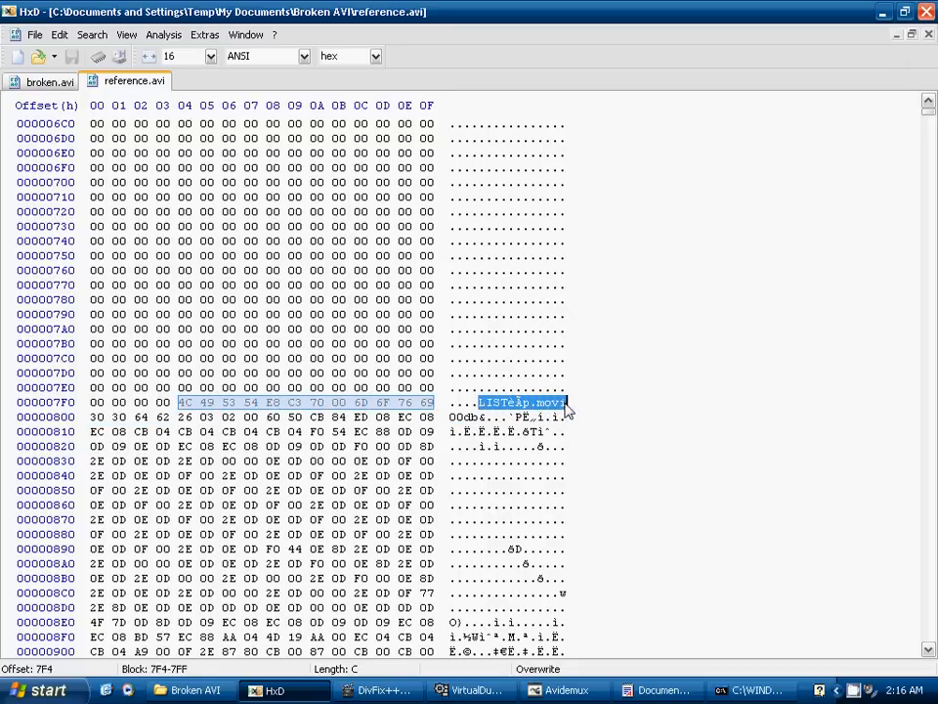
click(360, 402)
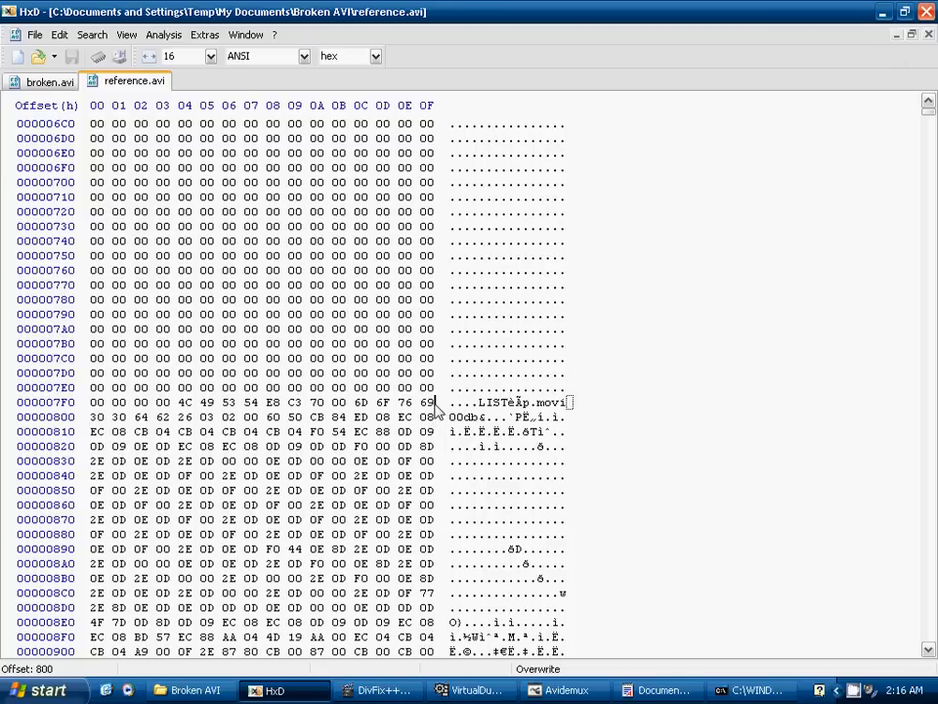
Step: Select reference.avi's header block 0–7FF and return to the broken.avi tab
drag(108, 137, 431, 401)
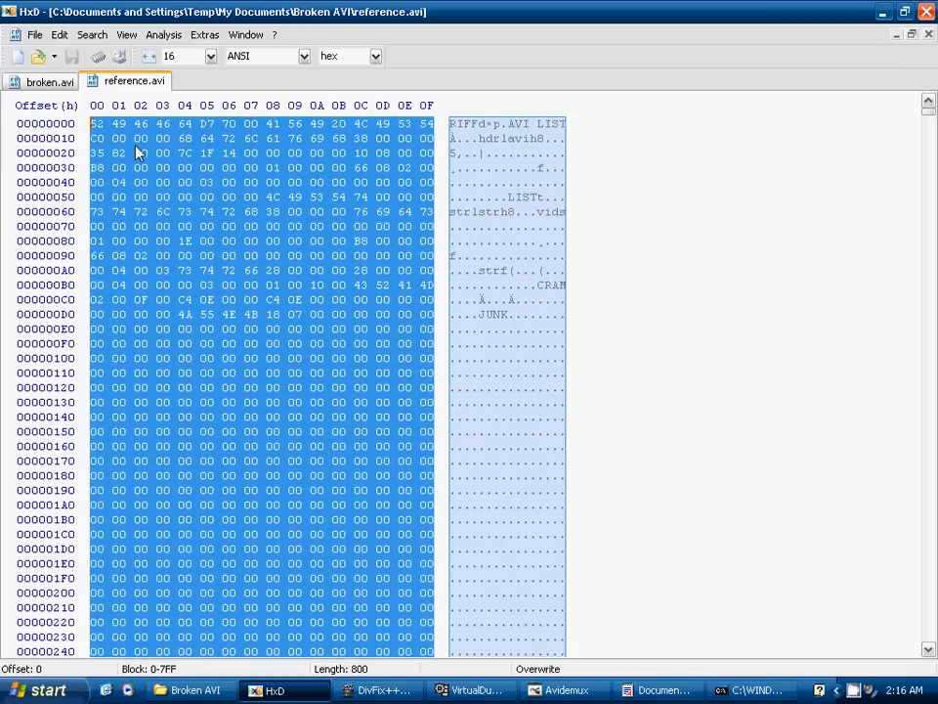
mouse_move(175, 212)
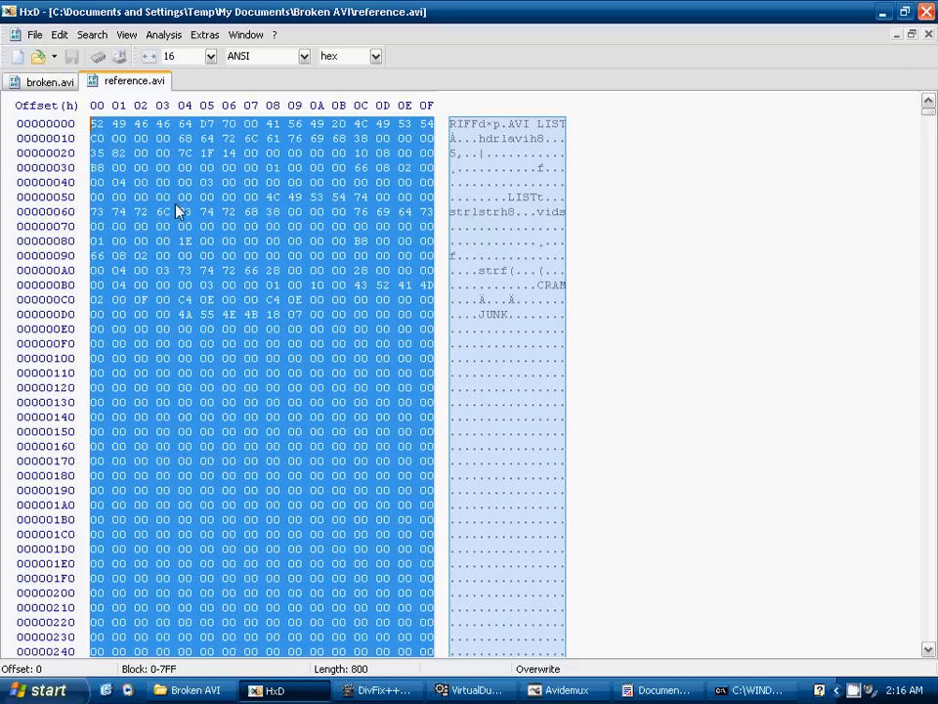
click(47, 82)
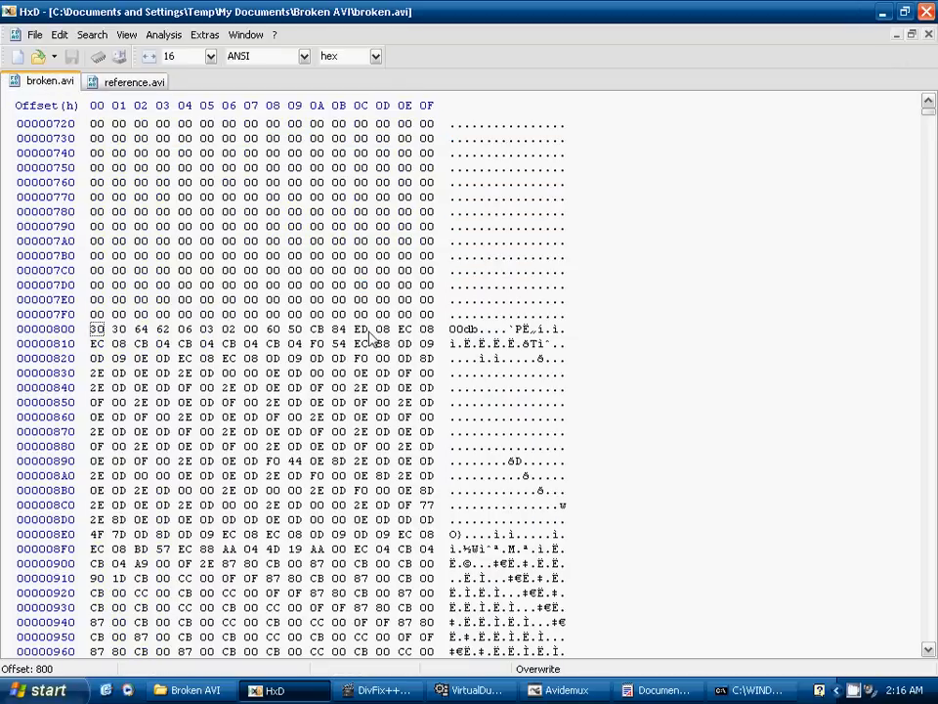
mouse_move(464, 333)
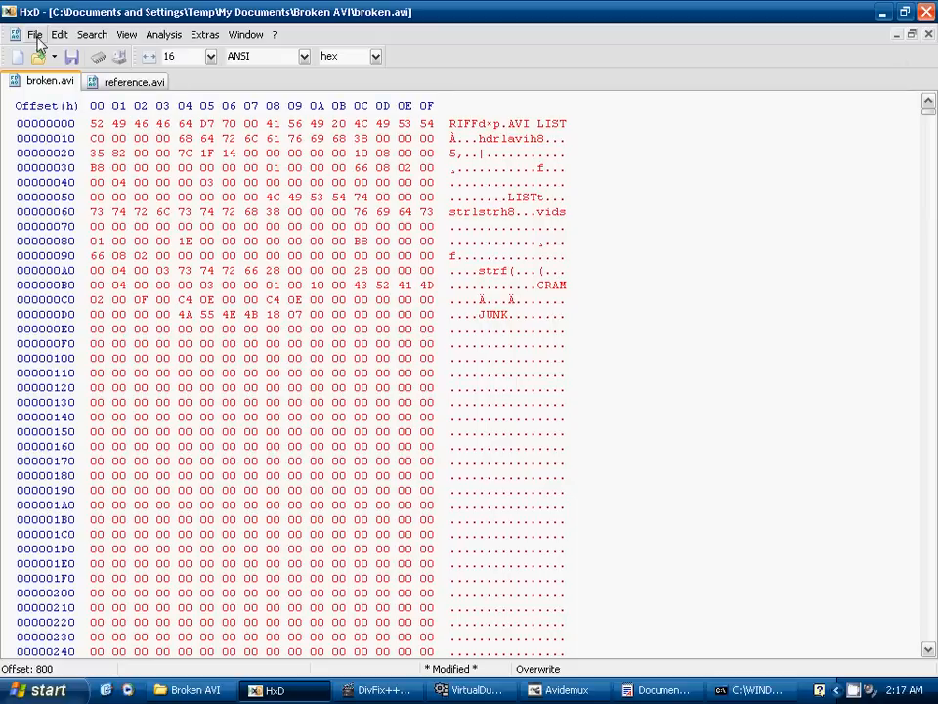
Step: Save HxD's patched broken.avi as a new file, edited.avi, in the Broken AVI folder
click(36, 33)
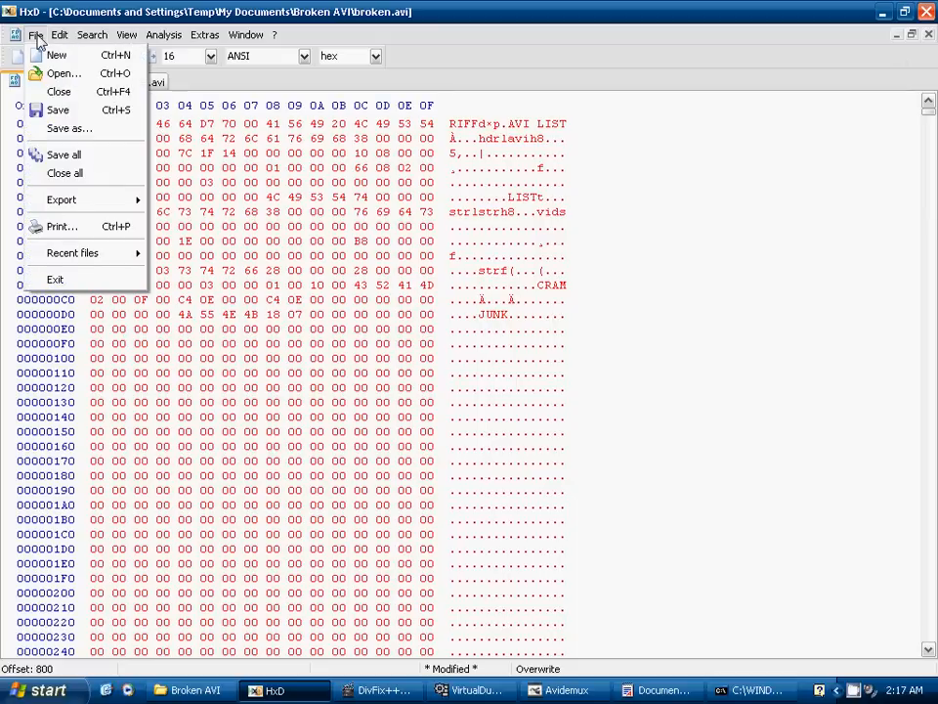
click(62, 128)
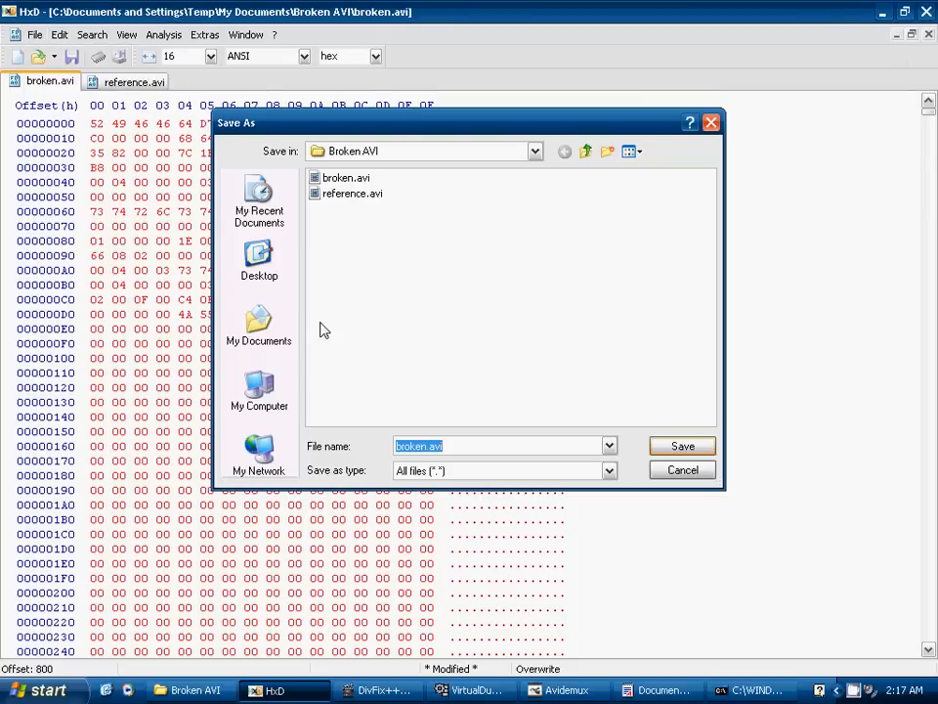
mouse_move(498, 368)
text(edited.a)
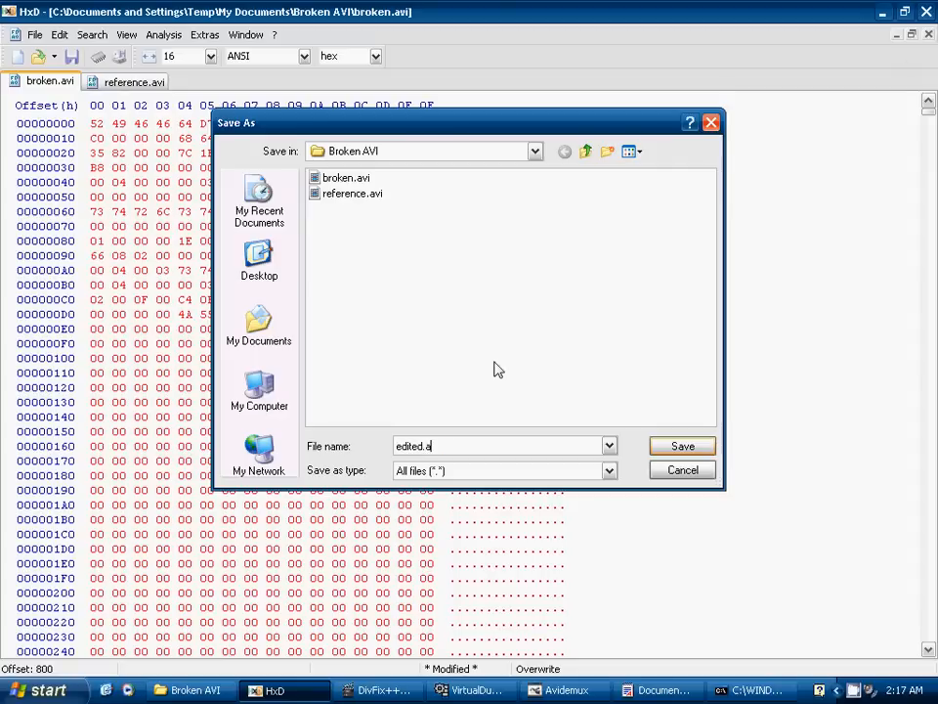
text(vi)
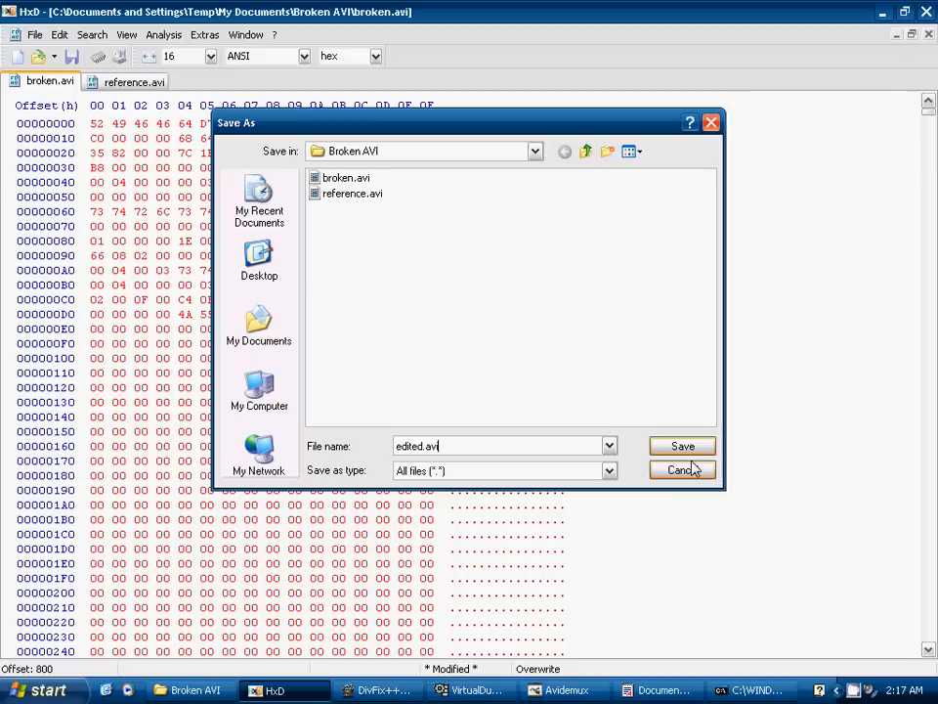
click(682, 446)
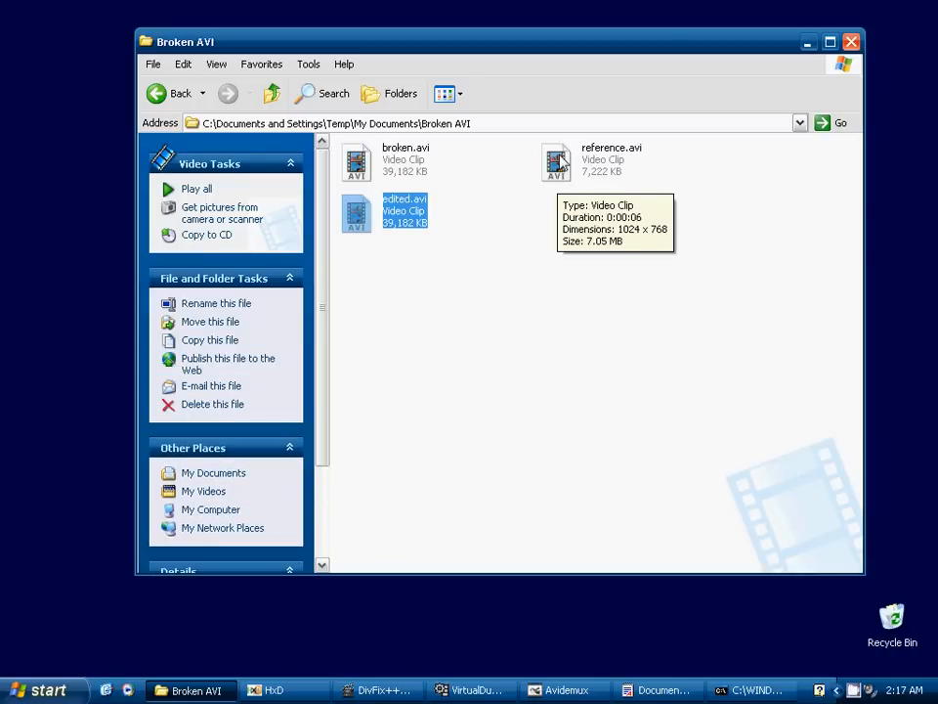
Step: Deselect edited.avi in the Broken AVI Explorer folder
click(463, 309)
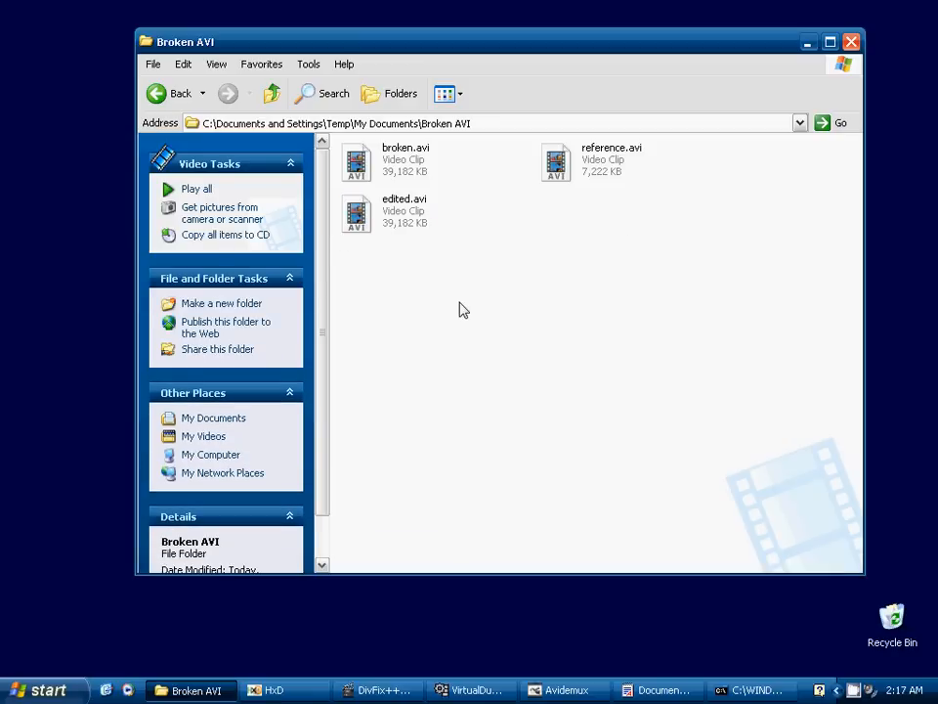
mouse_move(378, 265)
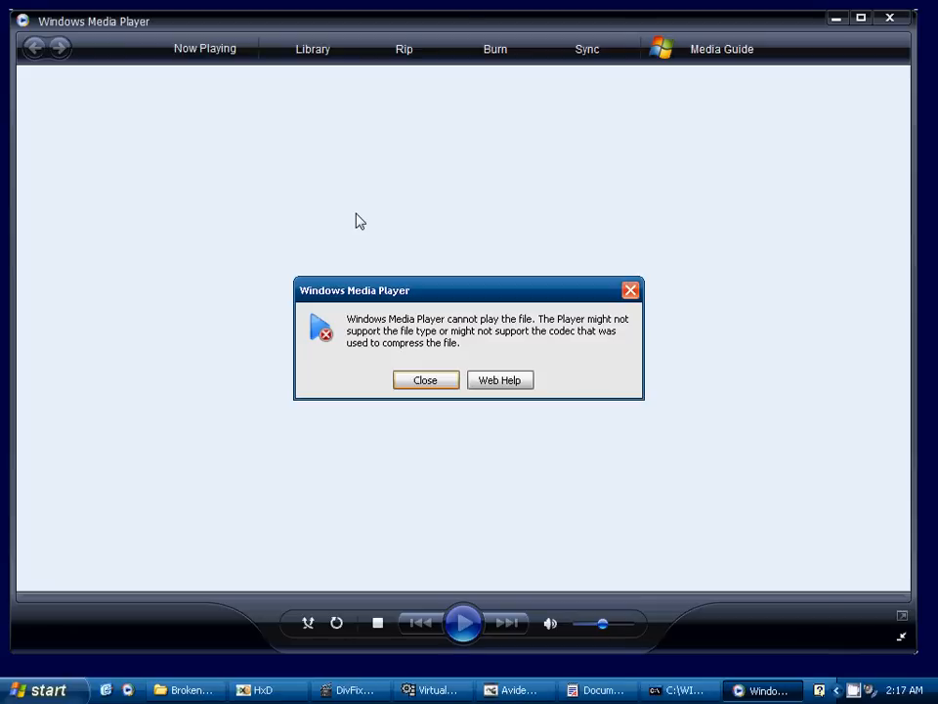
mouse_move(420, 385)
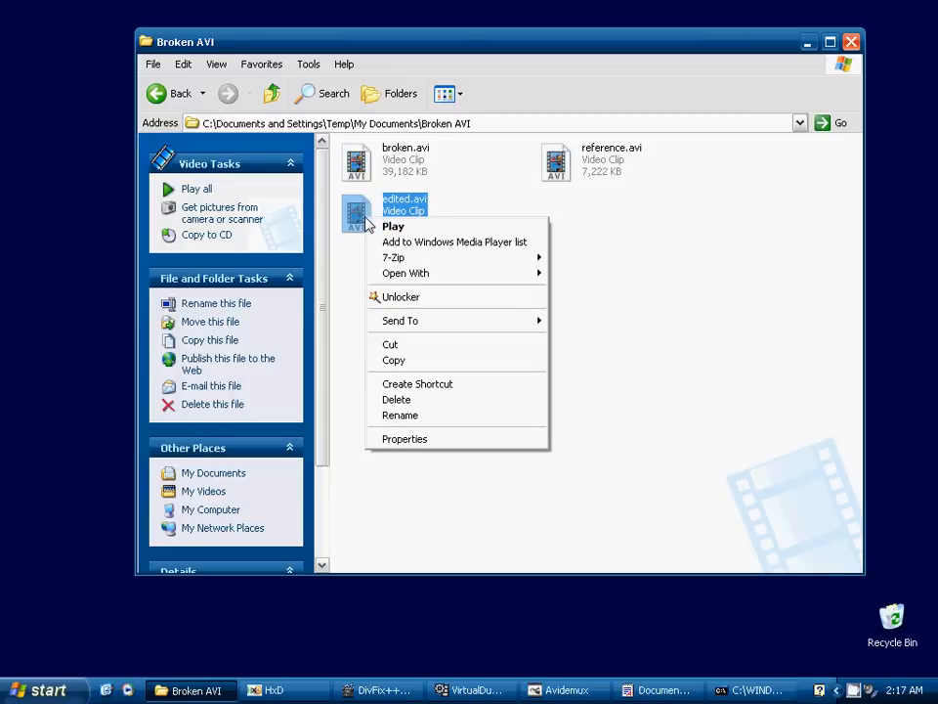
mouse_move(405, 273)
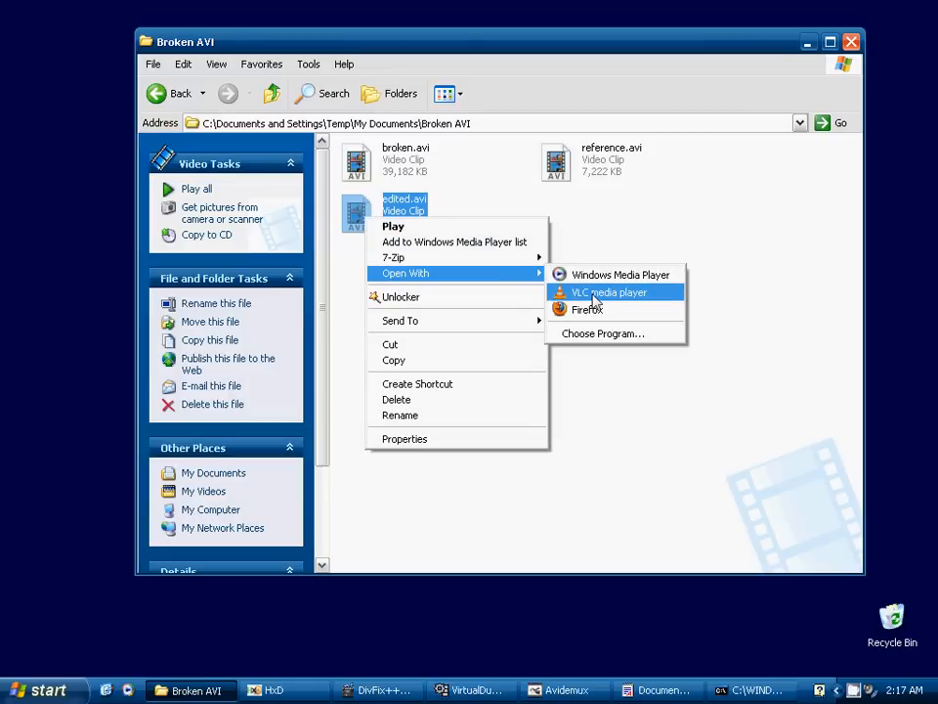
Step: Open edited.avi in VLC, accept the AVI index repair, and let it play
click(609, 292)
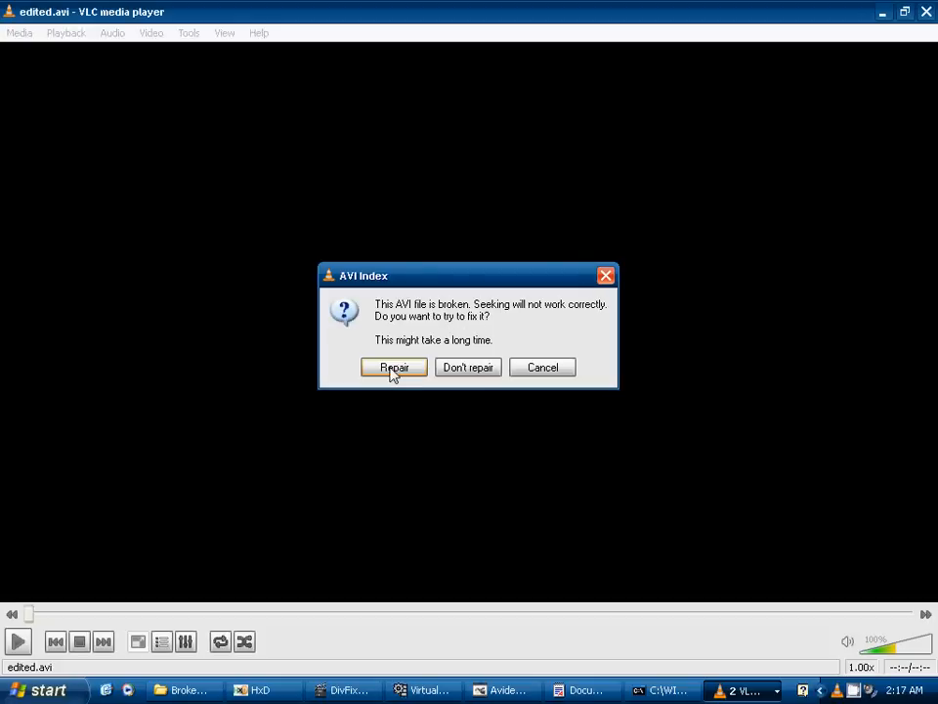
click(394, 368)
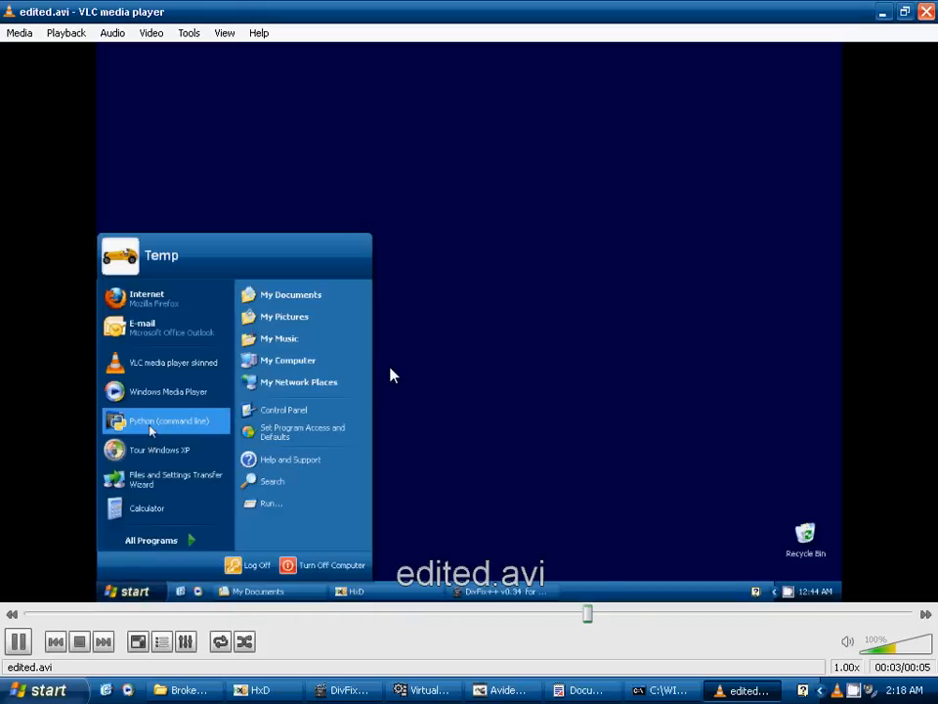
click(169, 421)
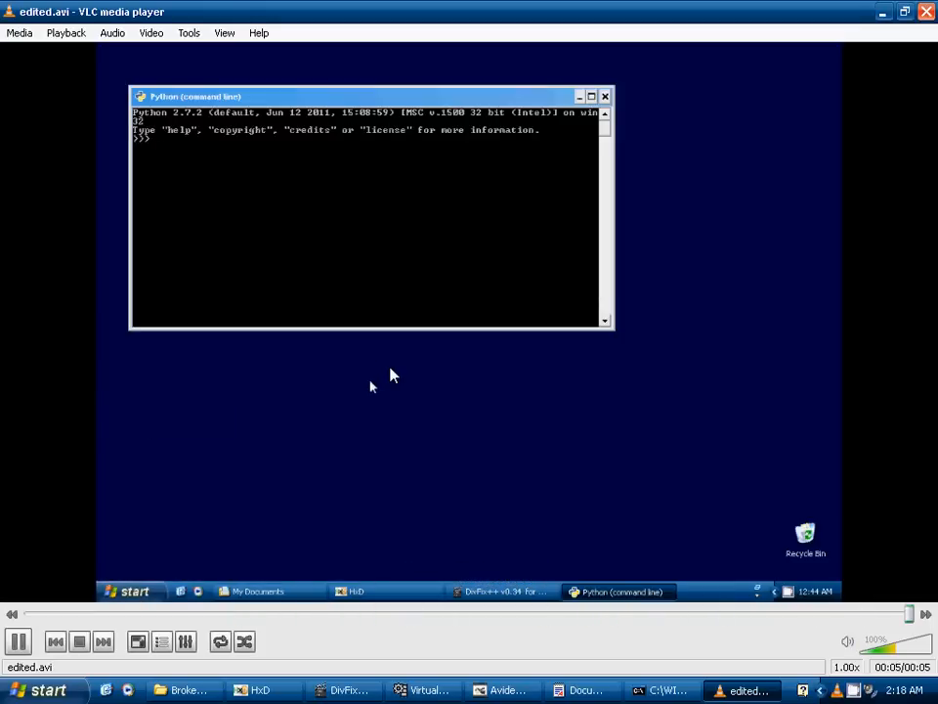
text(import os)
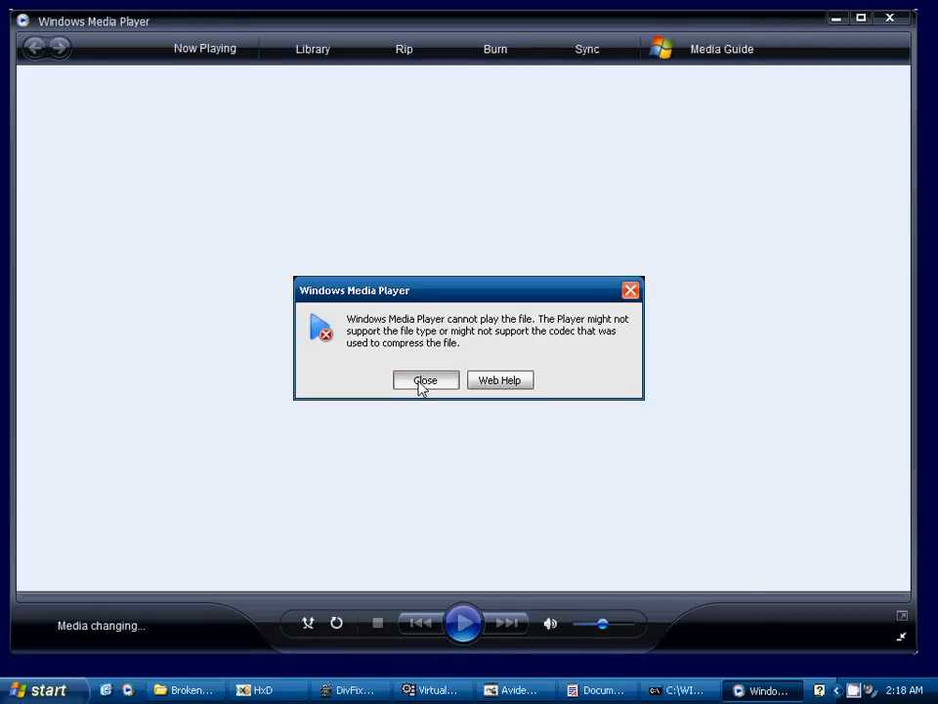
Step: Dismiss Windows Media Player's cannot-play error for edited.avi and bring up VirtualDub
click(425, 380)
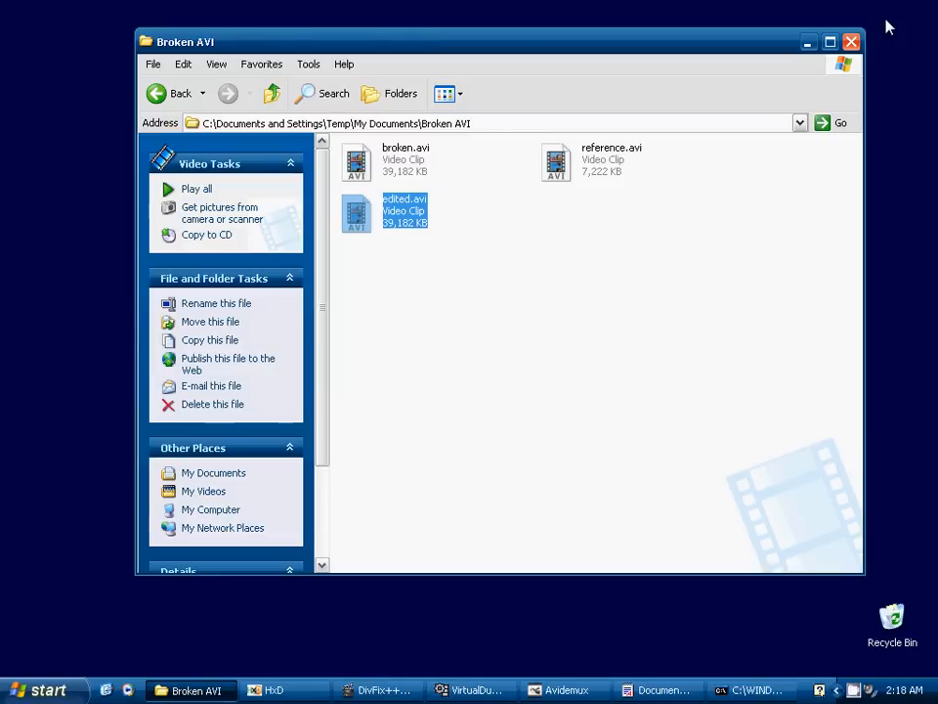
click(509, 305)
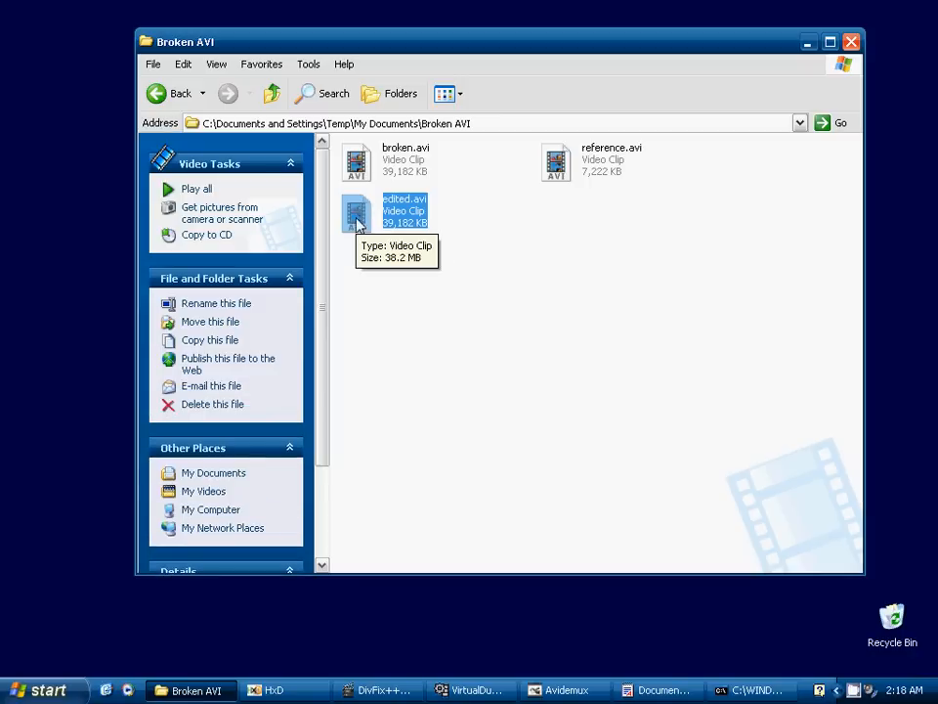
mouse_move(492, 249)
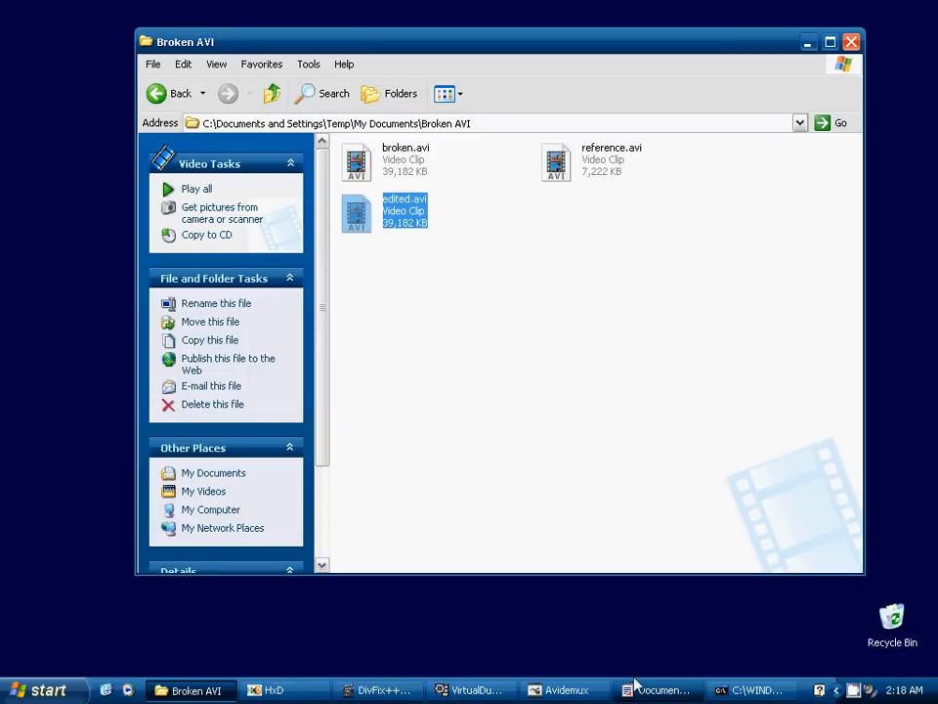
mouse_move(392, 508)
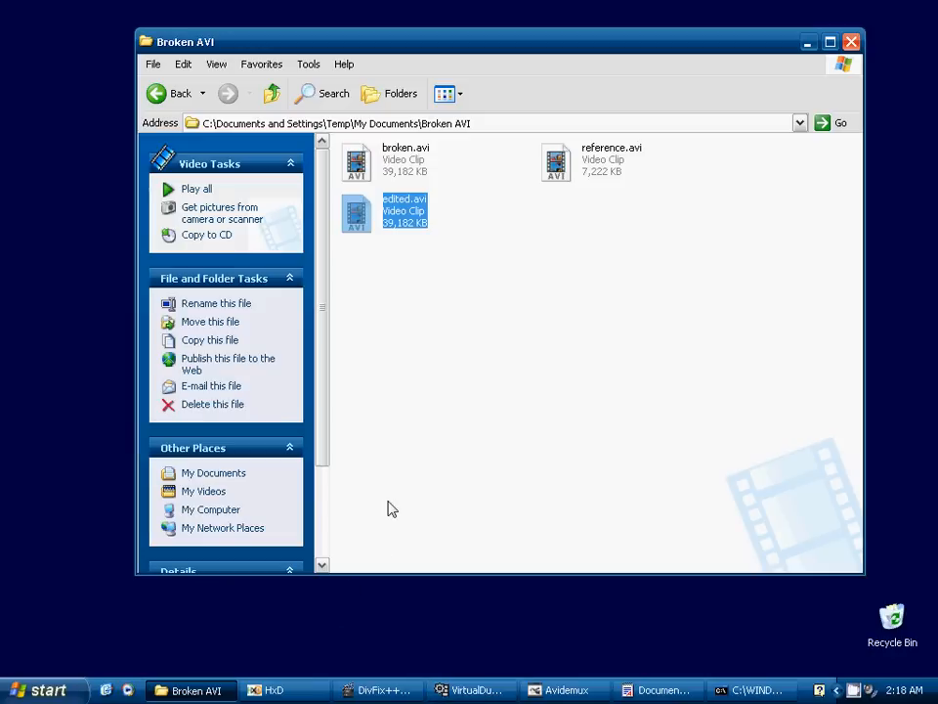
click(476, 690)
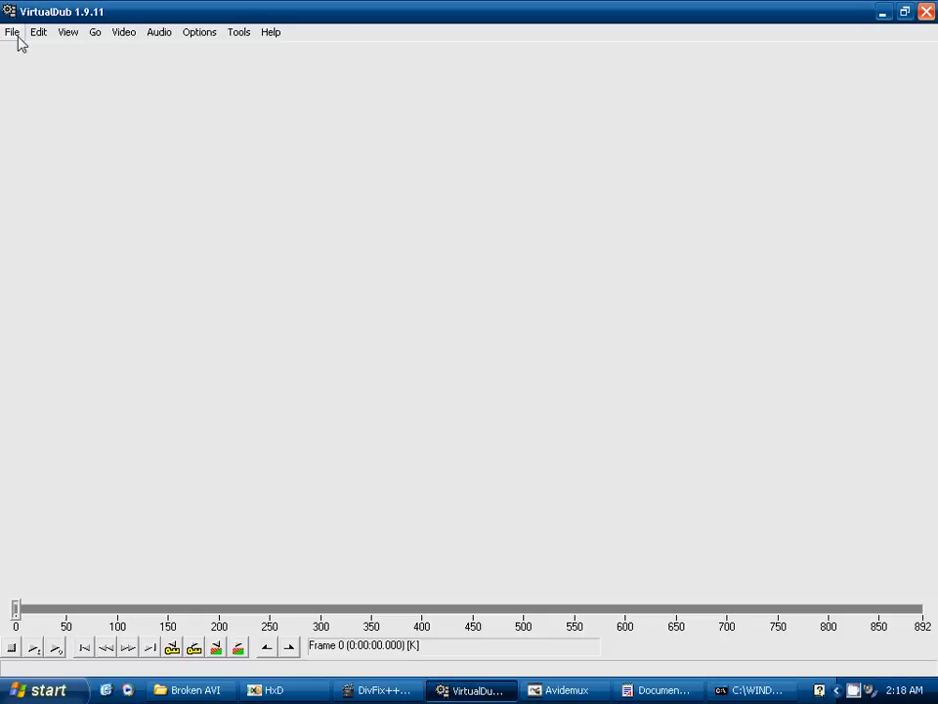
Step: Load edited.avi into VirtualDub through File > Open video file
click(11, 32)
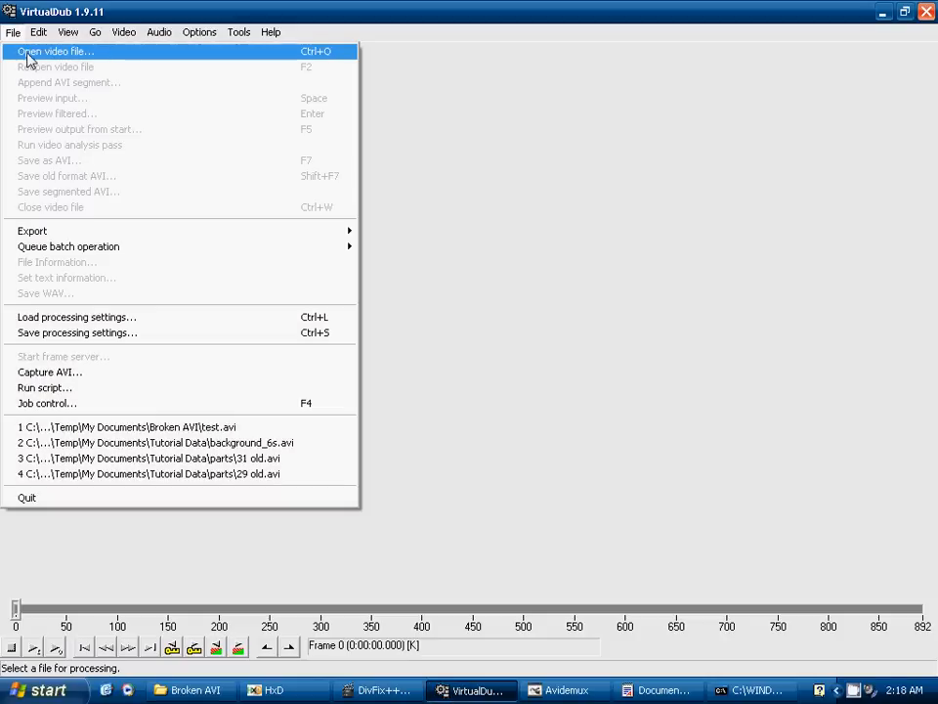
click(59, 46)
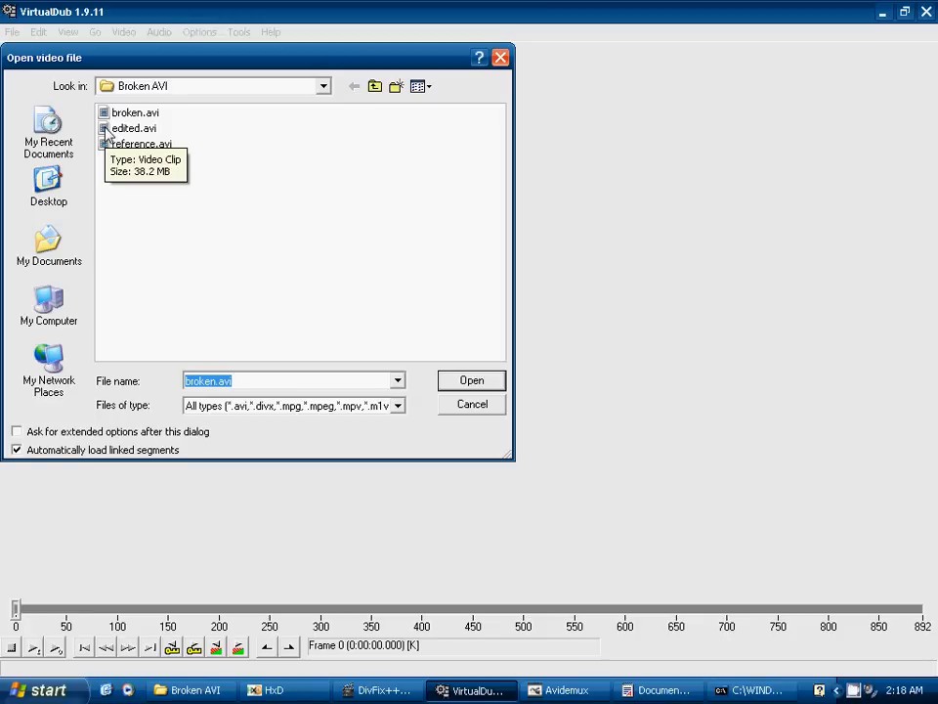
click(135, 128)
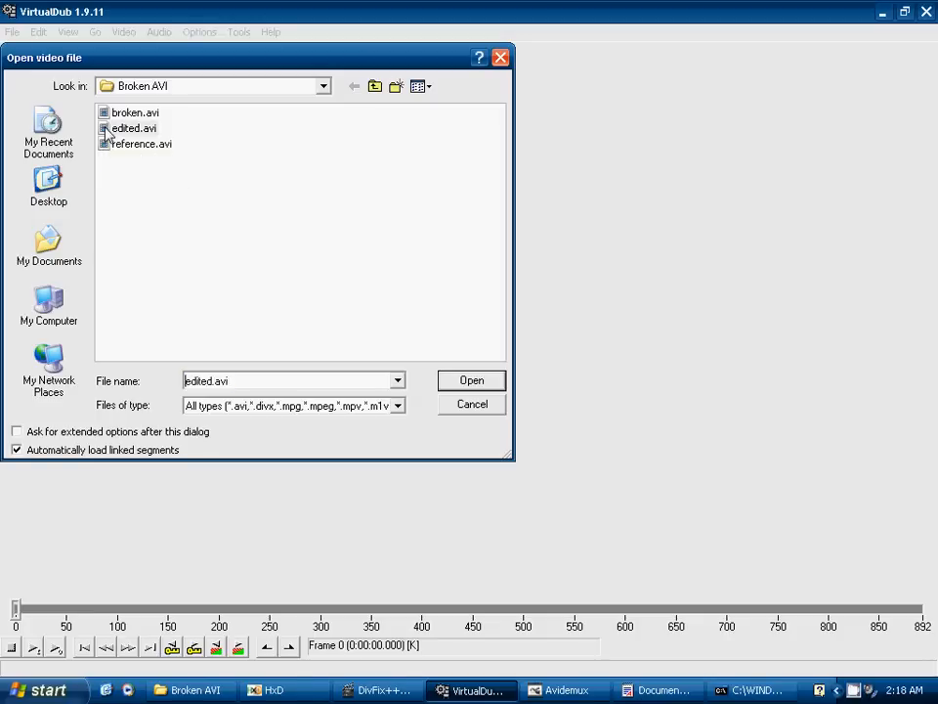
click(471, 380)
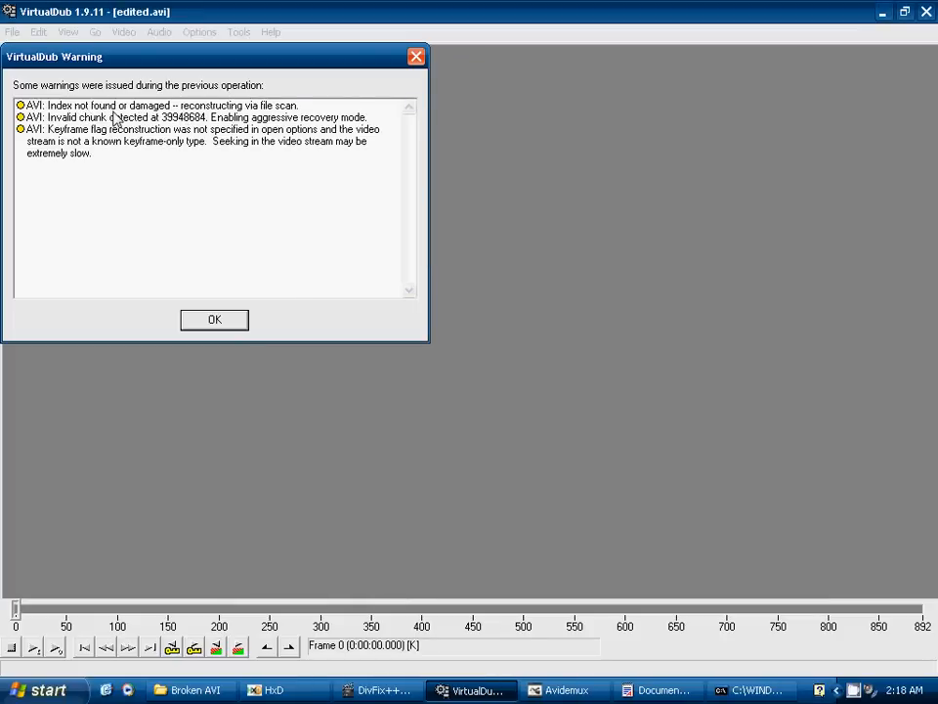
mouse_move(231, 120)
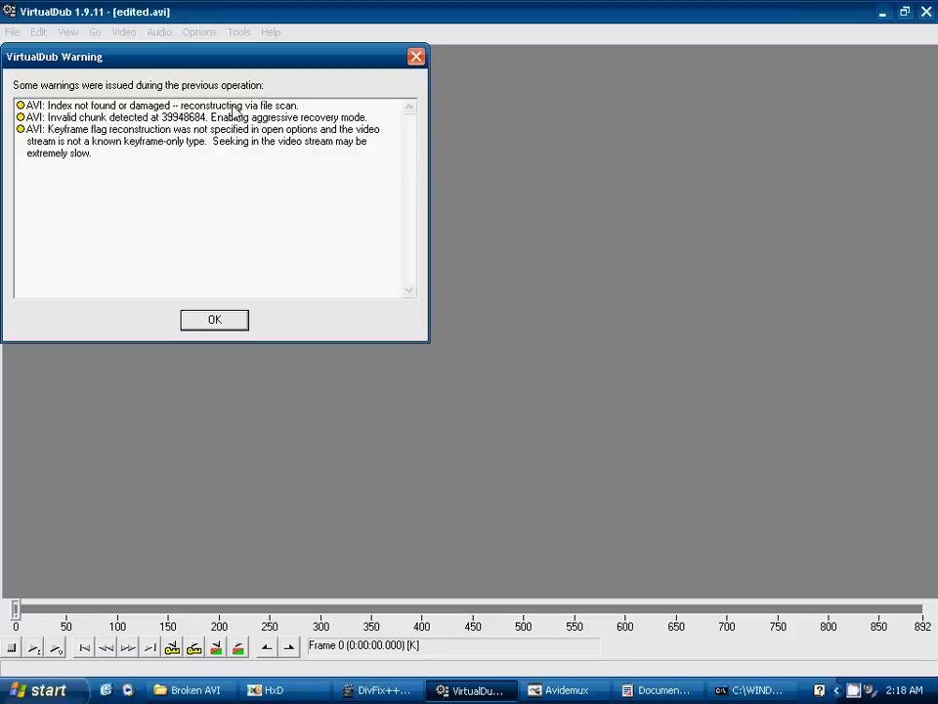
mouse_move(60, 131)
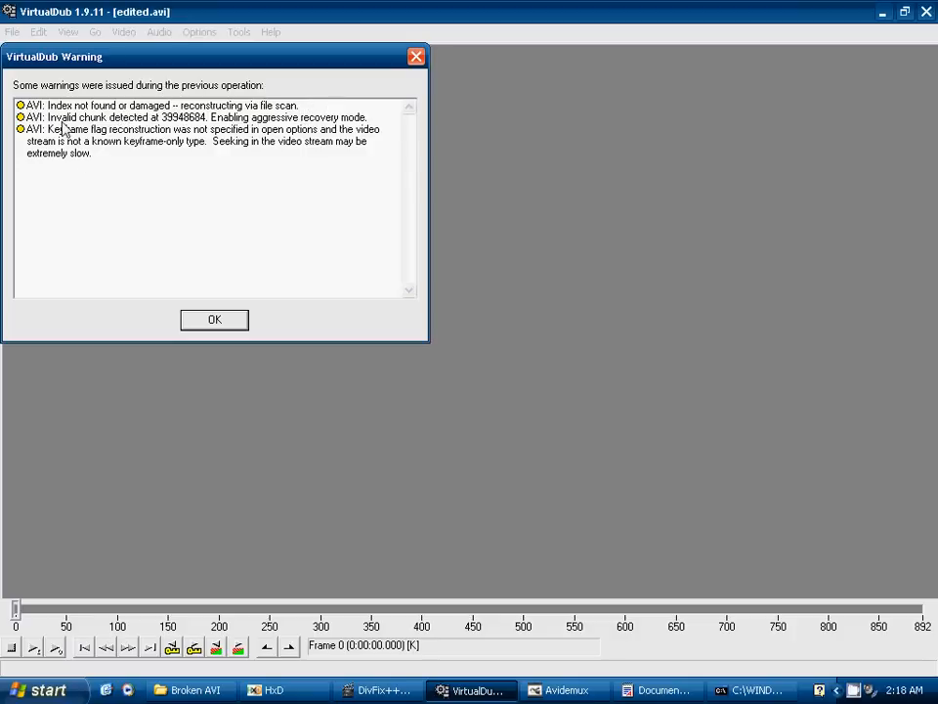
mouse_move(306, 128)
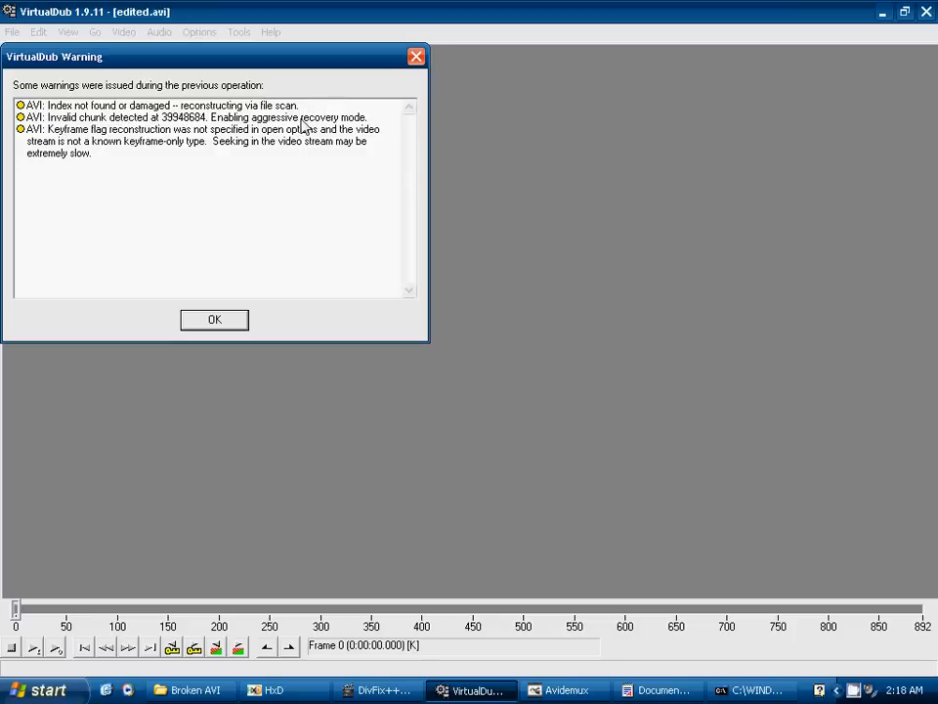
mouse_move(112, 160)
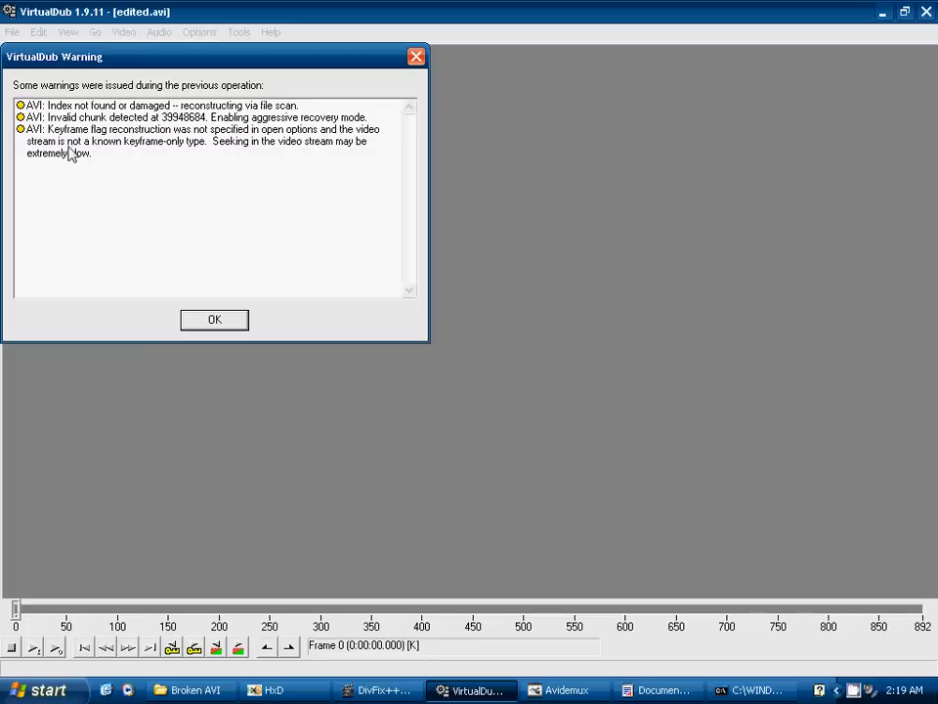
mouse_move(189, 146)
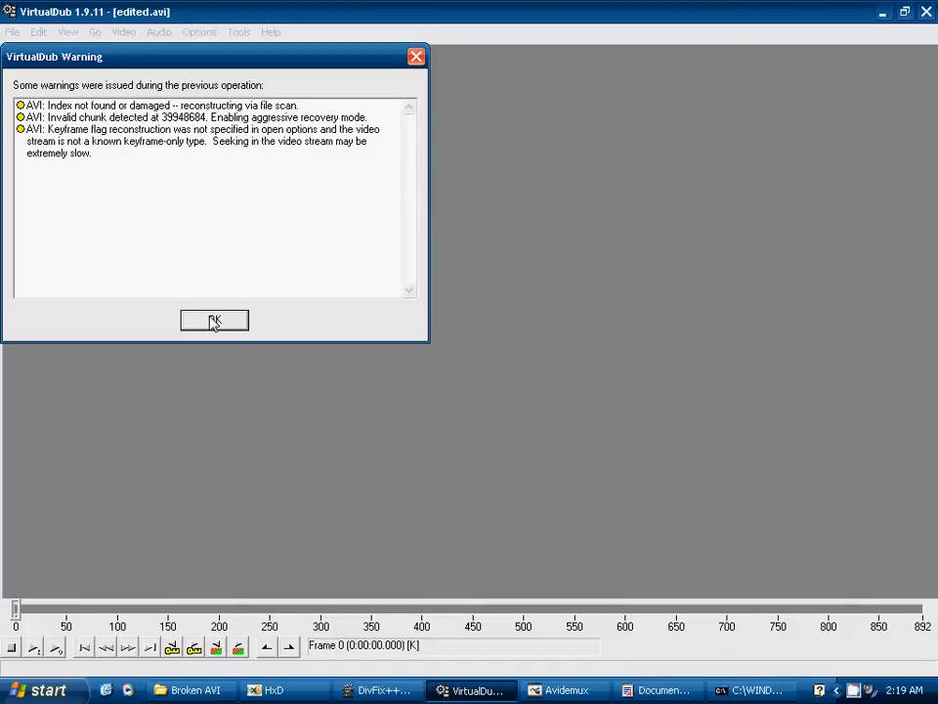
Step: Dismiss VirtualDub's index-reconstruction warnings with OK
click(214, 320)
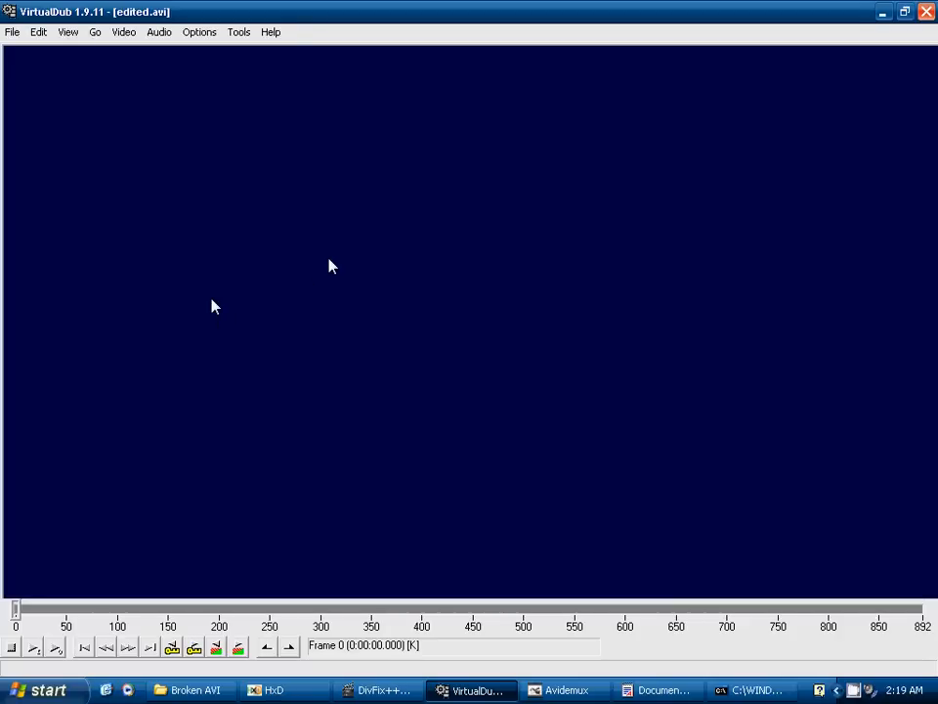
mouse_move(13, 34)
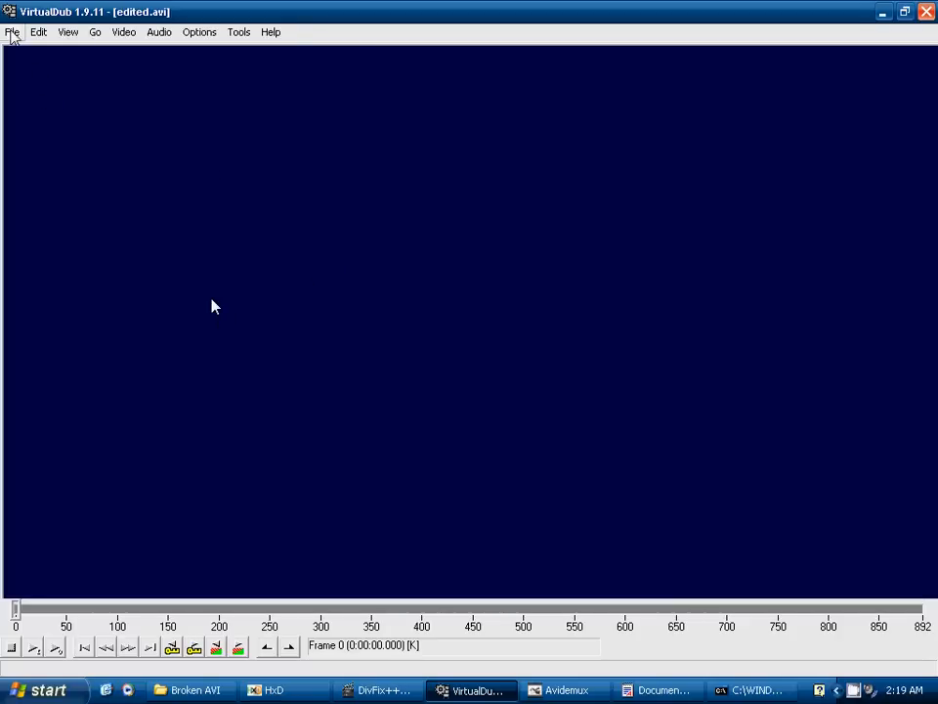
Step: Reopen edited.avi with extended options, re-deriving keyframe flags, and dismiss the index warnings
click(14, 32)
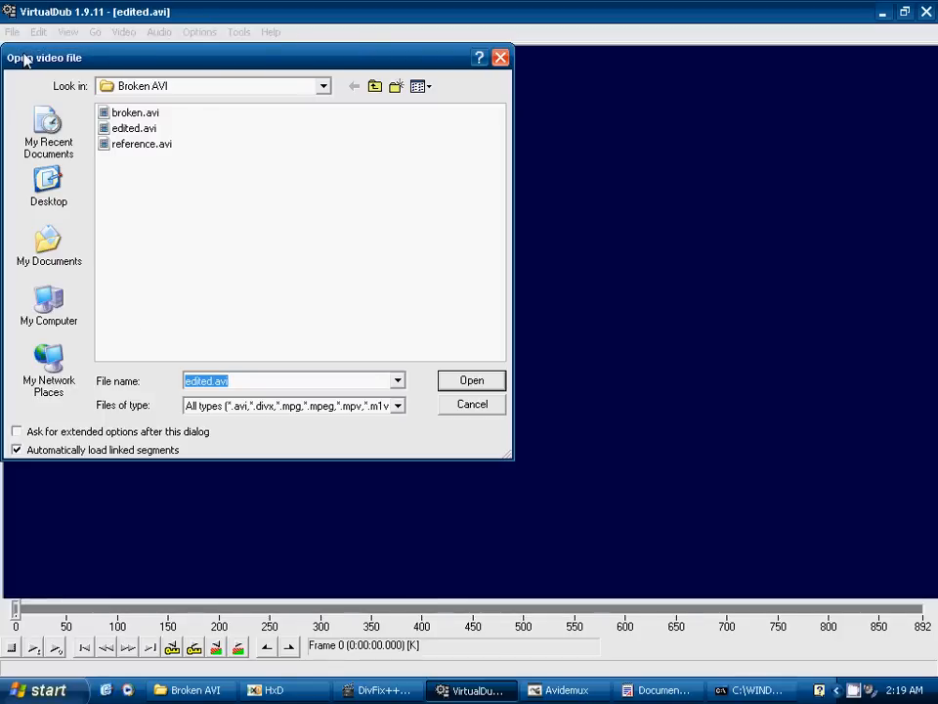
click(20, 431)
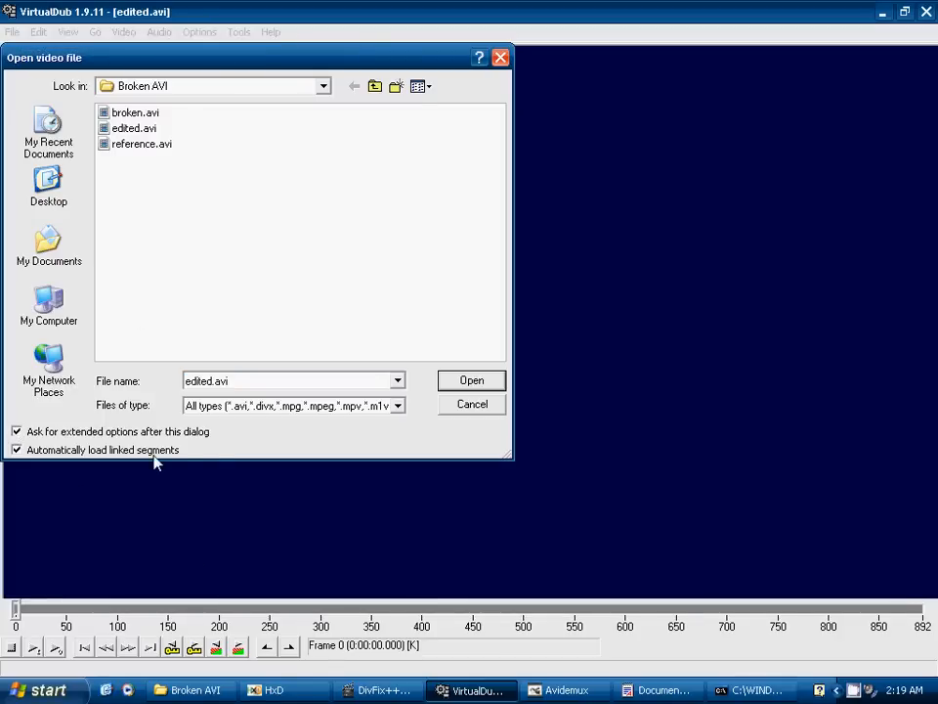
mouse_move(104, 132)
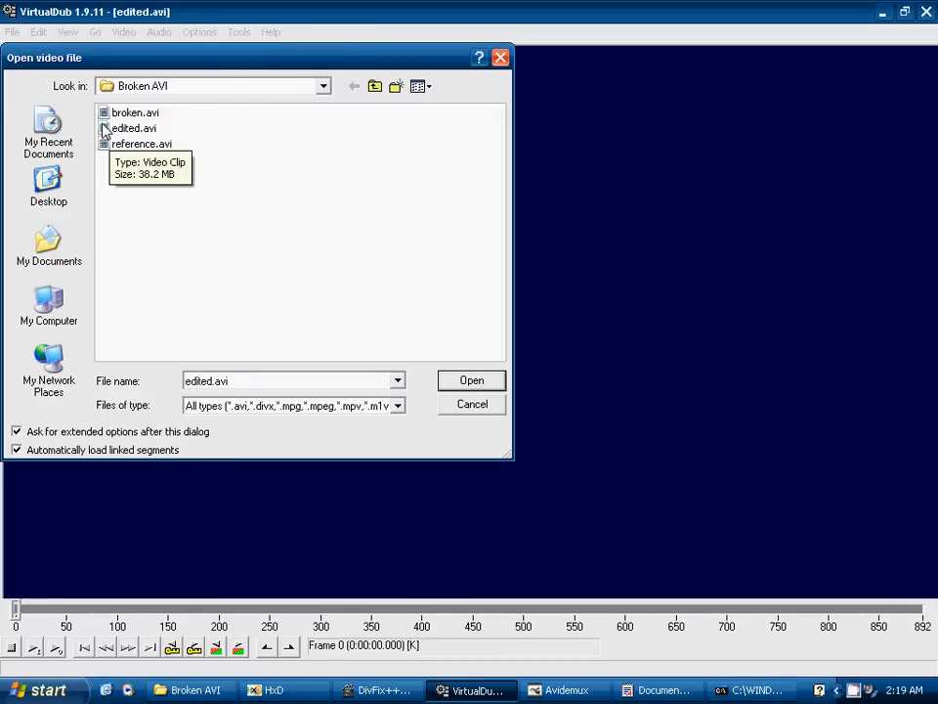
click(472, 380)
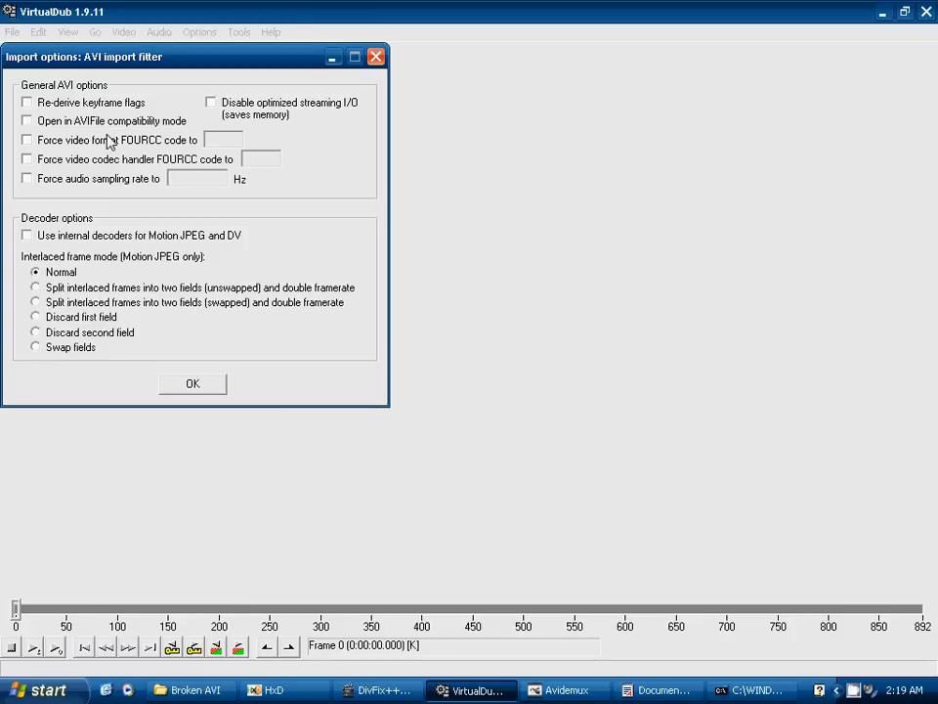
mouse_move(53, 104)
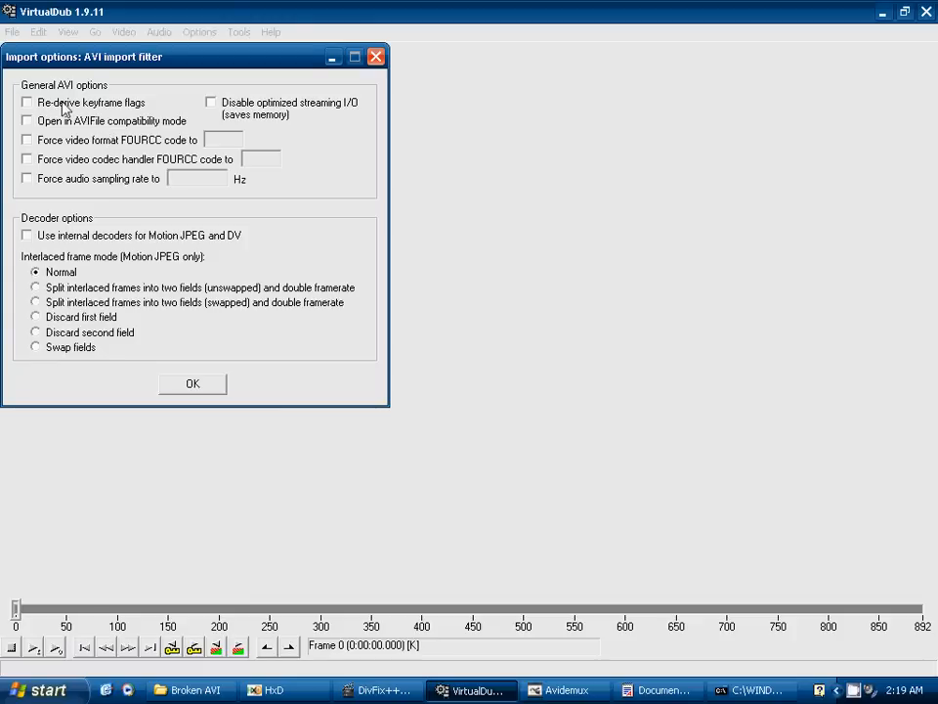
click(24, 102)
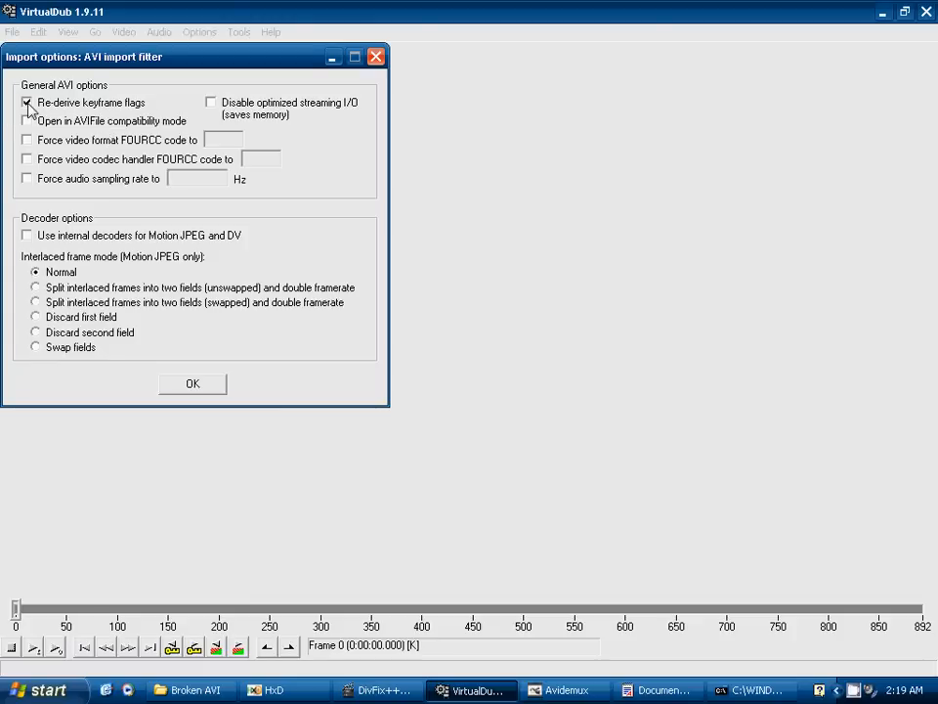
click(193, 384)
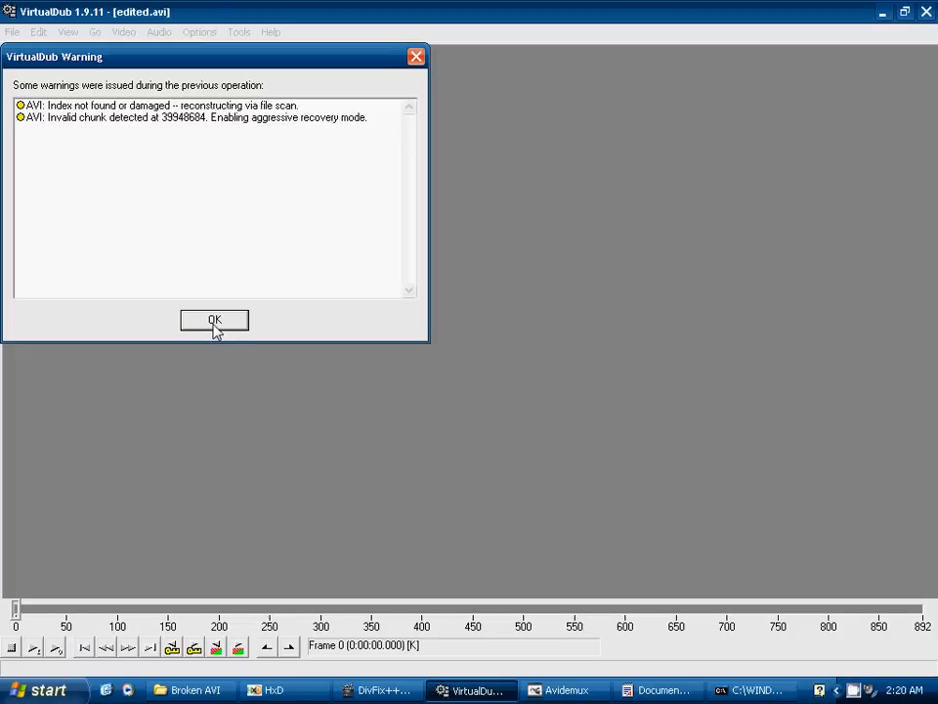
click(215, 319)
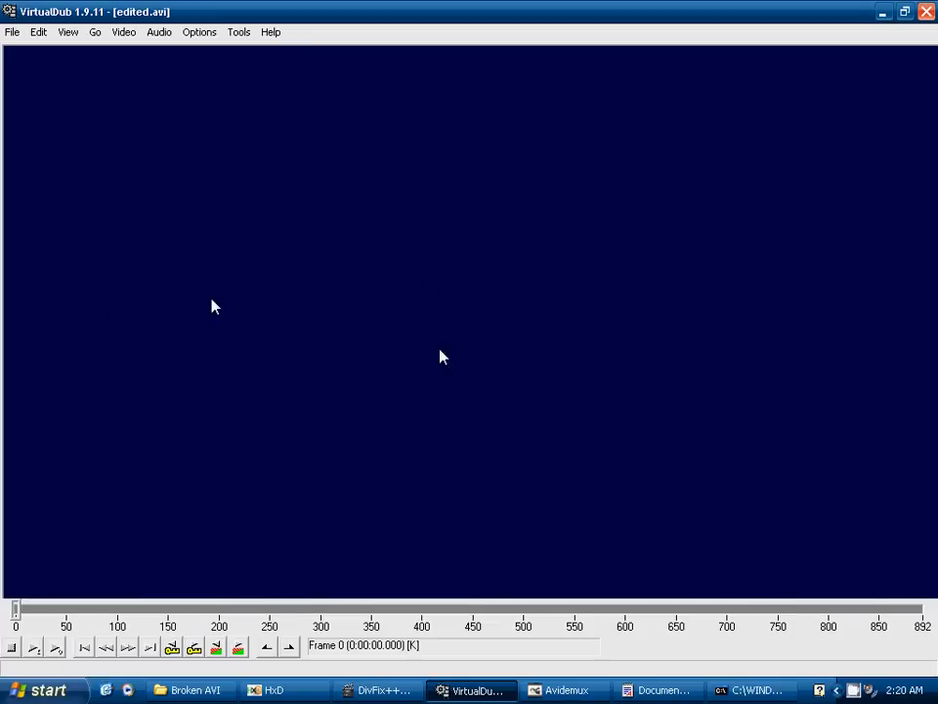
Step: Show the previews and set both Video and Audio to Direct stream copy
right_click(443, 356)
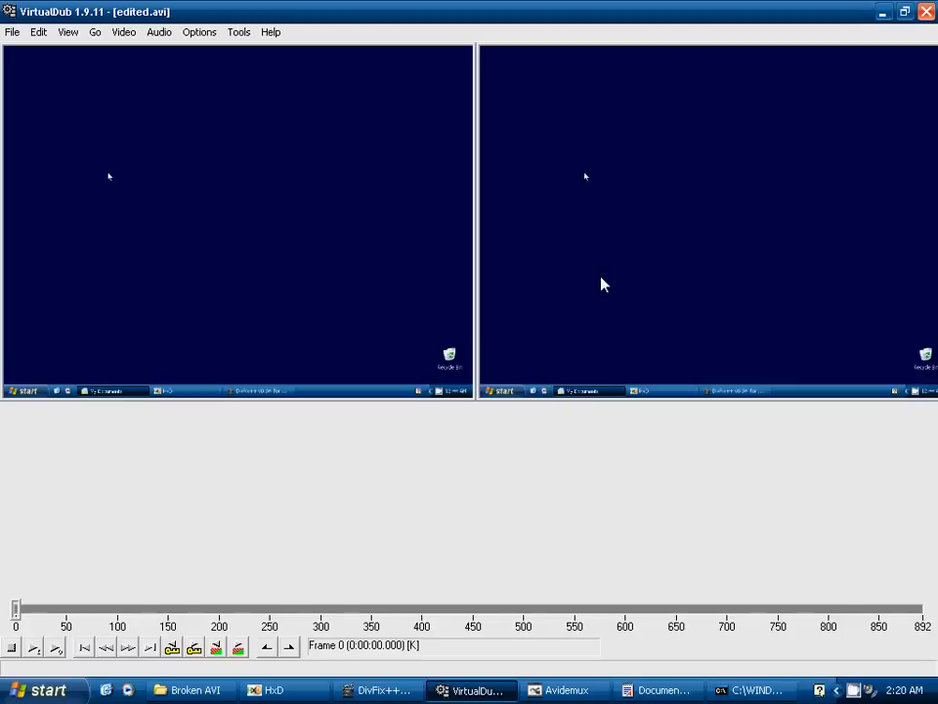
mouse_move(159, 101)
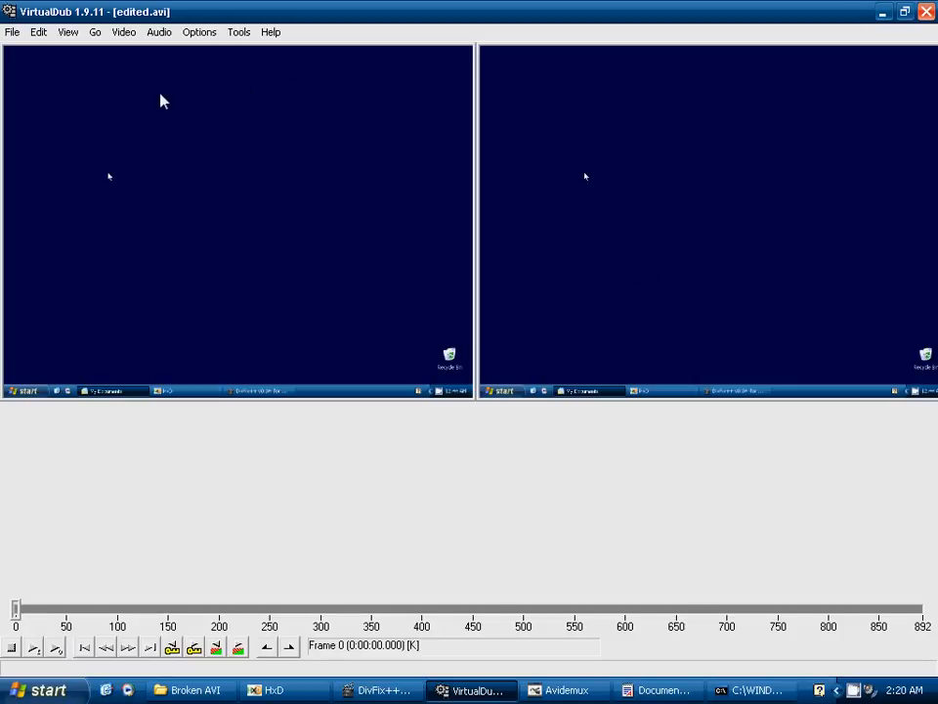
mouse_move(200, 133)
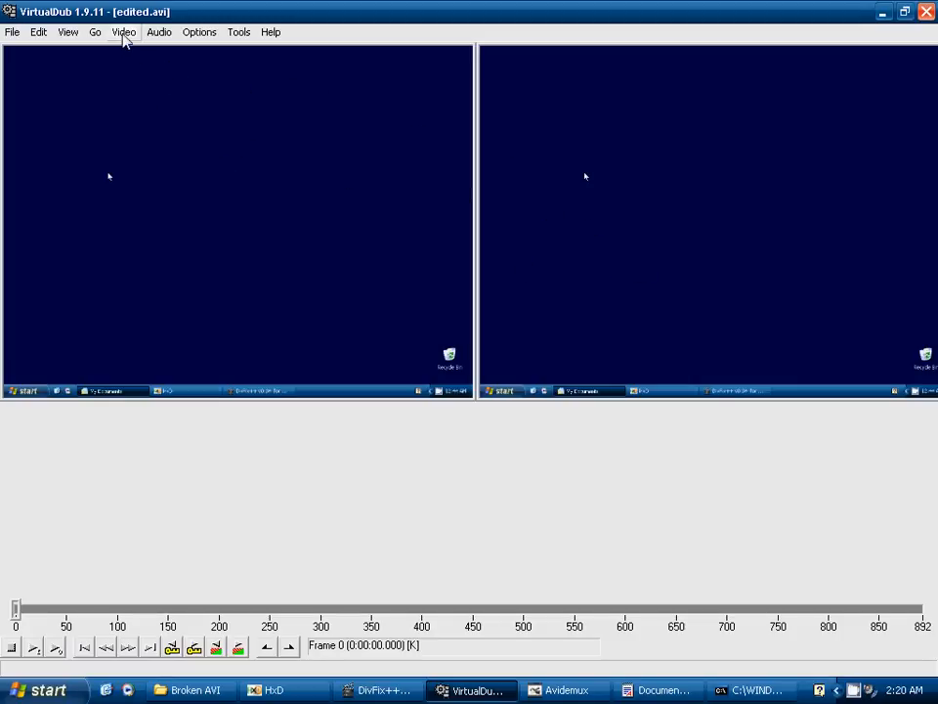
click(126, 32)
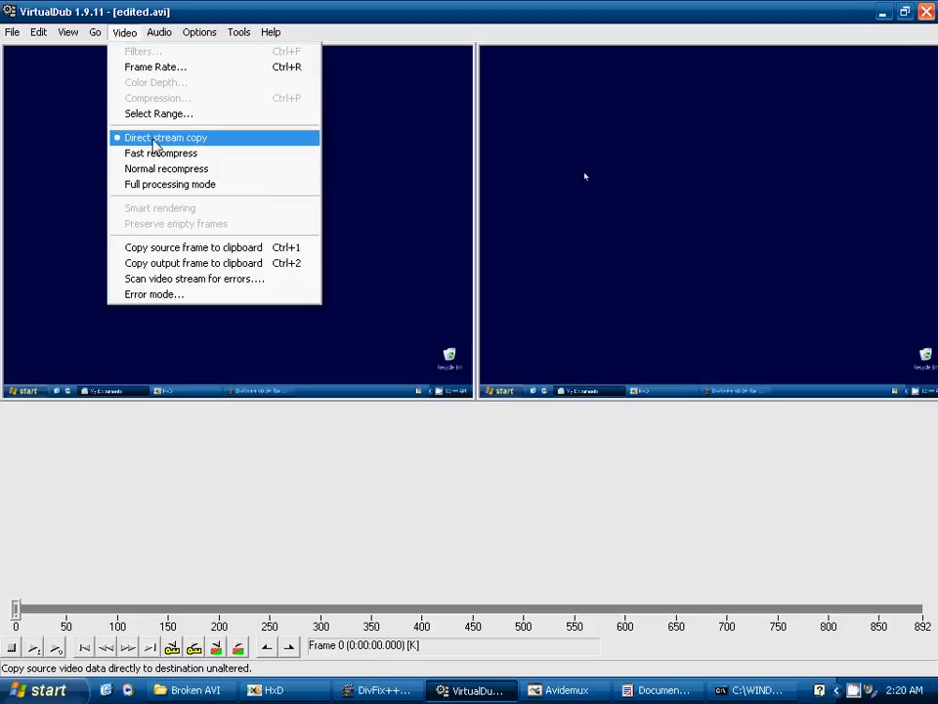
click(165, 137)
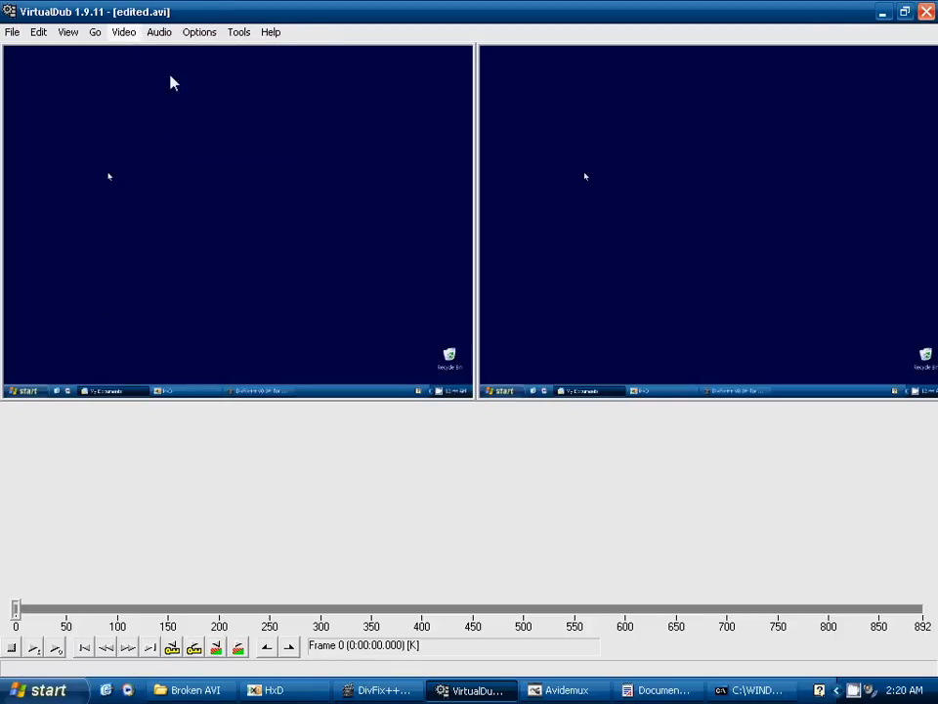
click(171, 33)
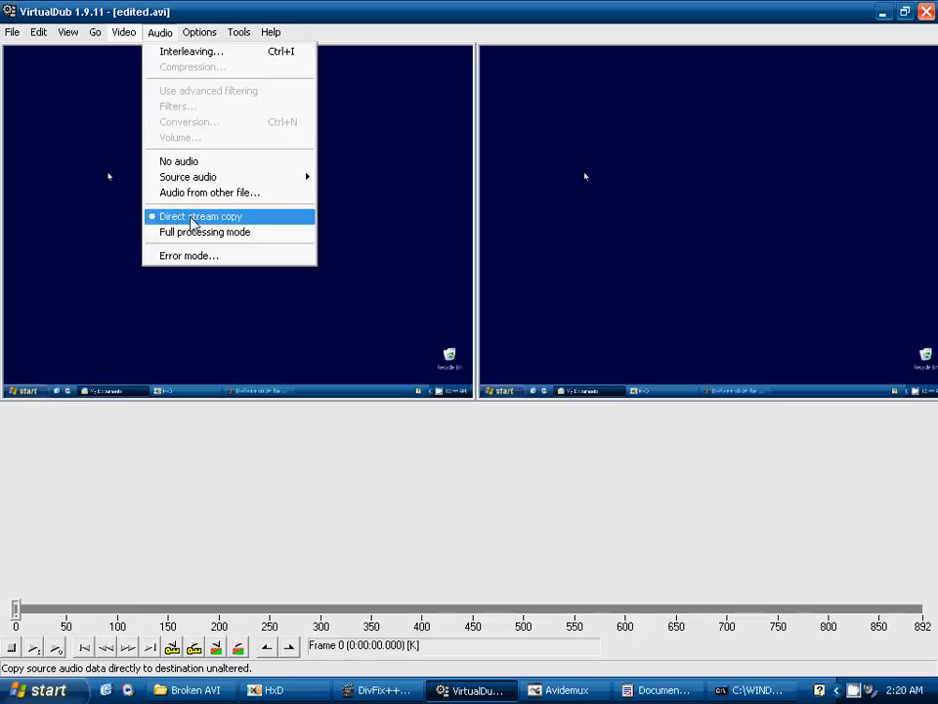
click(200, 216)
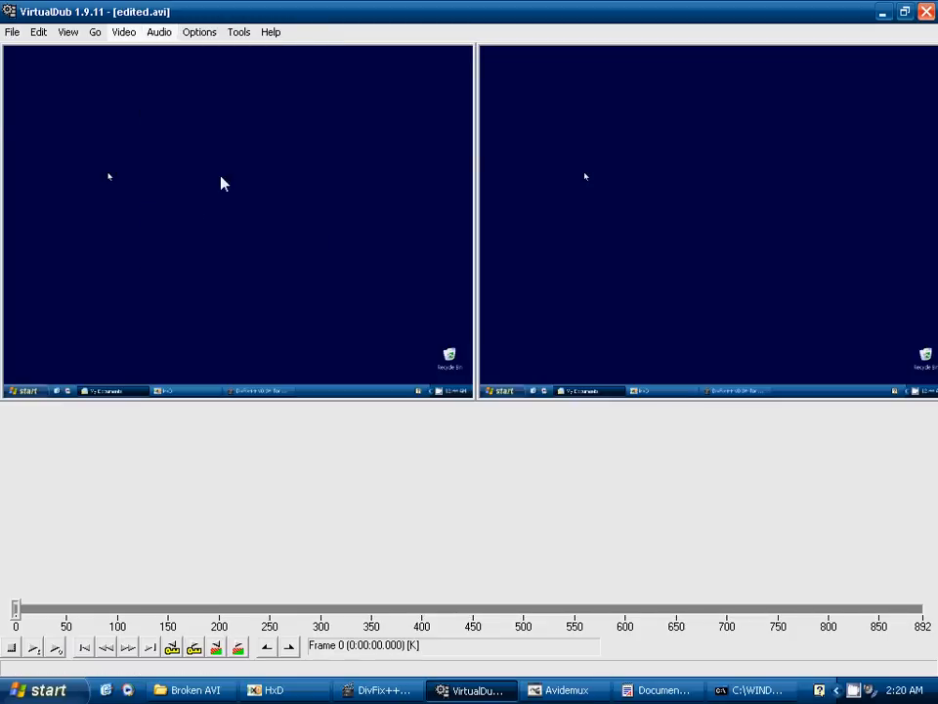
Step: Save the output as AVI named fix_virtualdub in the Broken AVI folder
click(11, 34)
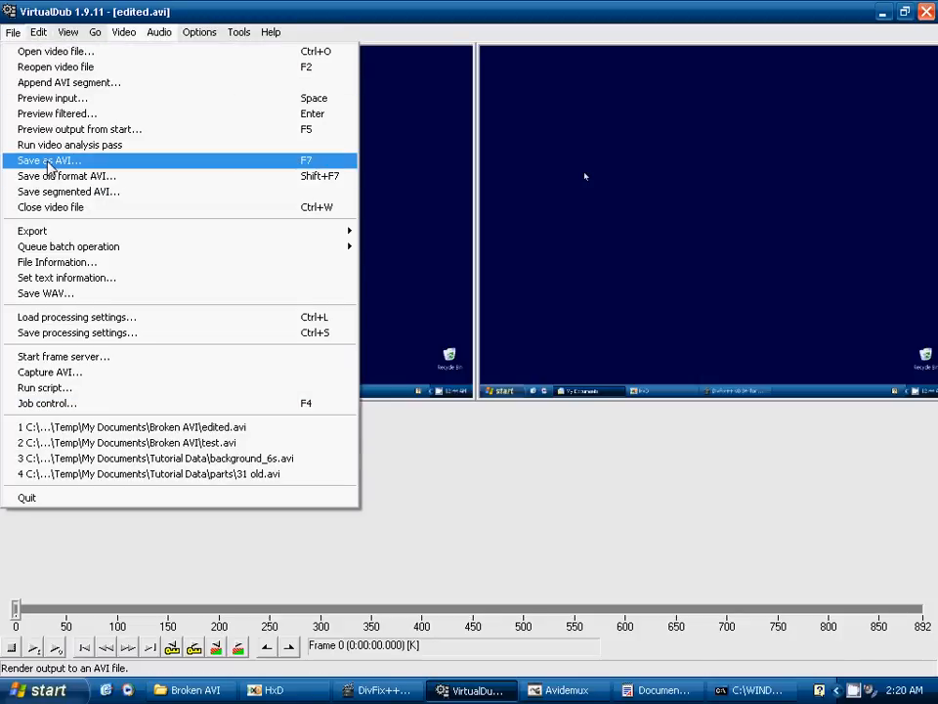
click(54, 159)
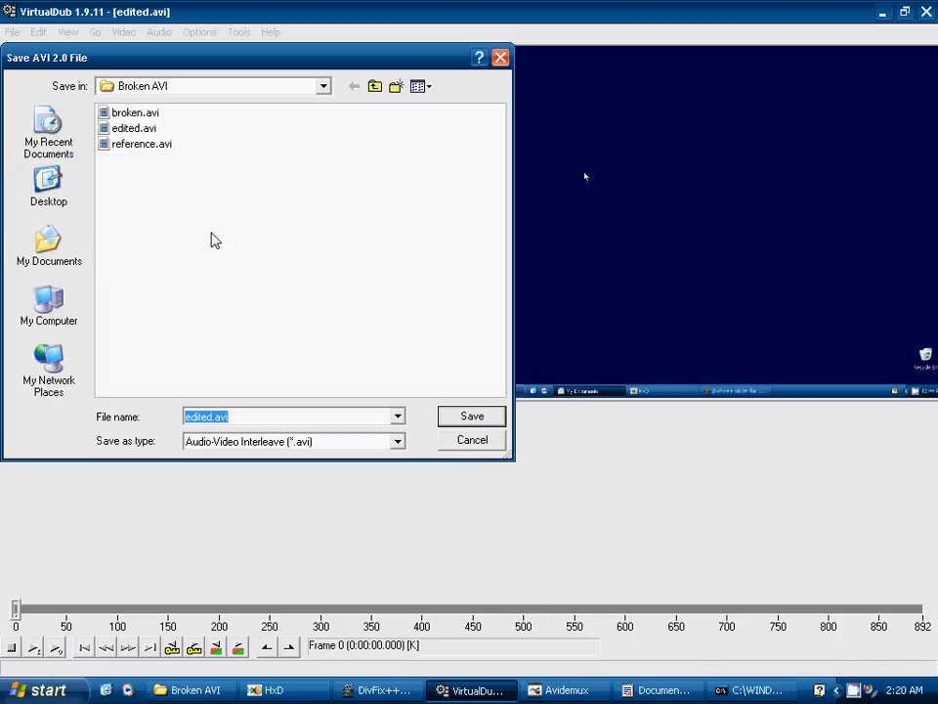
mouse_move(339, 324)
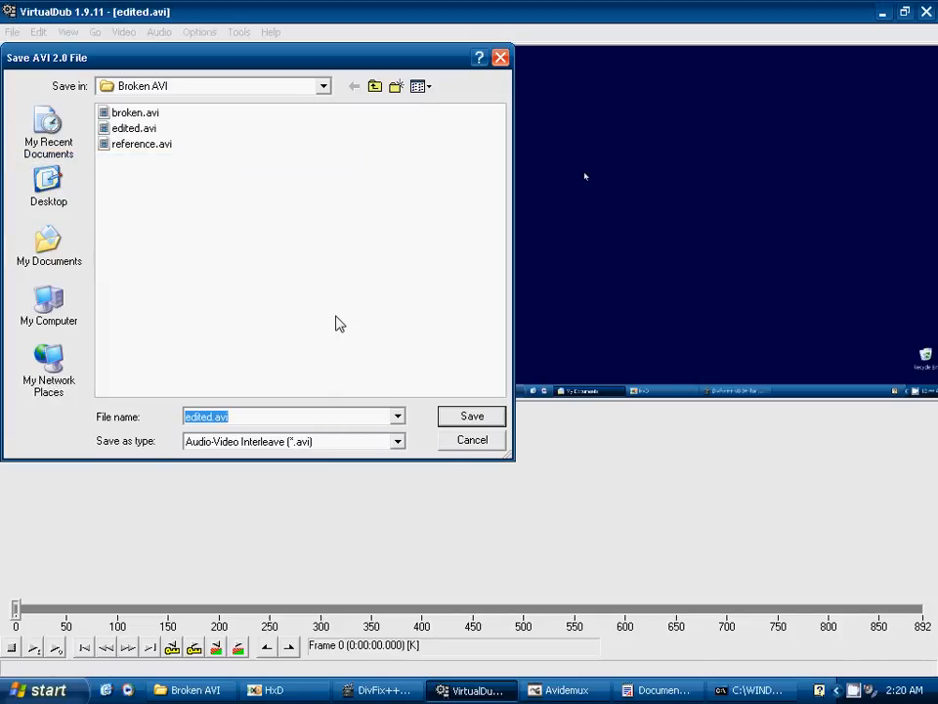
text(fix_)
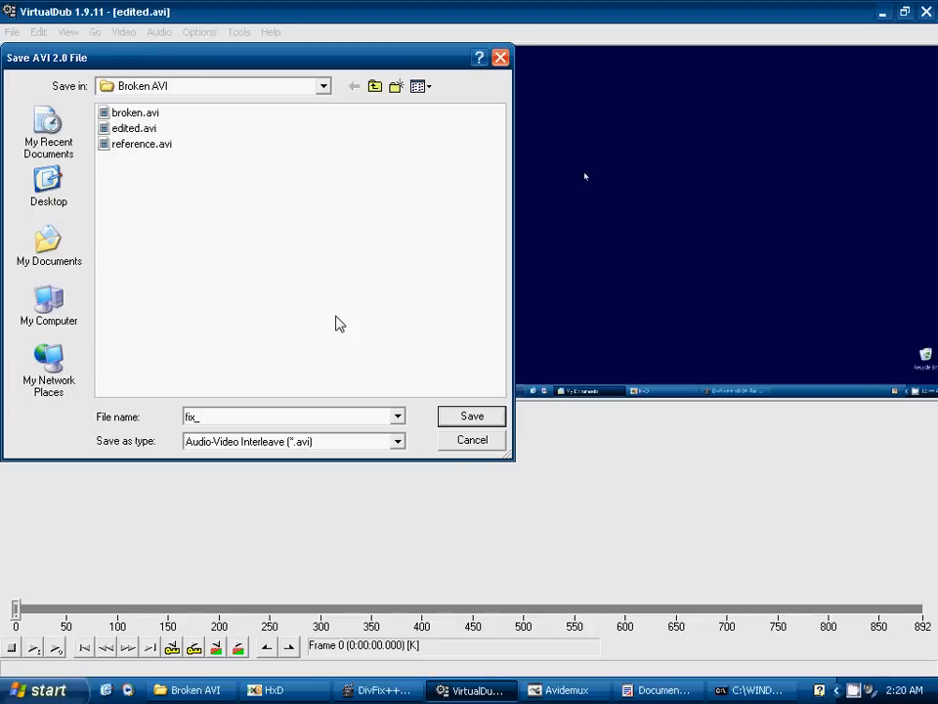
text(virtualdub)
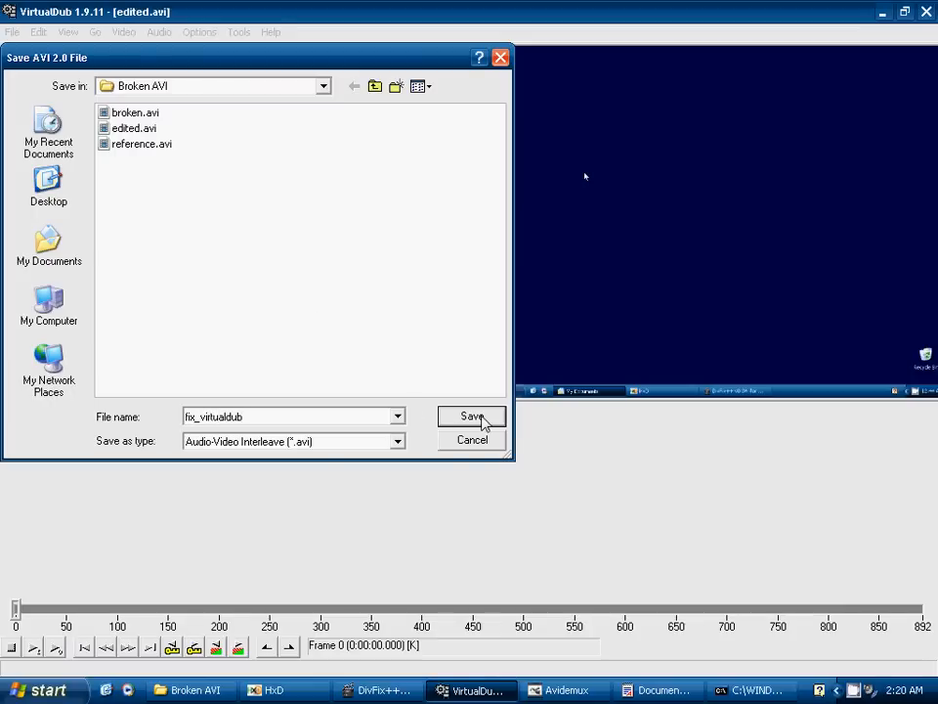
click(472, 416)
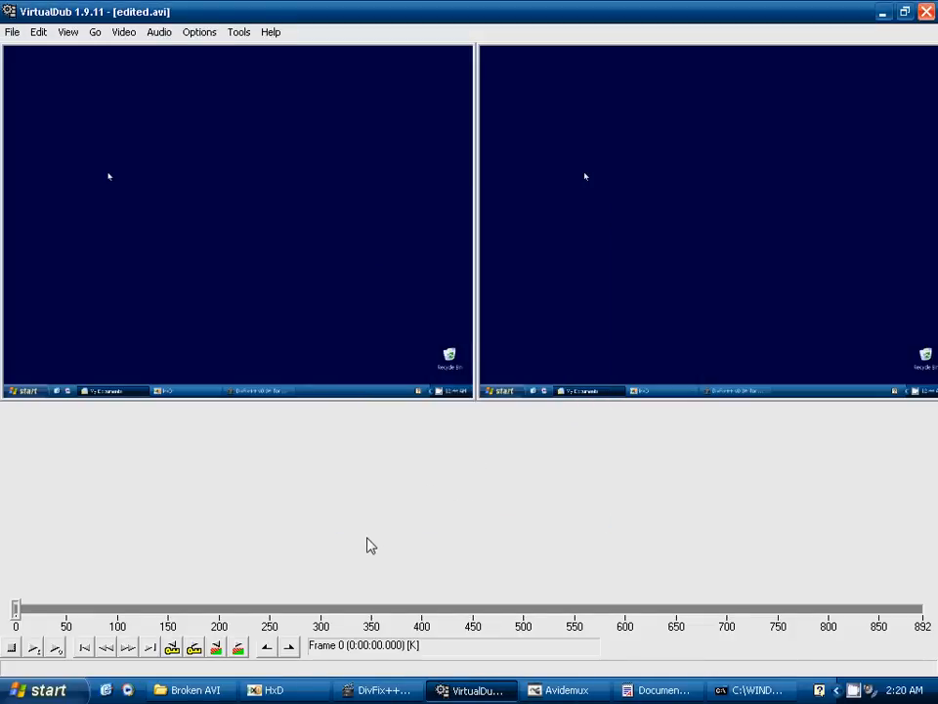
Step: Play fix_virtualdub.avi from the Broken AVI folder in Windows Media Player
click(10, 36)
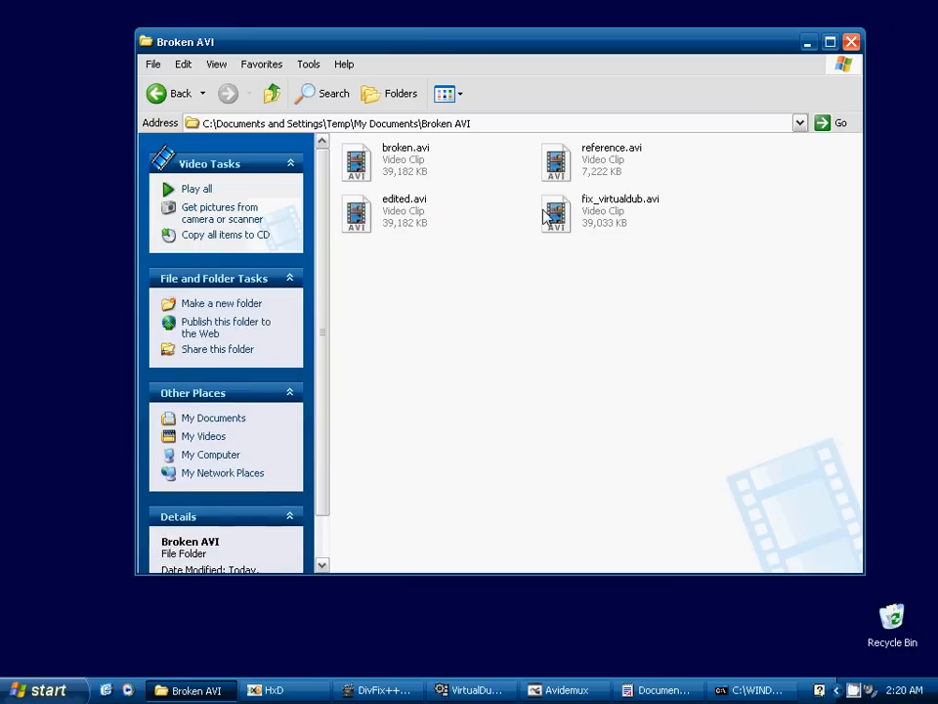
double_click(555, 212)
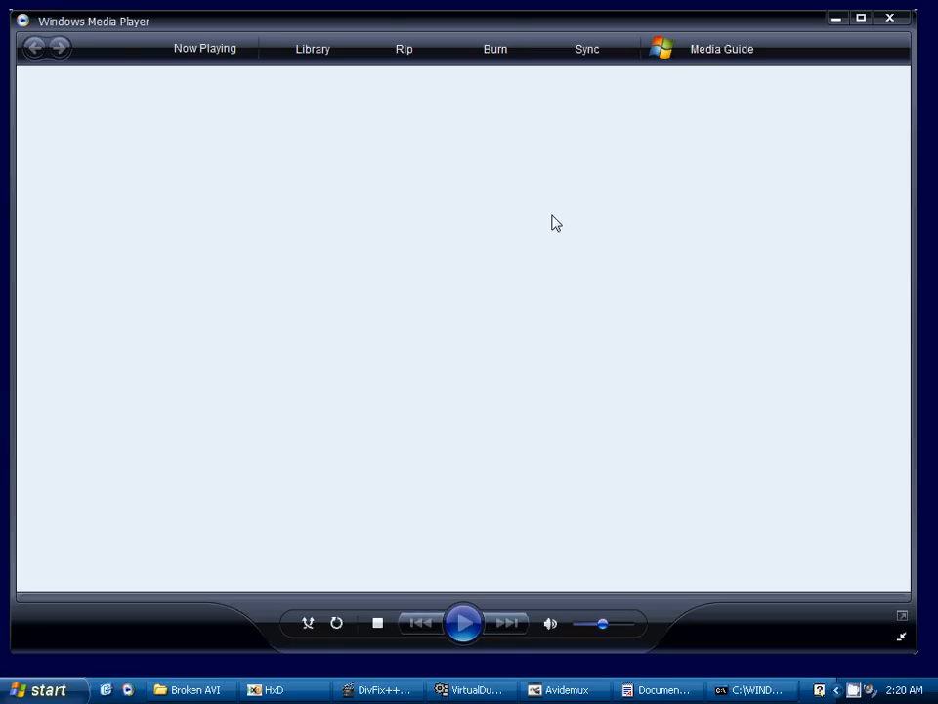
click(466, 625)
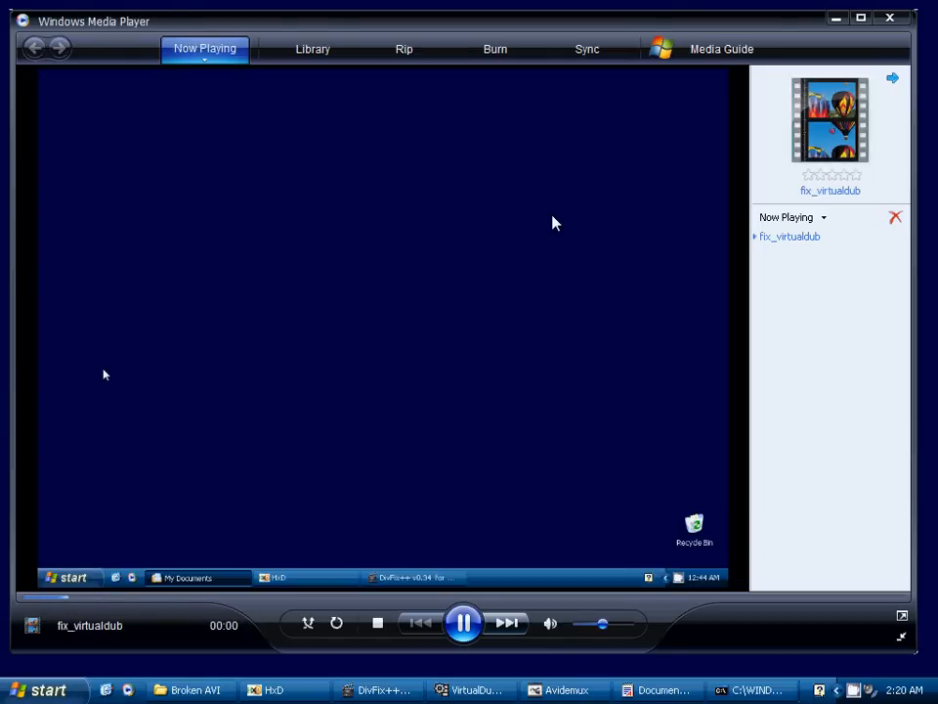
click(66, 577)
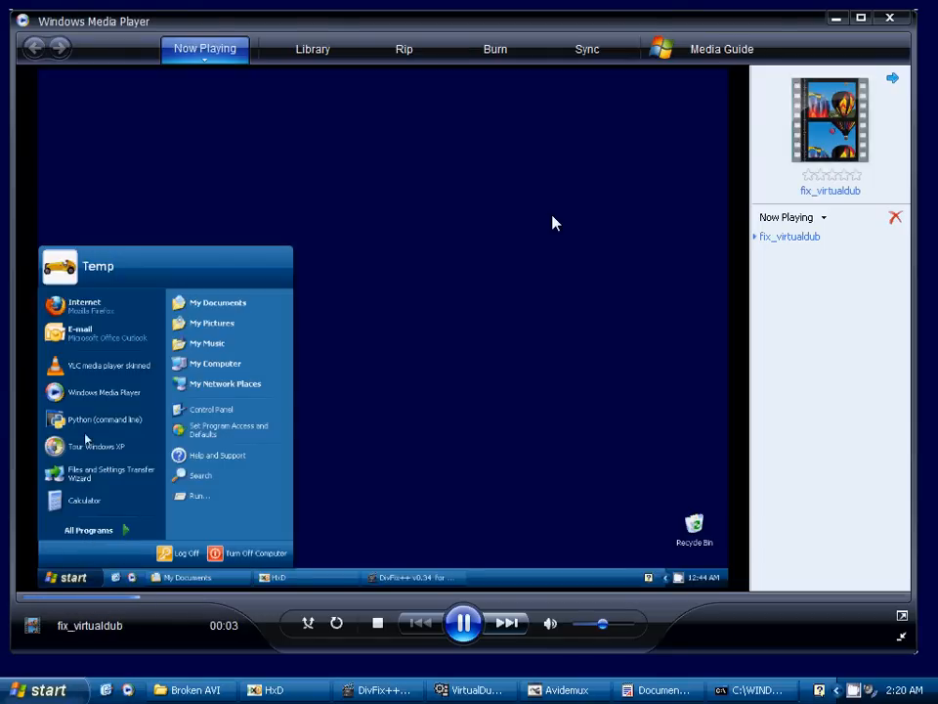
click(103, 419)
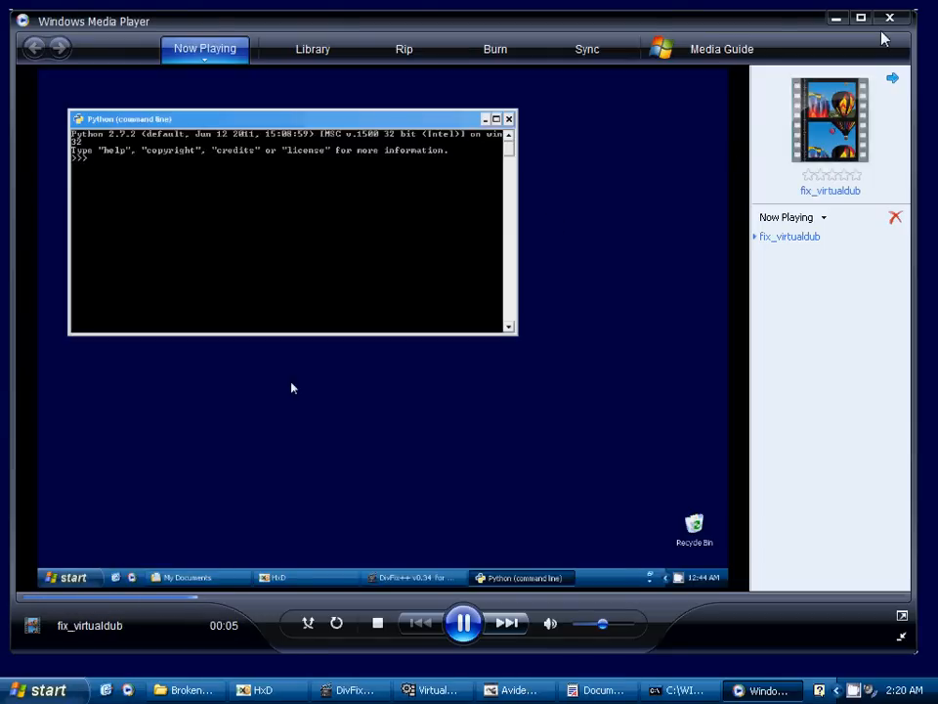